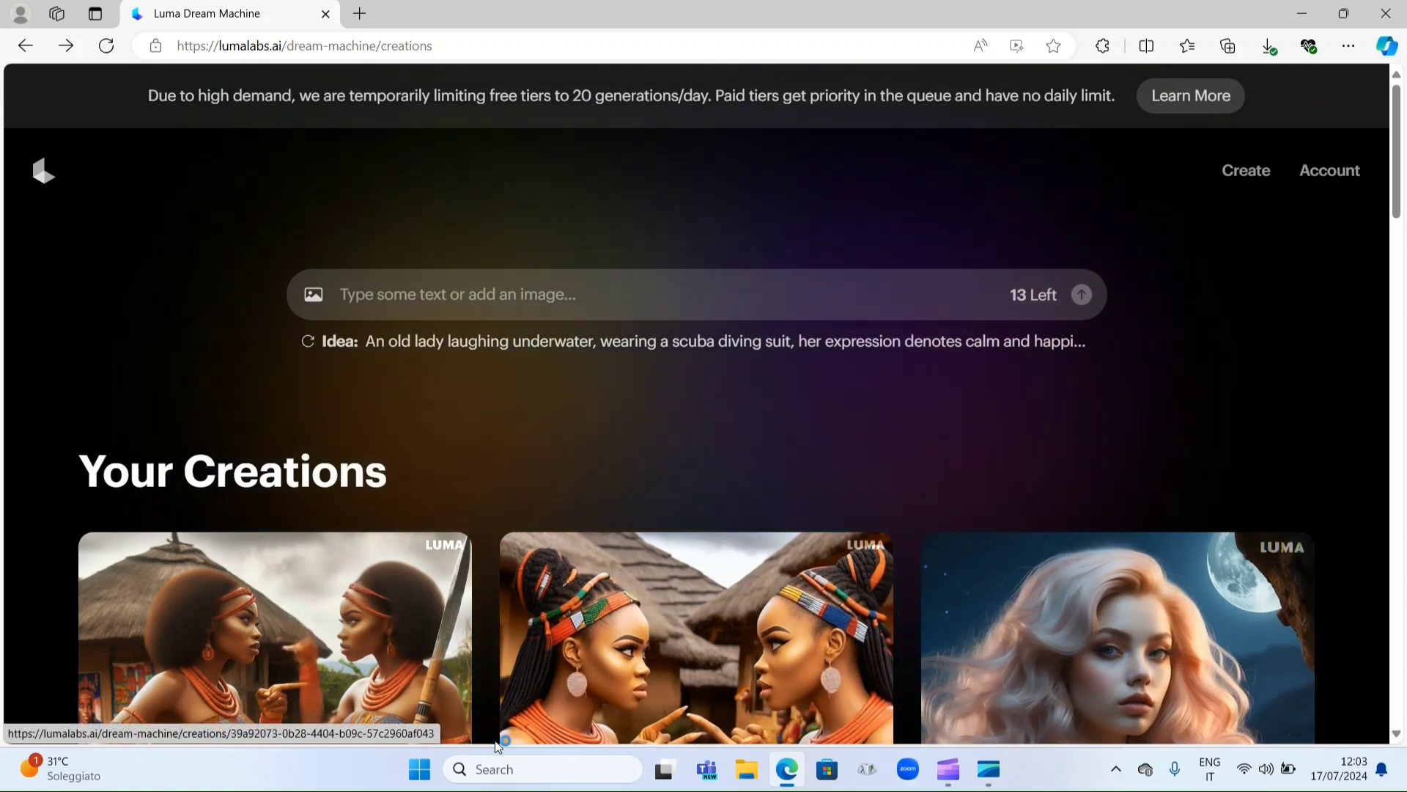
Step: Search Bing for 'luma ai' and open the official Luma AI site
left_click(494, 769)
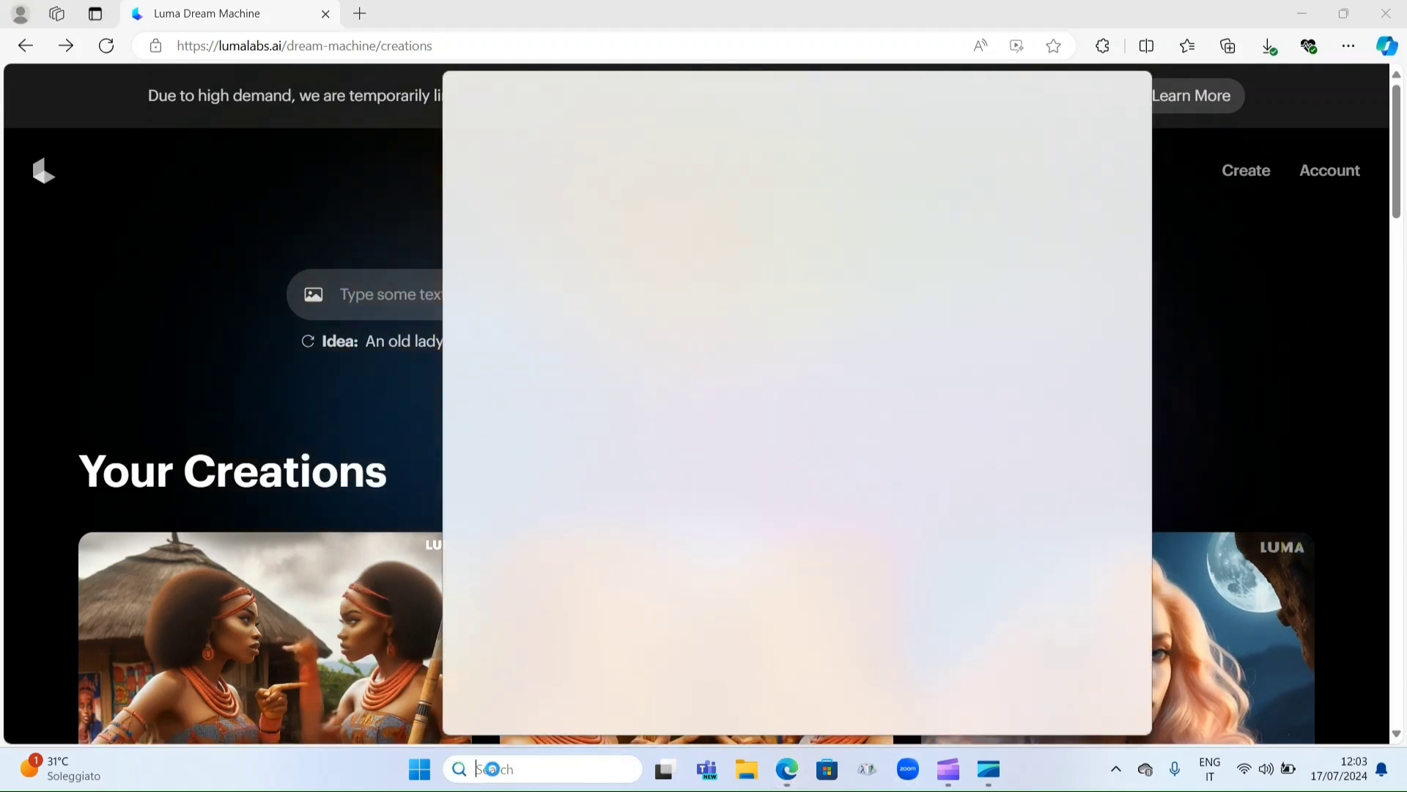
type("lu")
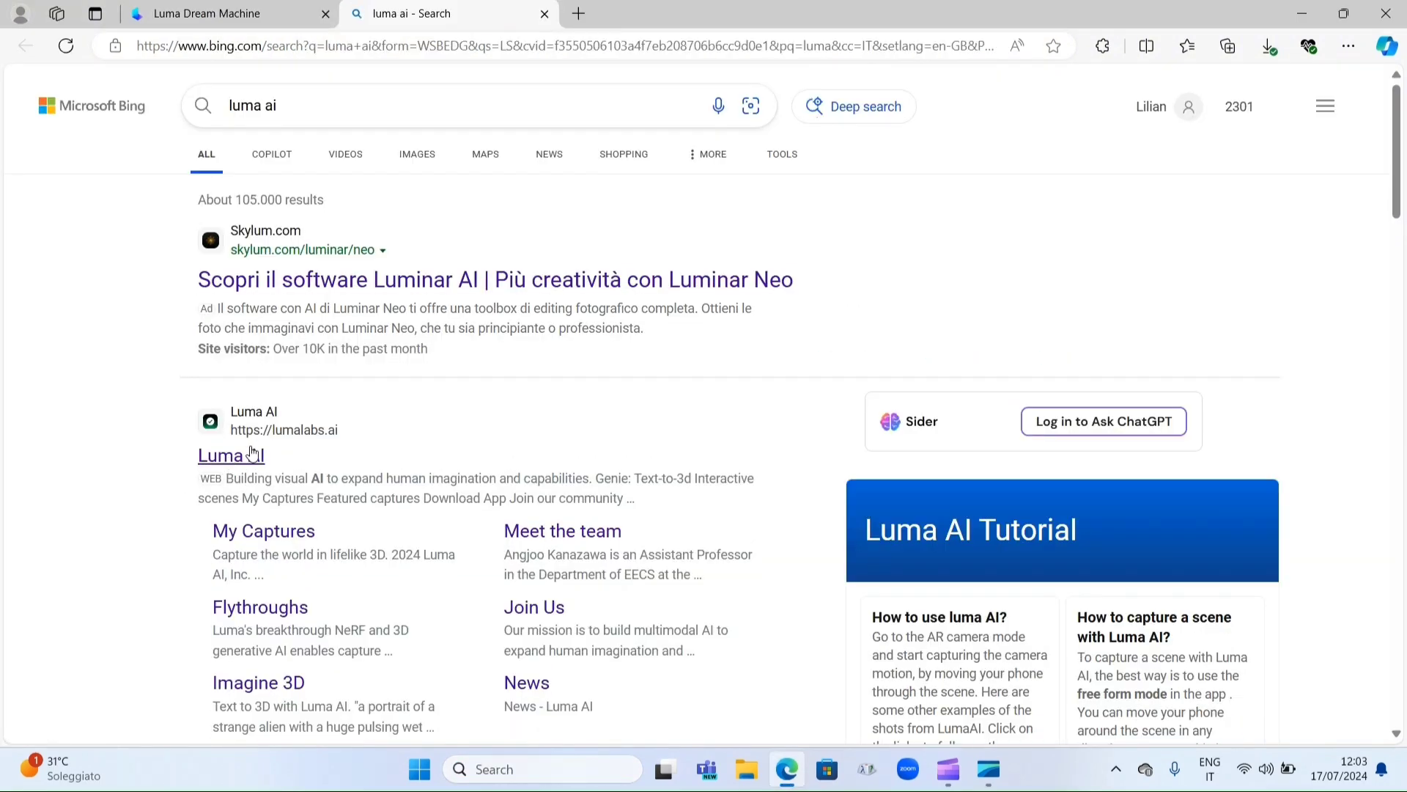
left_click(230, 455)
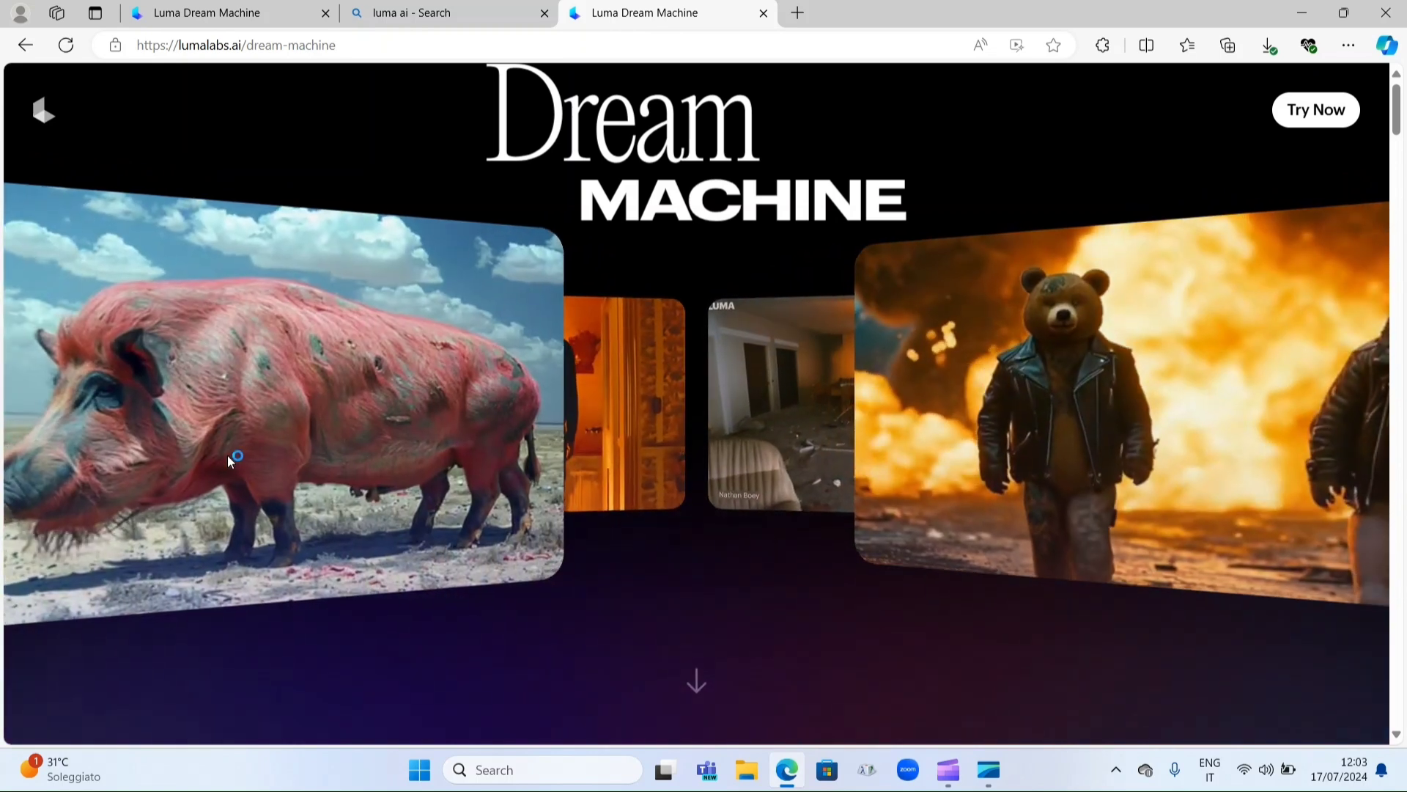
Step: Scroll the Dream Machine landing page to browse the sample AI videos
scroll("down", 3)
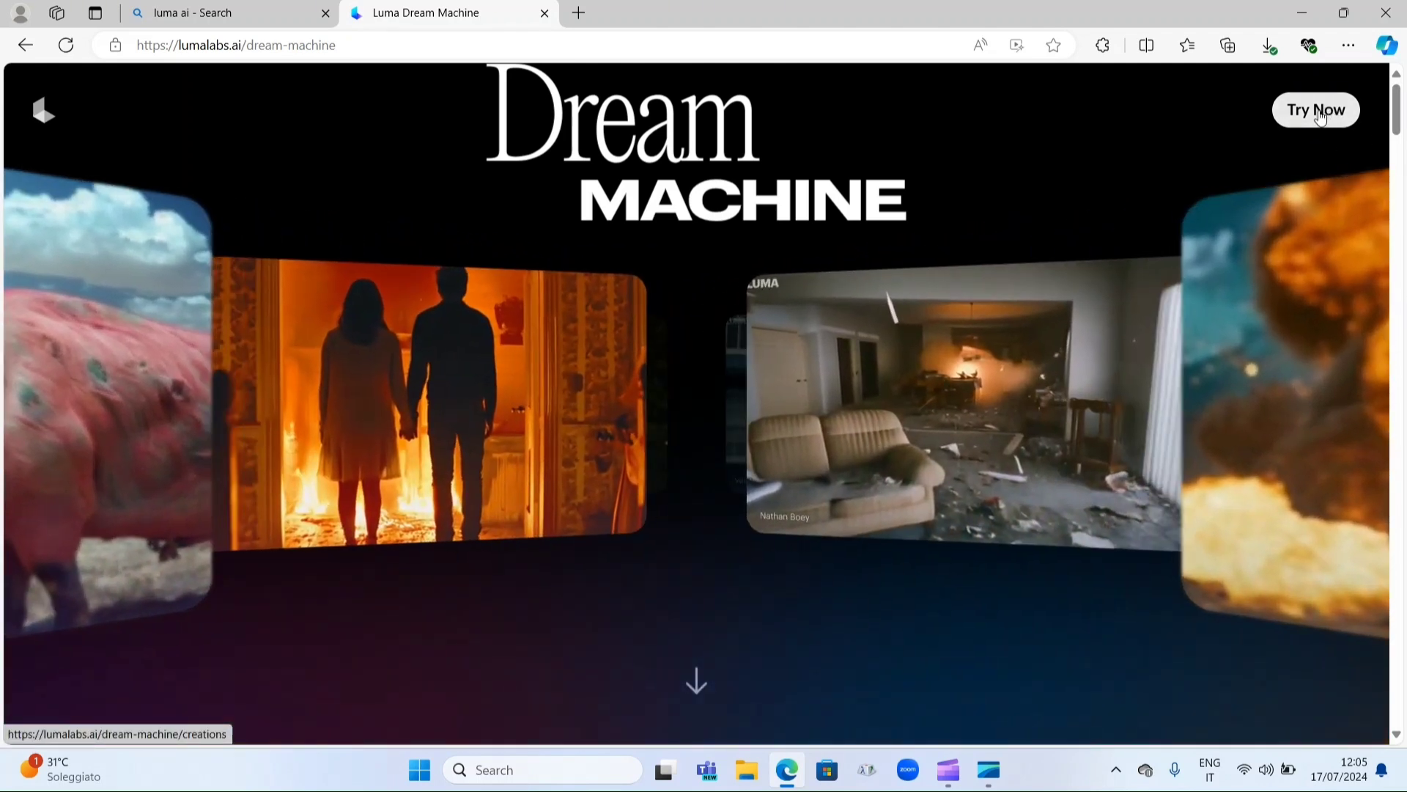
Step: Open the Your Creations page showing 13 generations left
left_click(1315, 110)
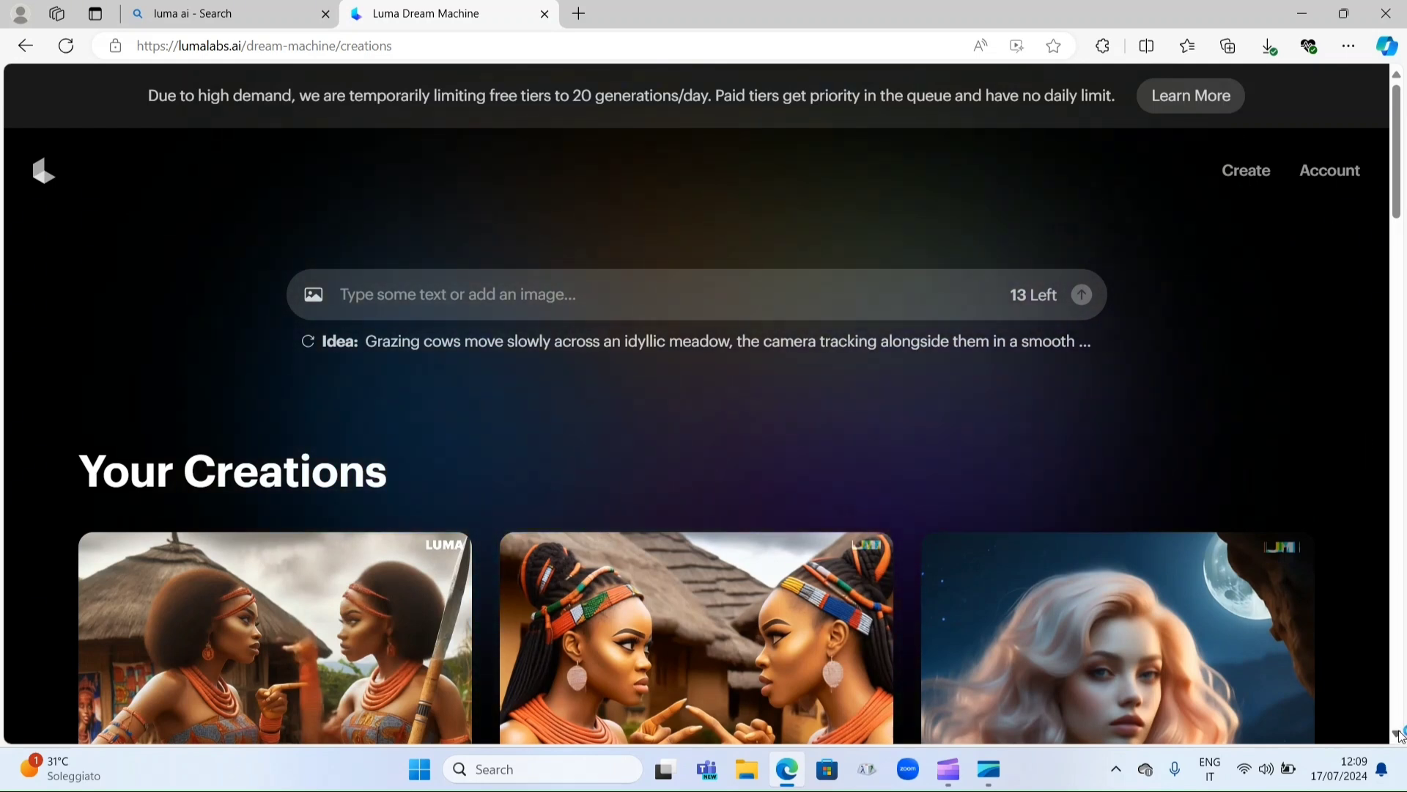
Step: Scroll the Your Creations gallery down to the village trio video thumbnail
scroll("down", 3)
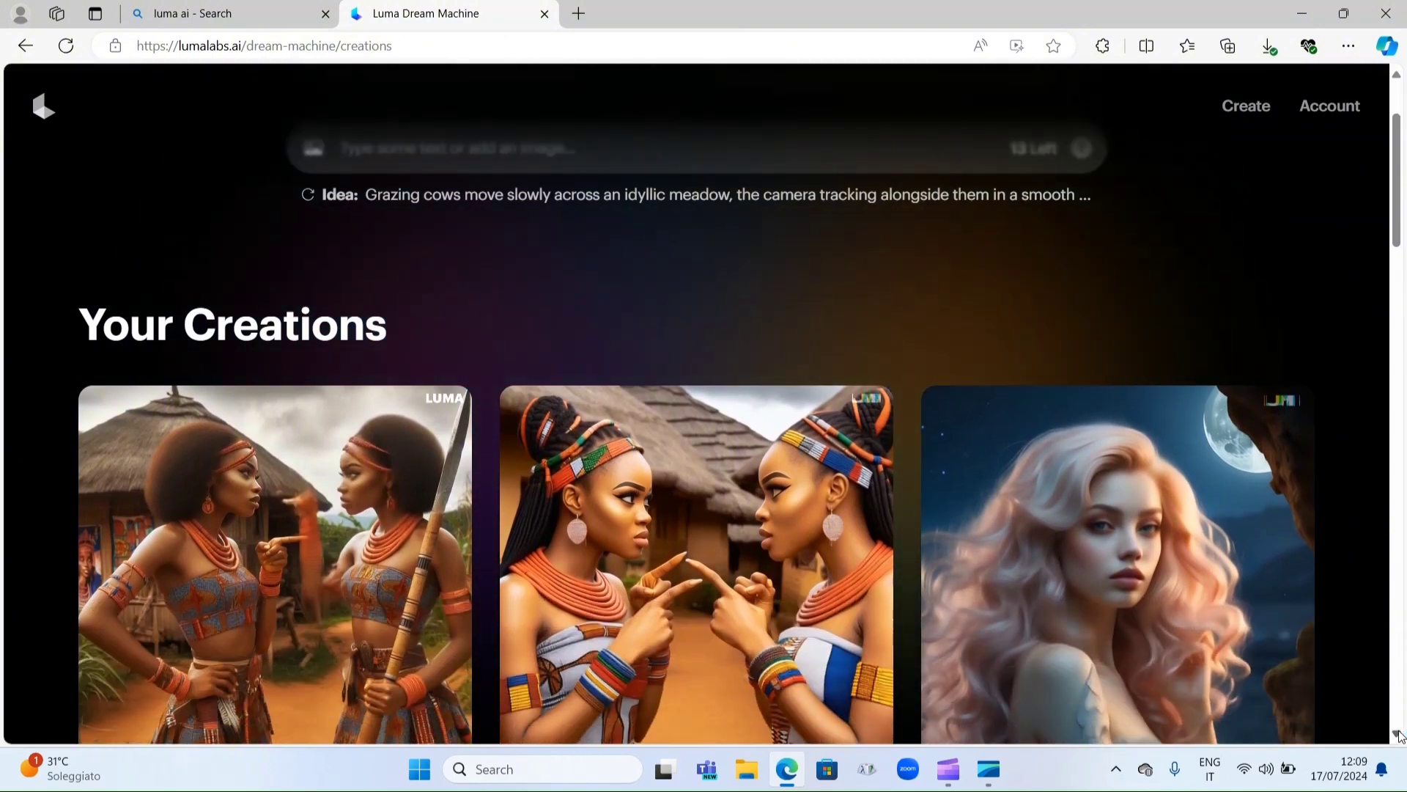
scroll("down", 3)
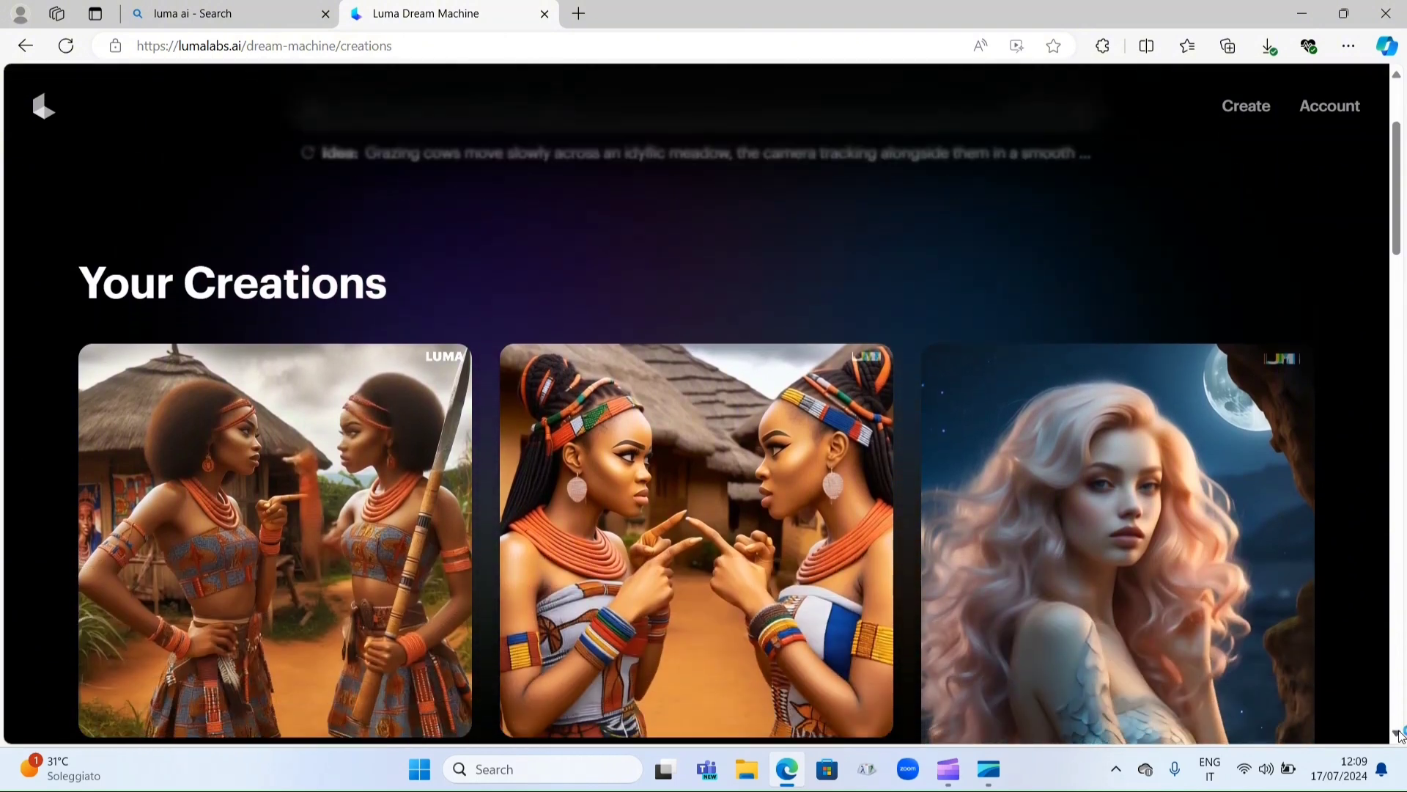
scroll("down", 3)
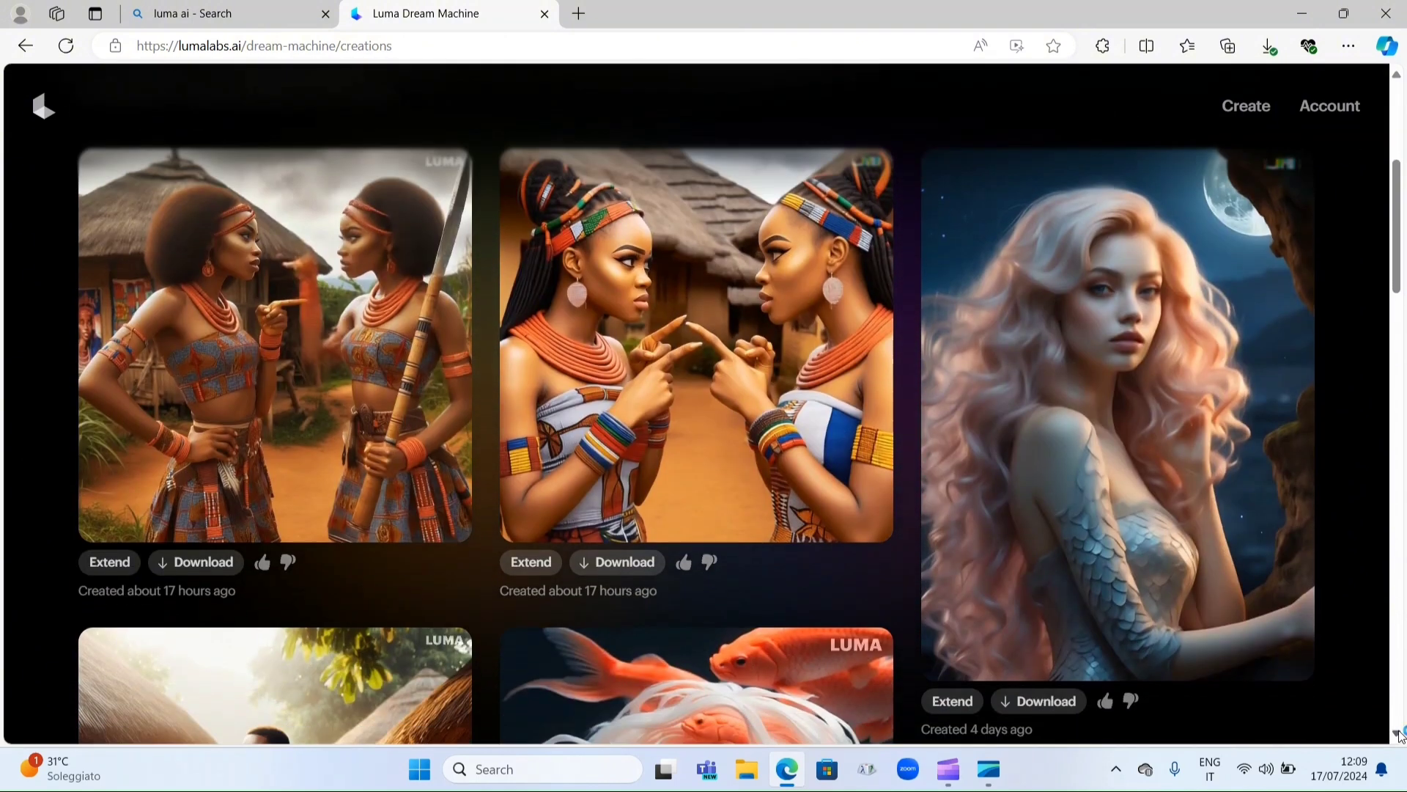
scroll("down", 3)
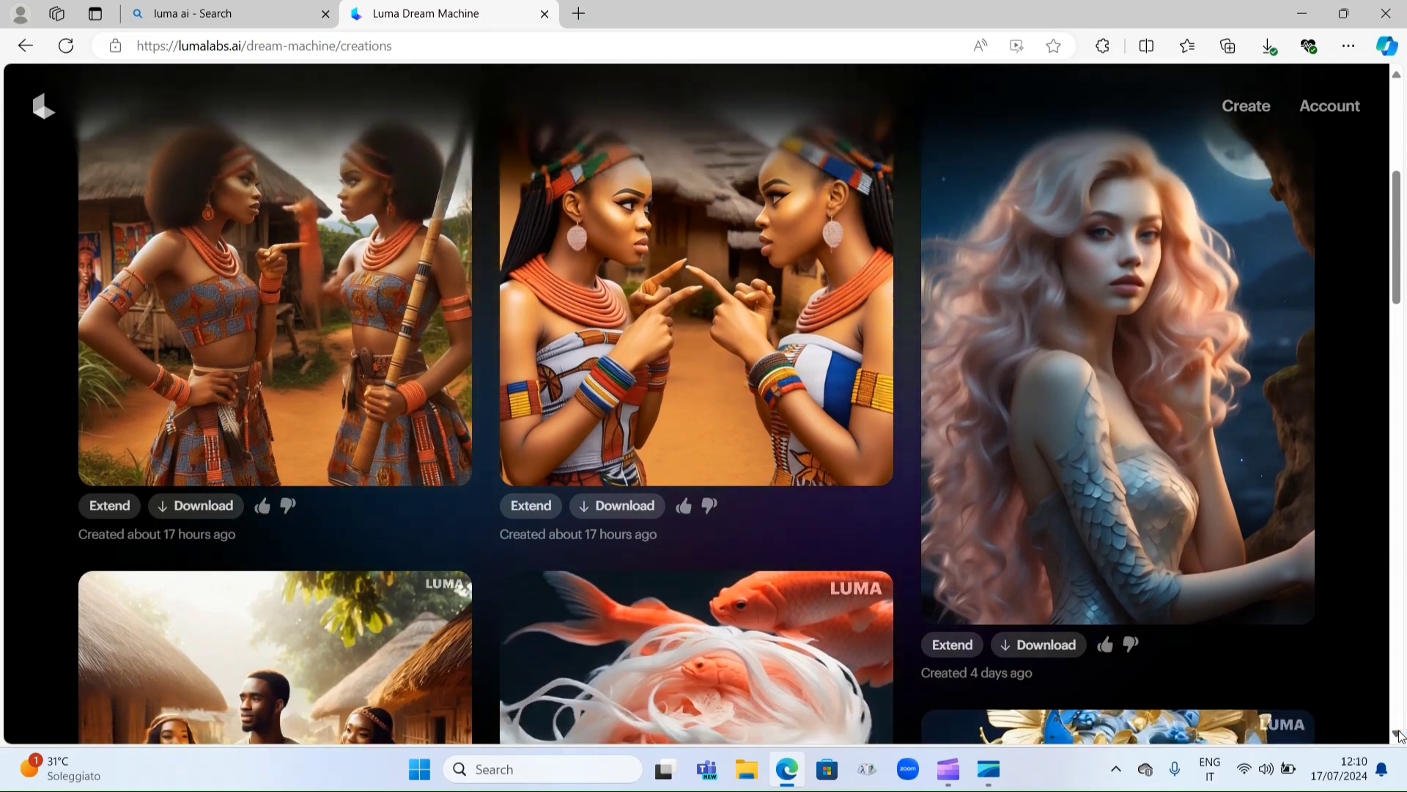
scroll("down", 3)
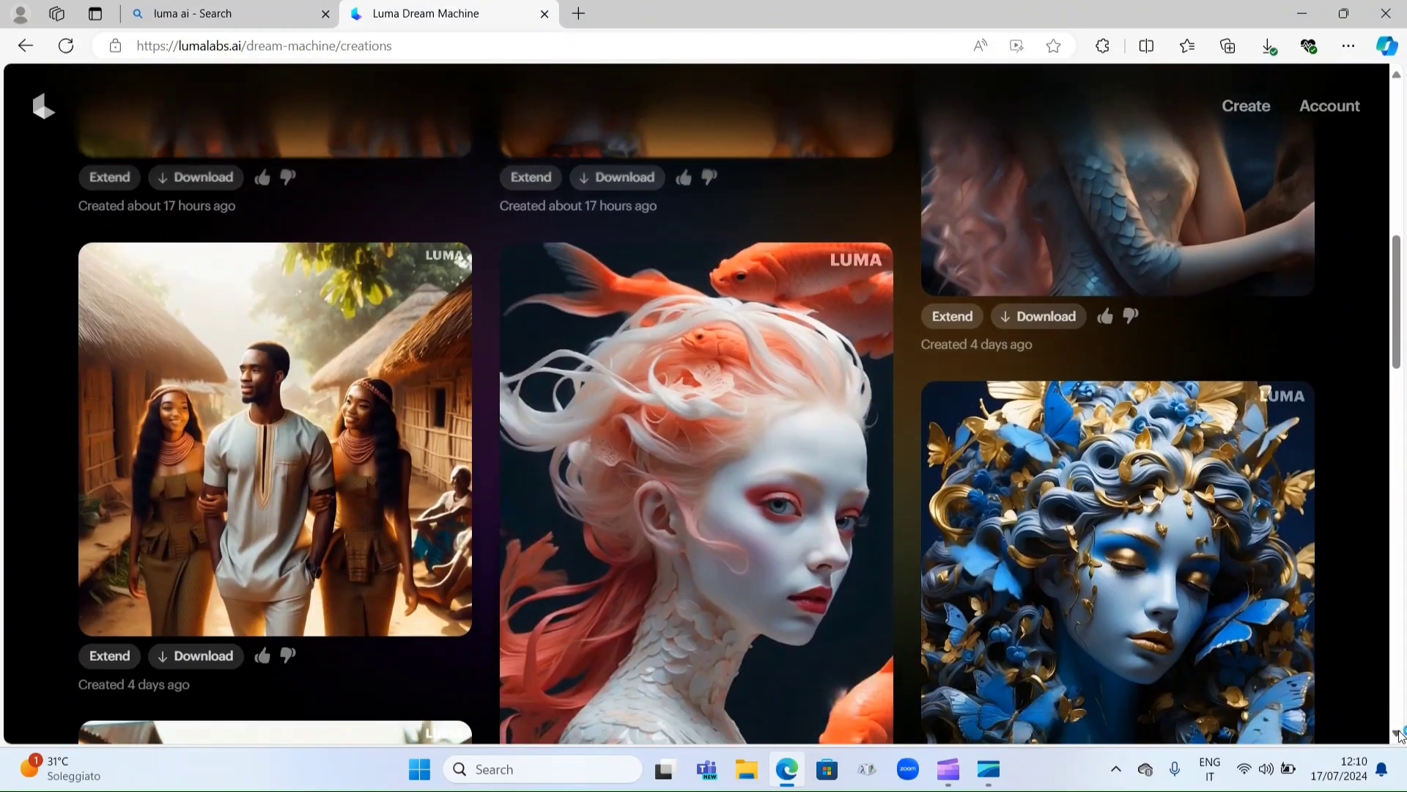
scroll("down", 3)
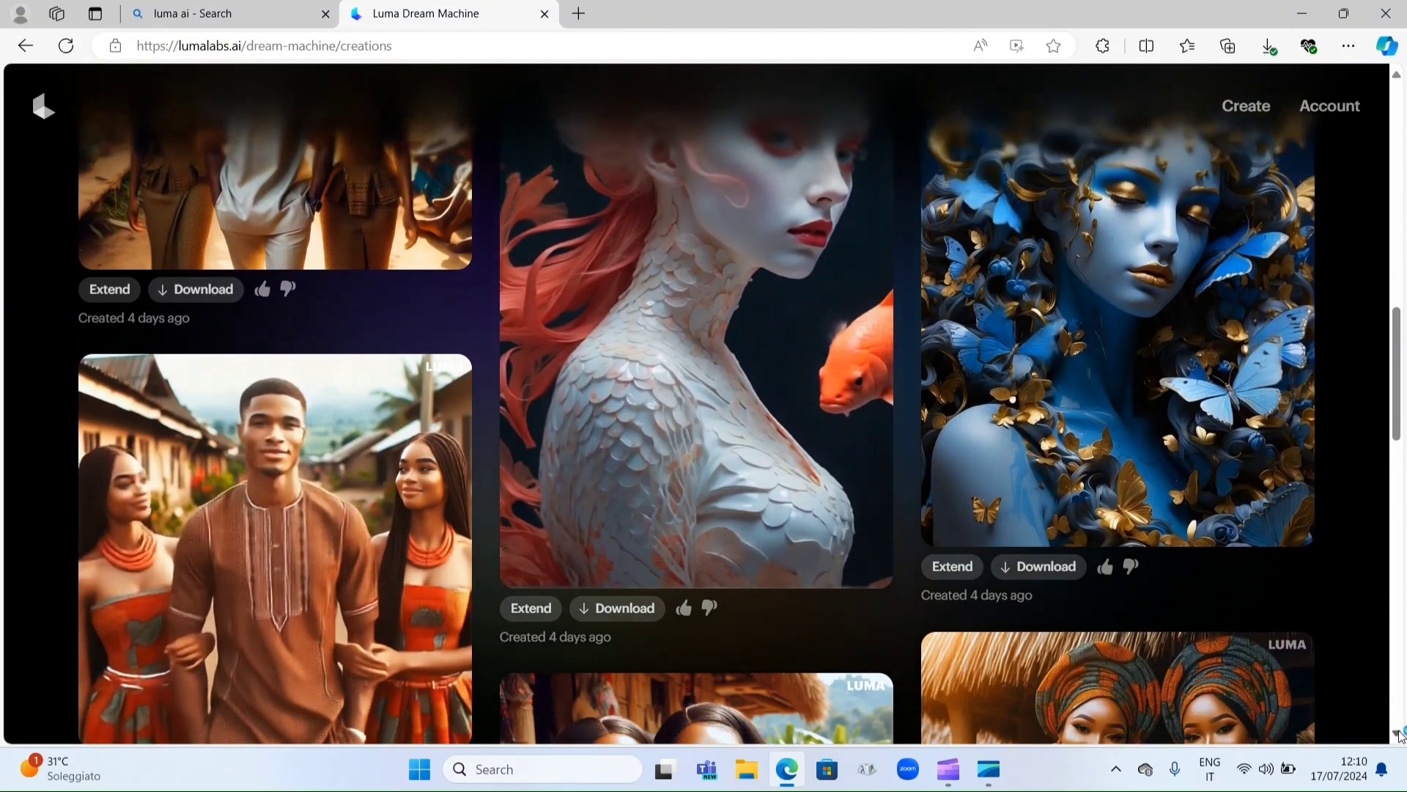
scroll("down", 3)
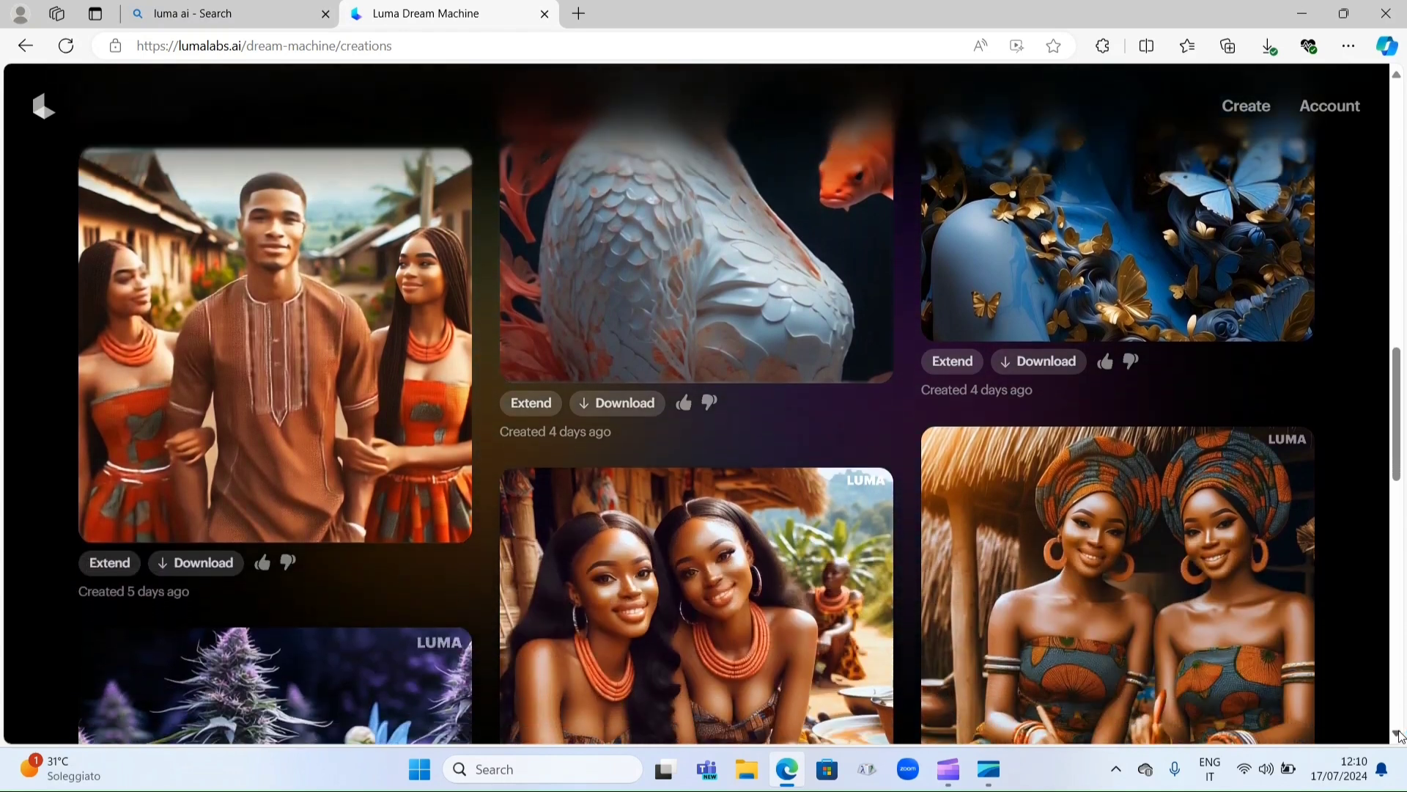
scroll("down", 3)
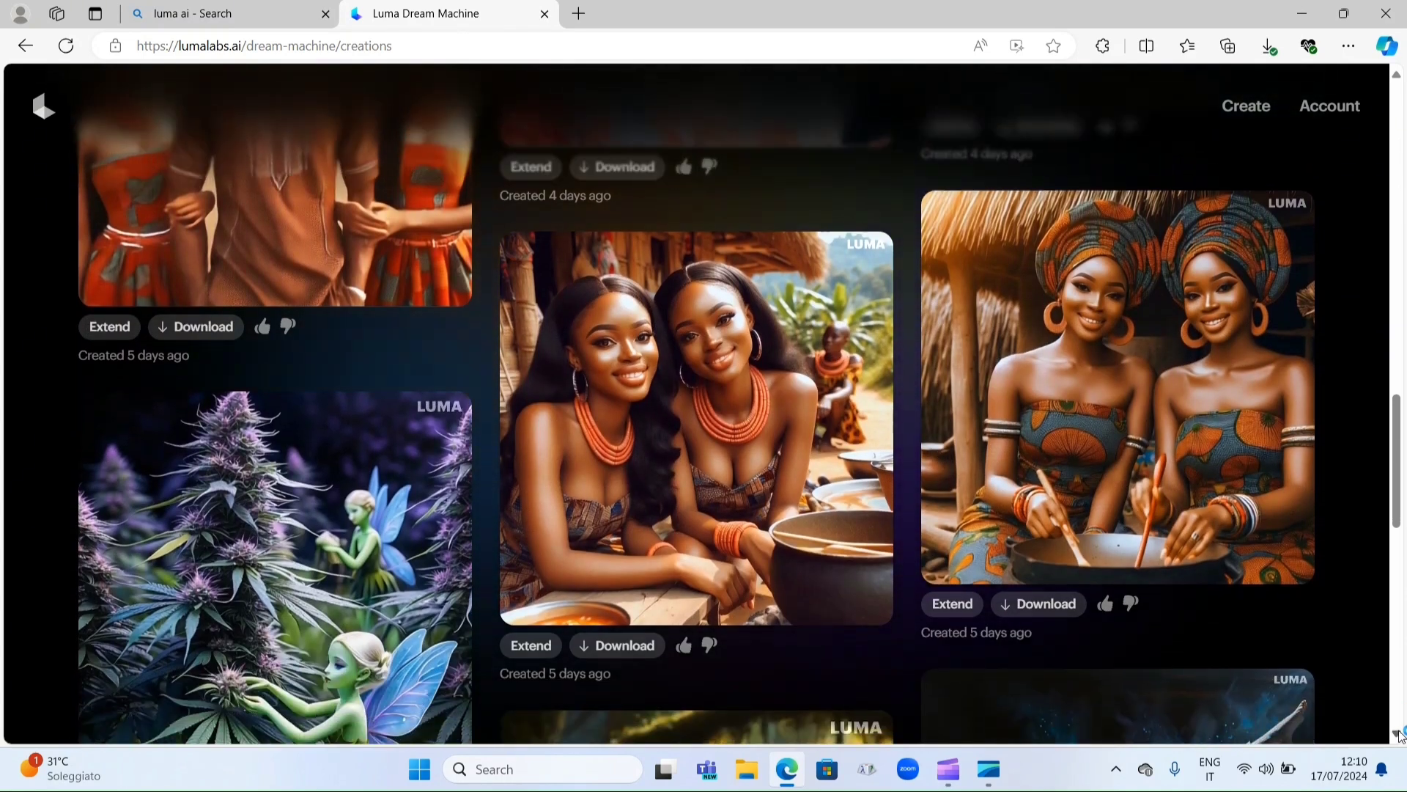
scroll("down", 3)
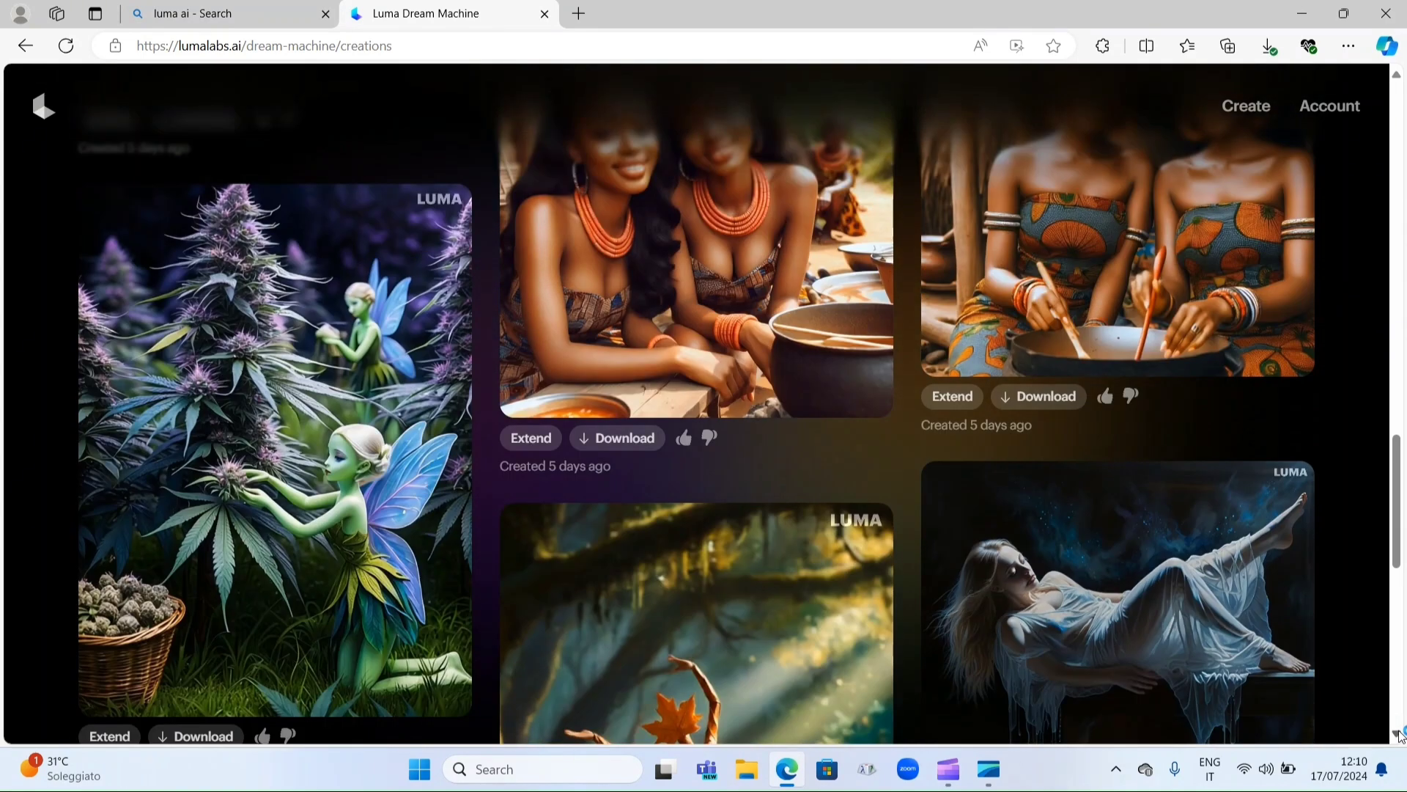
scroll("down", 3)
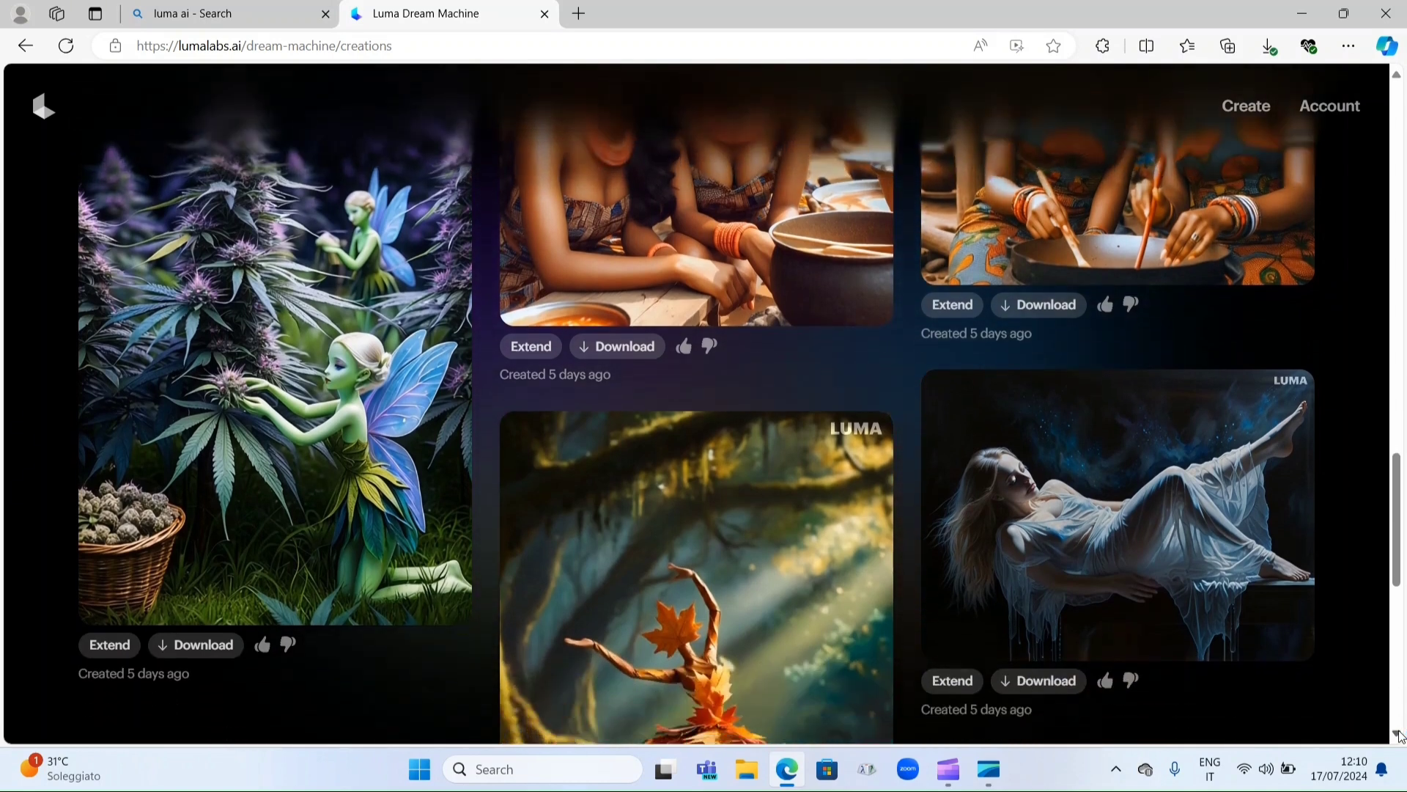
scroll("down", 3)
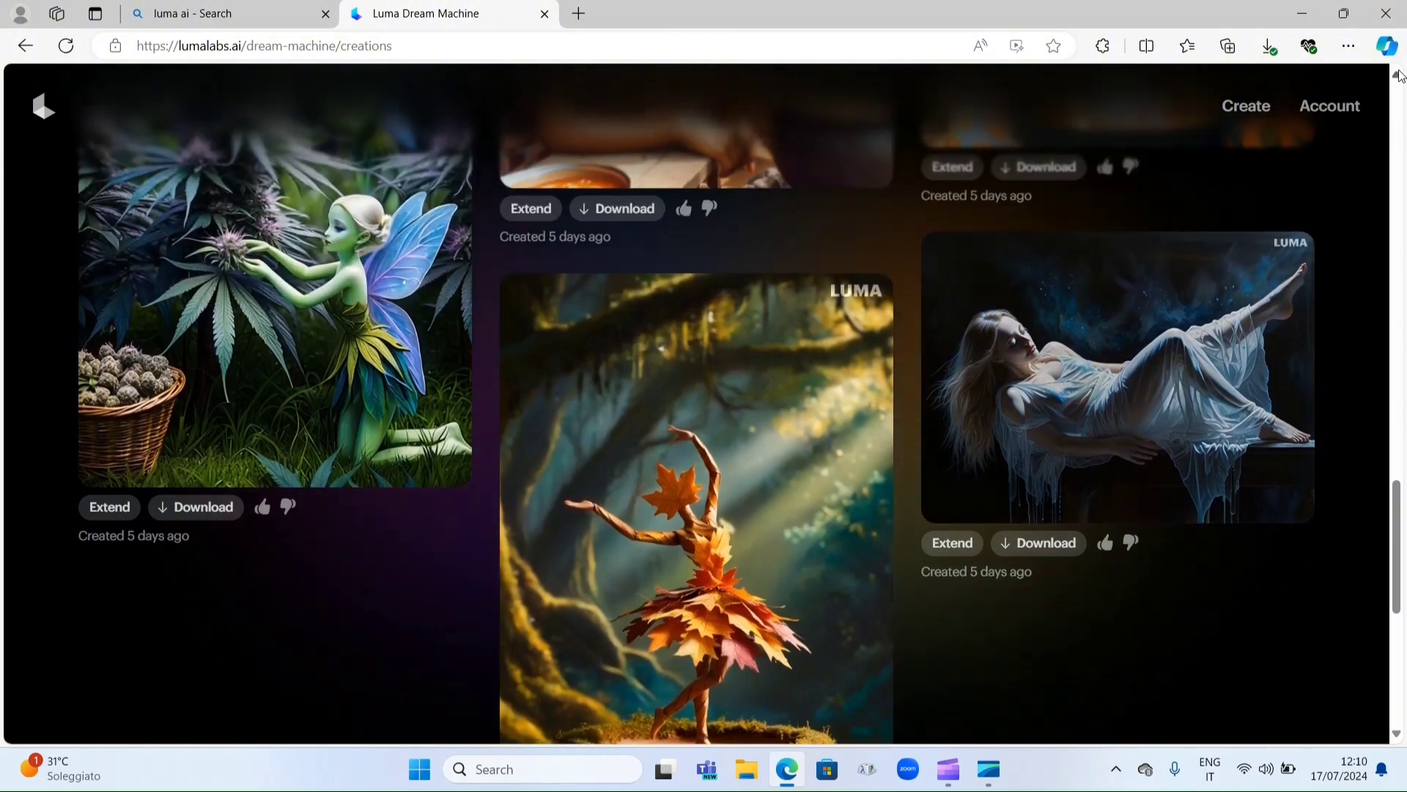
scroll("down", 3)
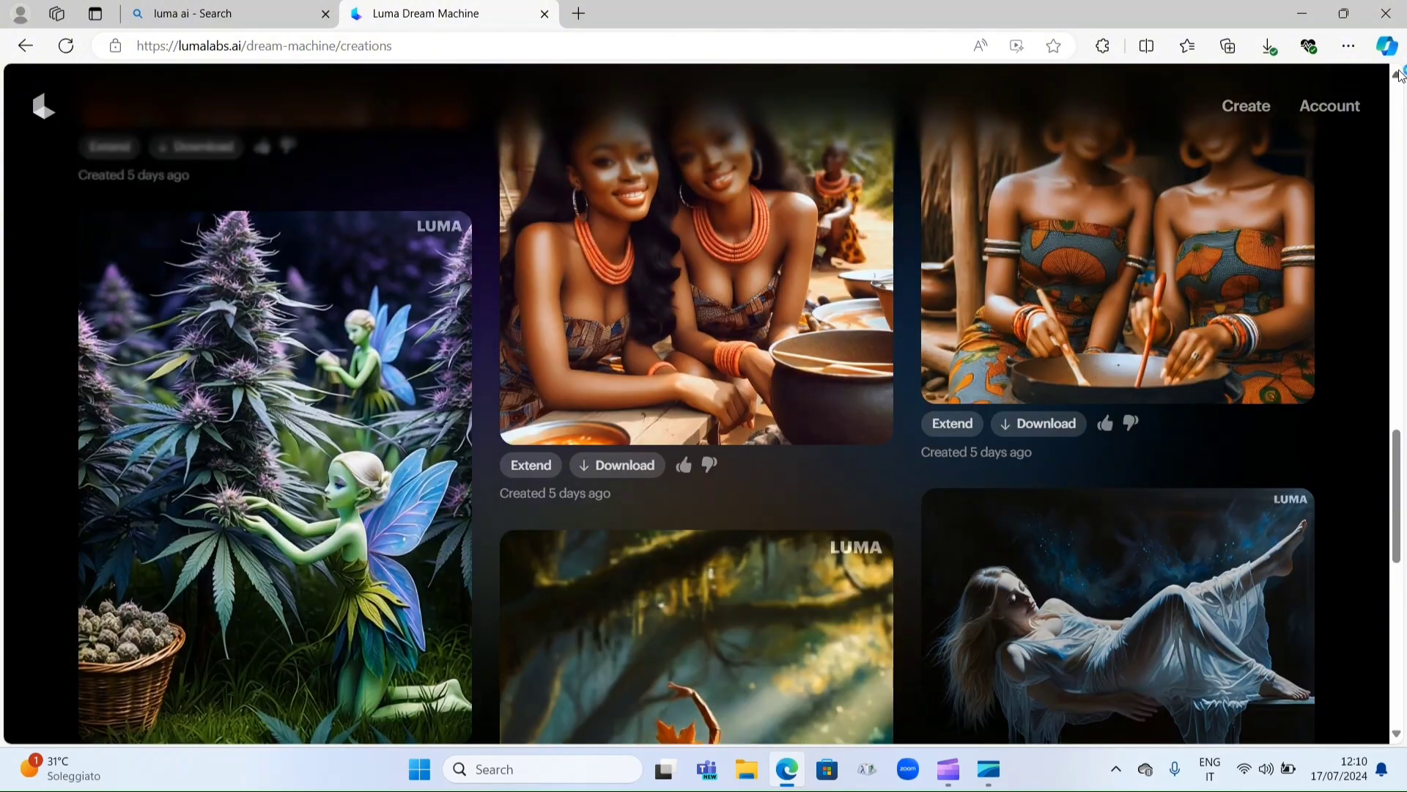
scroll("down", 3)
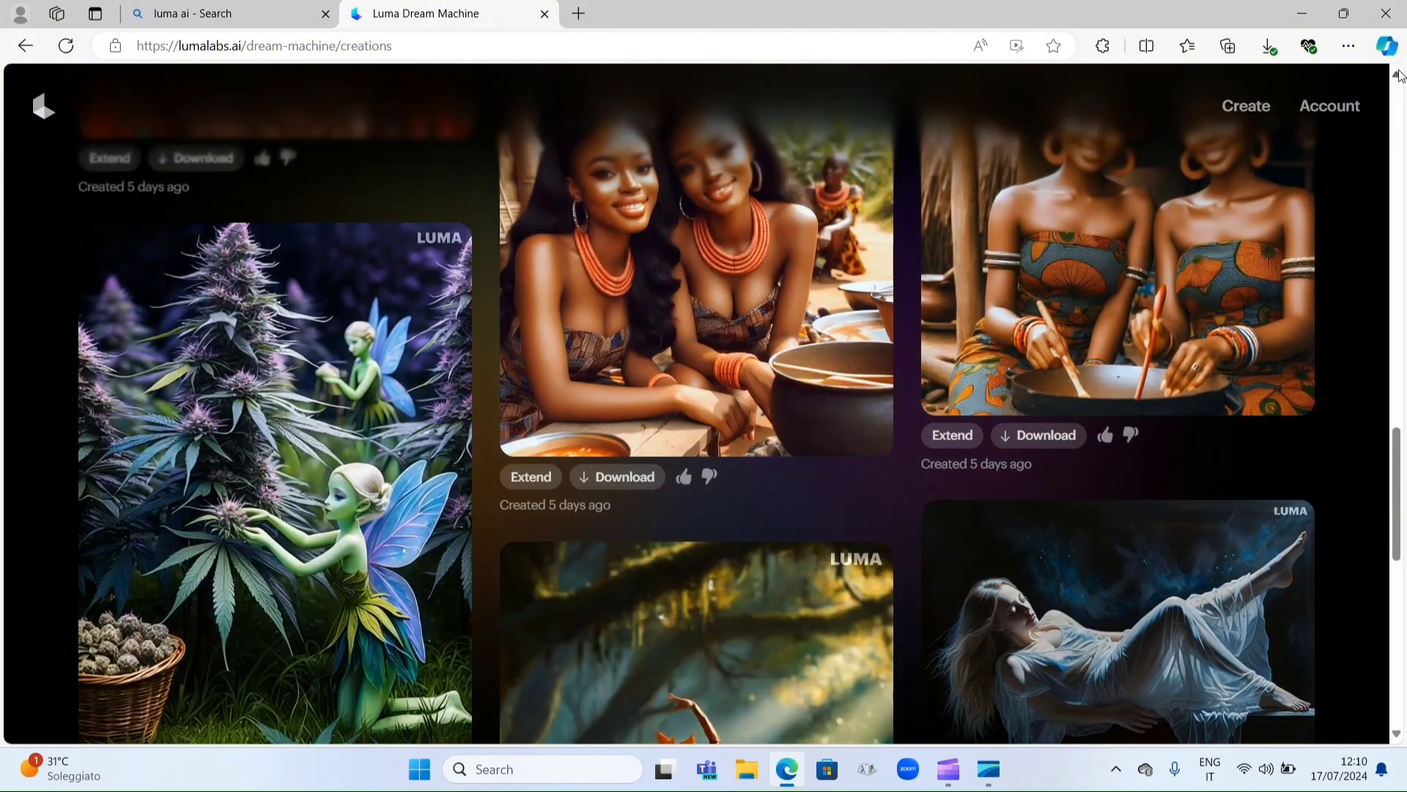
scroll("down", 3)
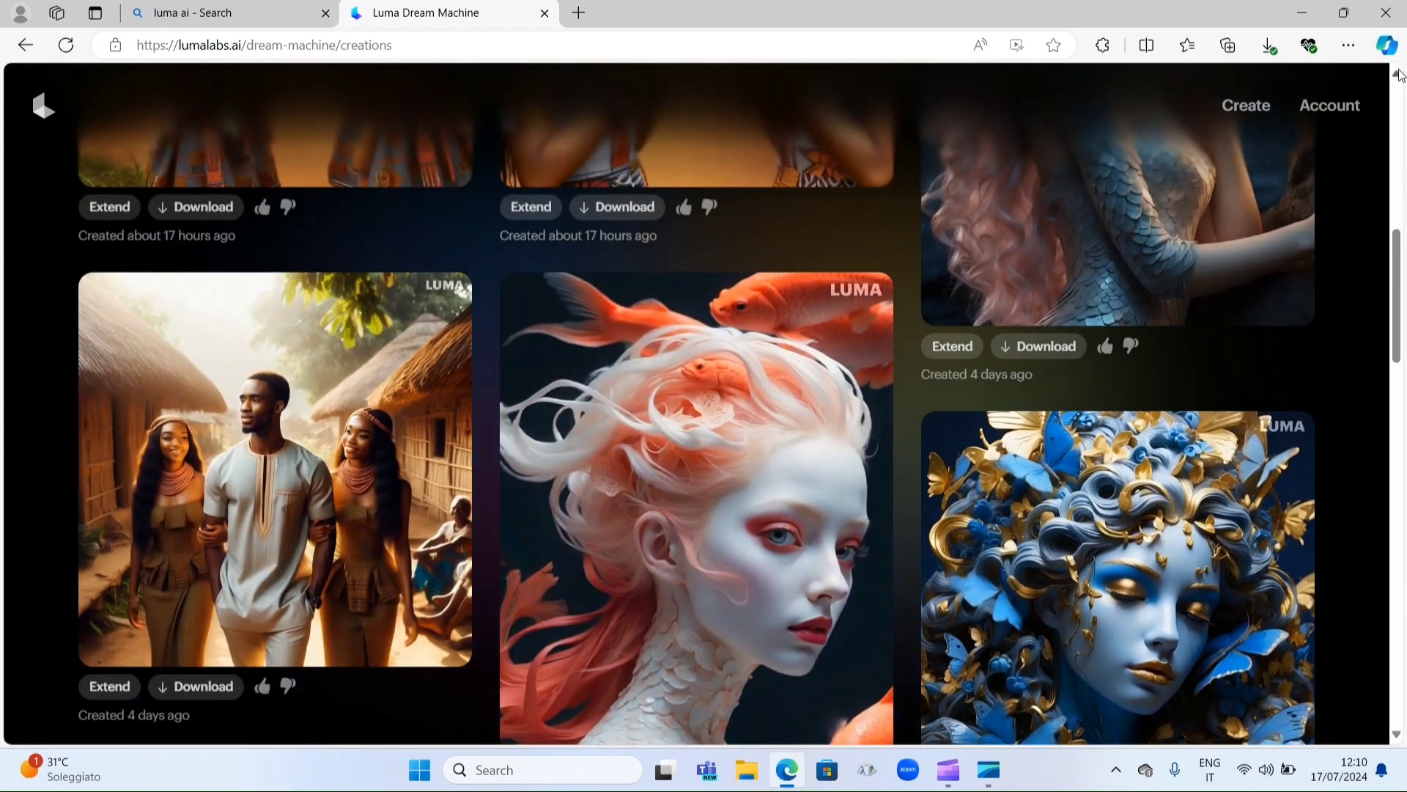
scroll("down", 3)
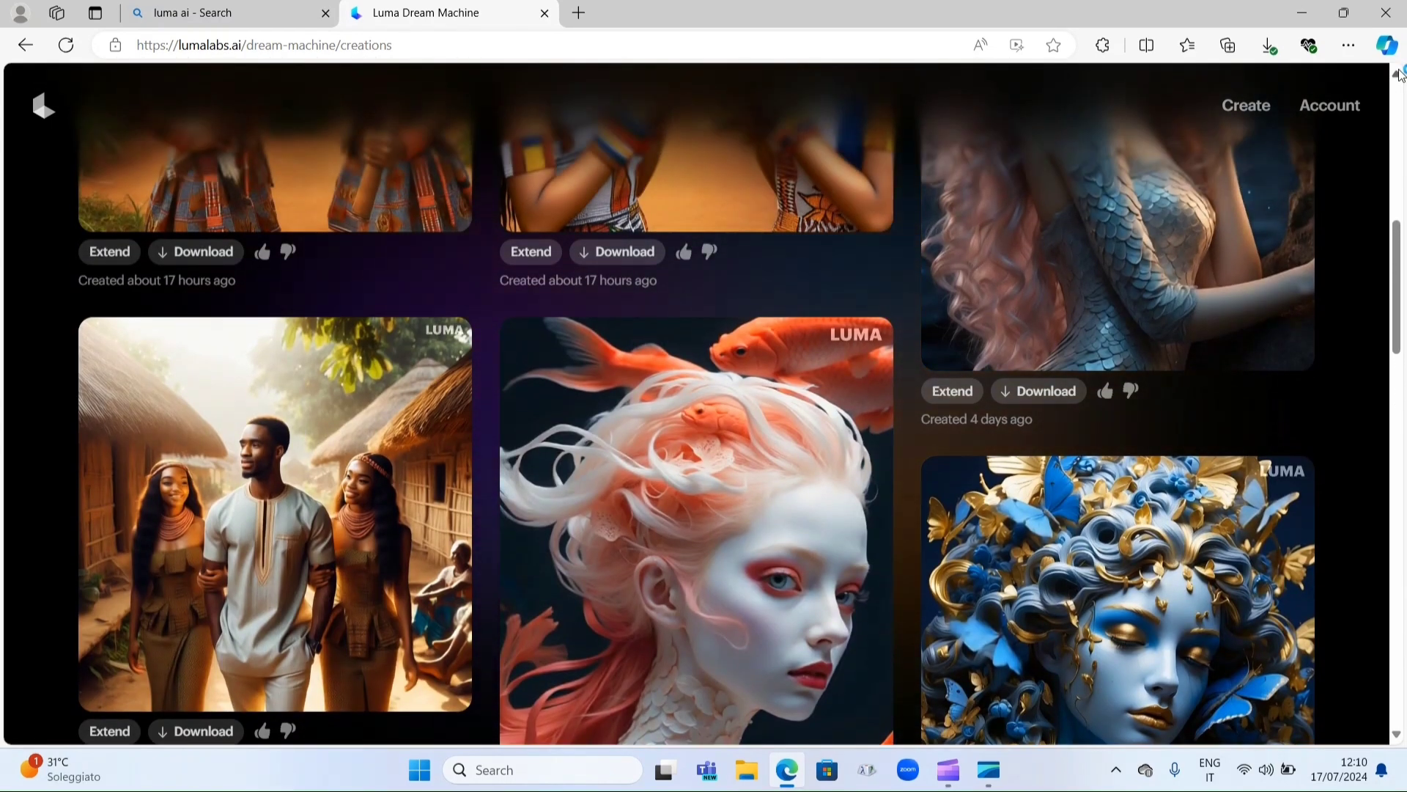
scroll("down", 3)
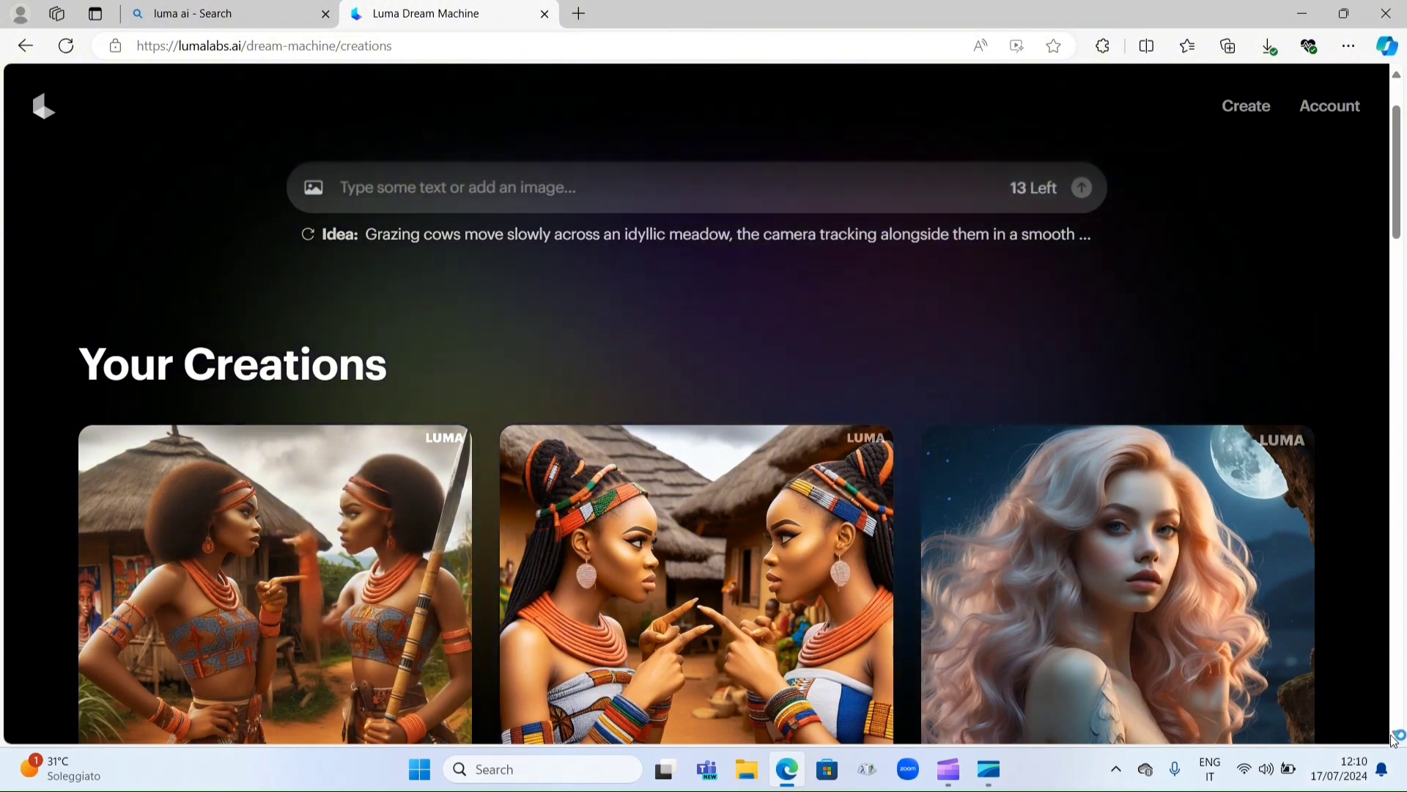
scroll("down", 3)
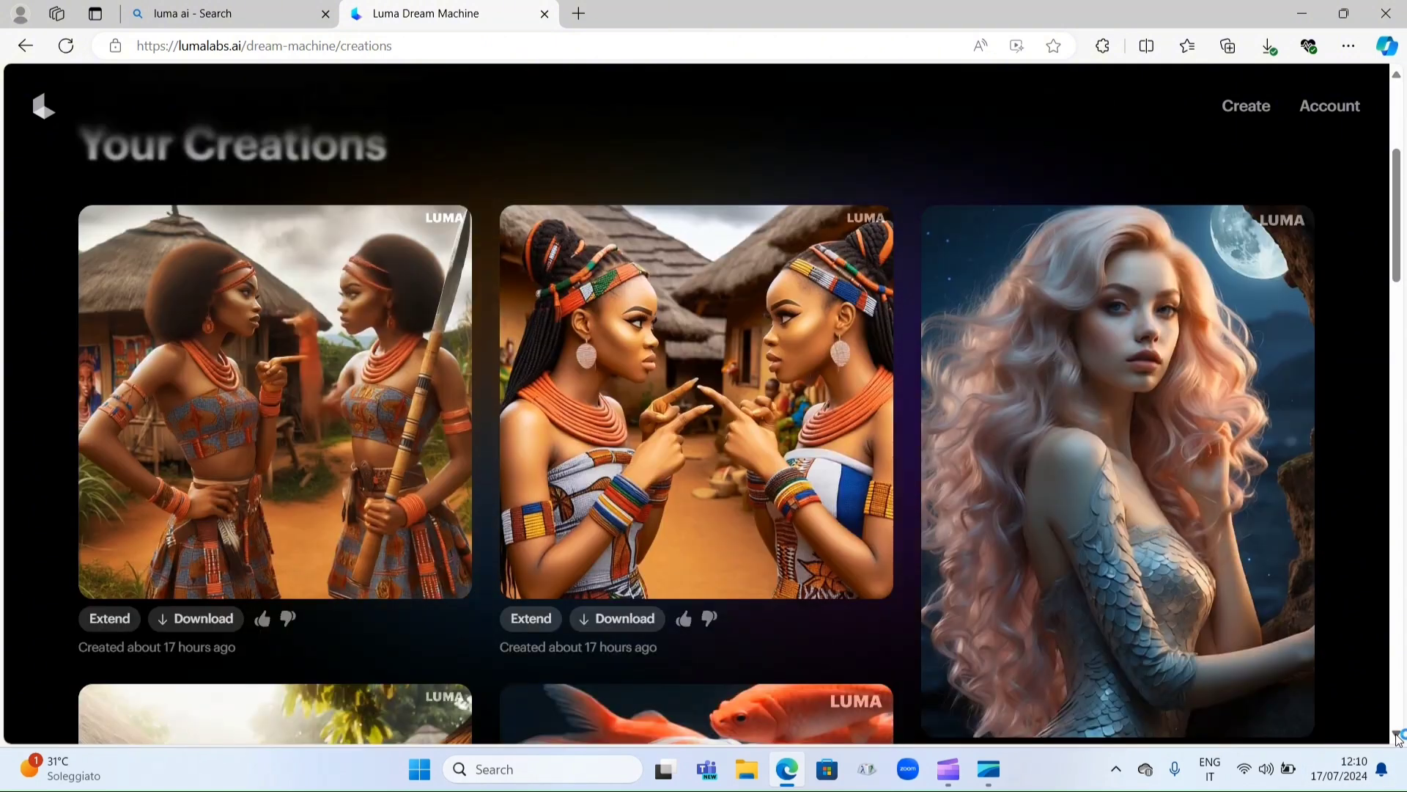
scroll("down", 3)
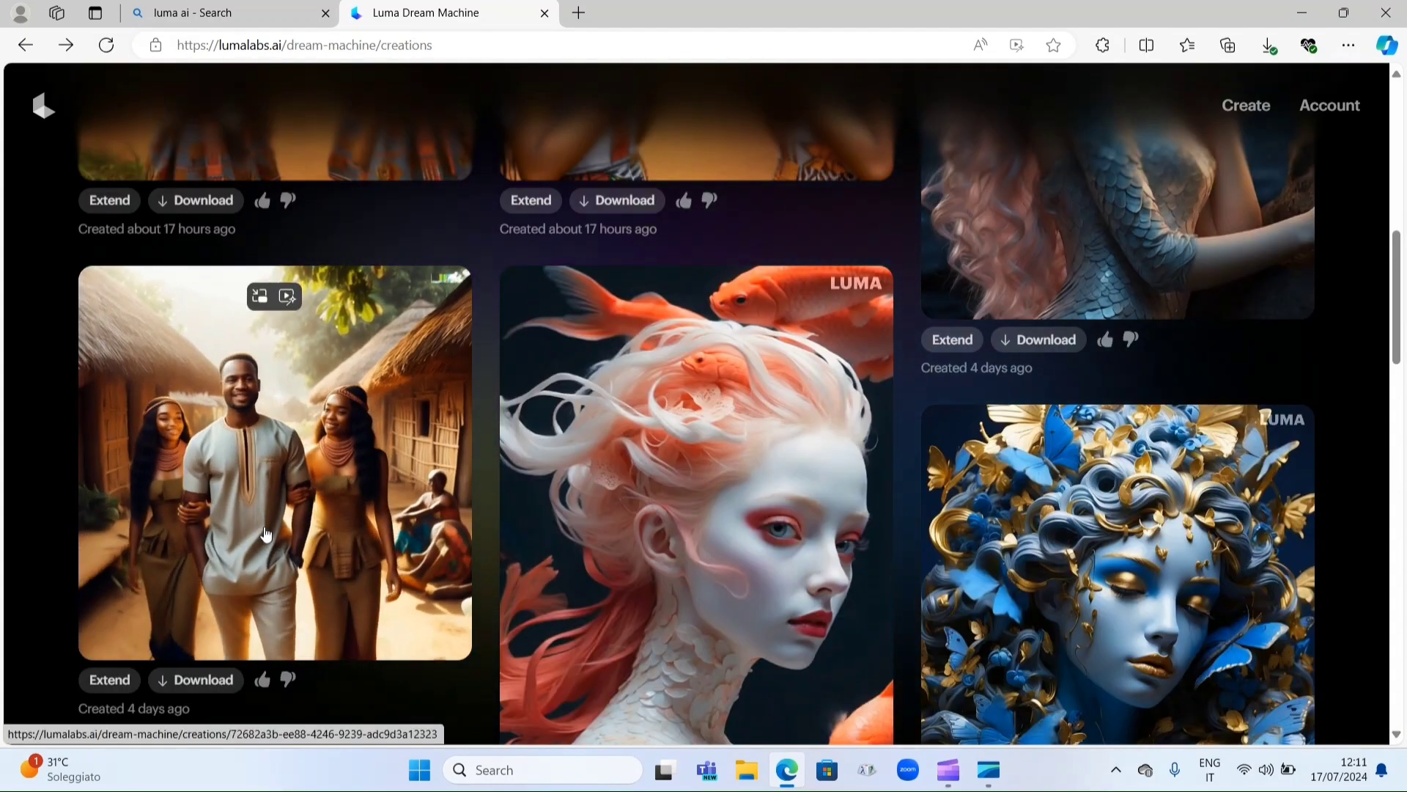
Step: Open the village video of a man walking between two women
left_click(274, 462)
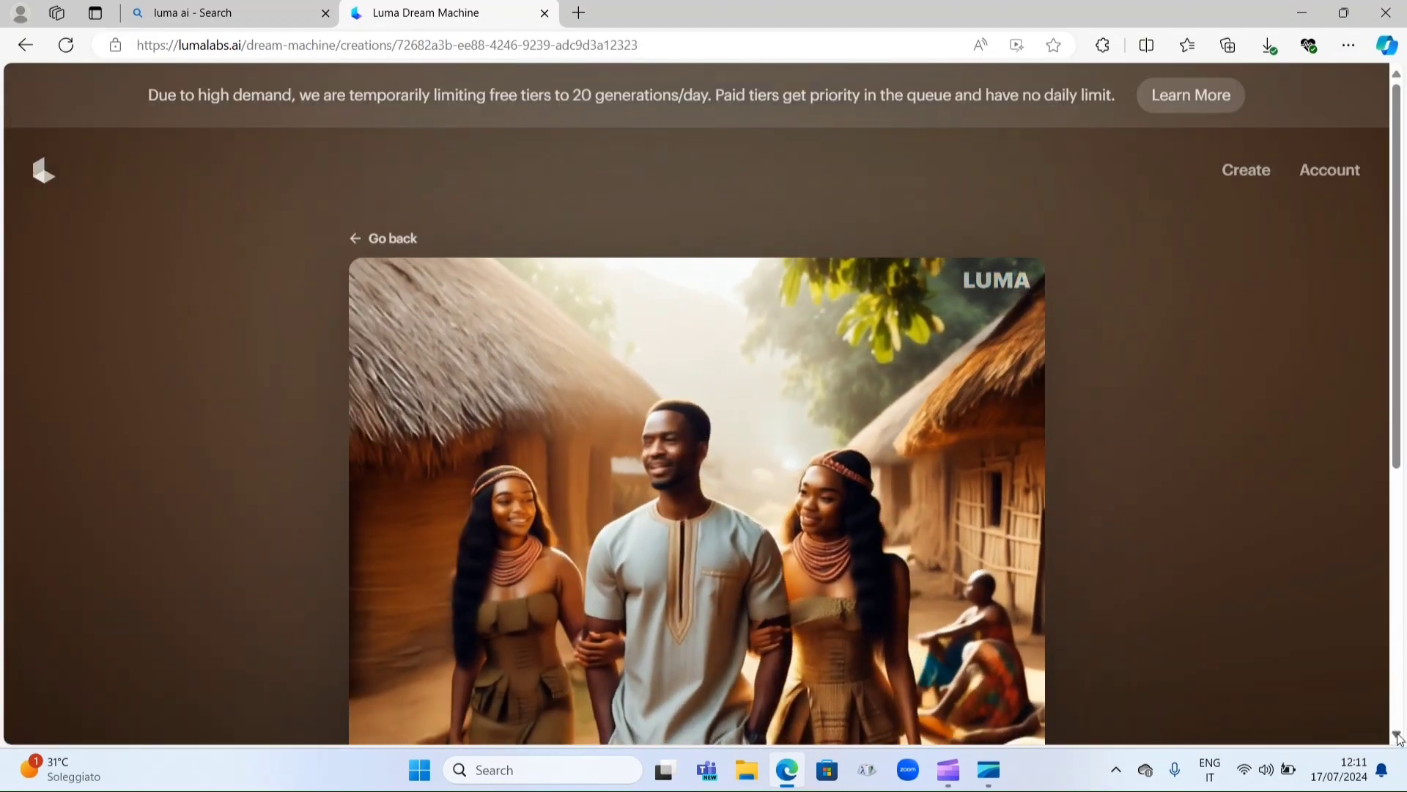
scroll("down", 3)
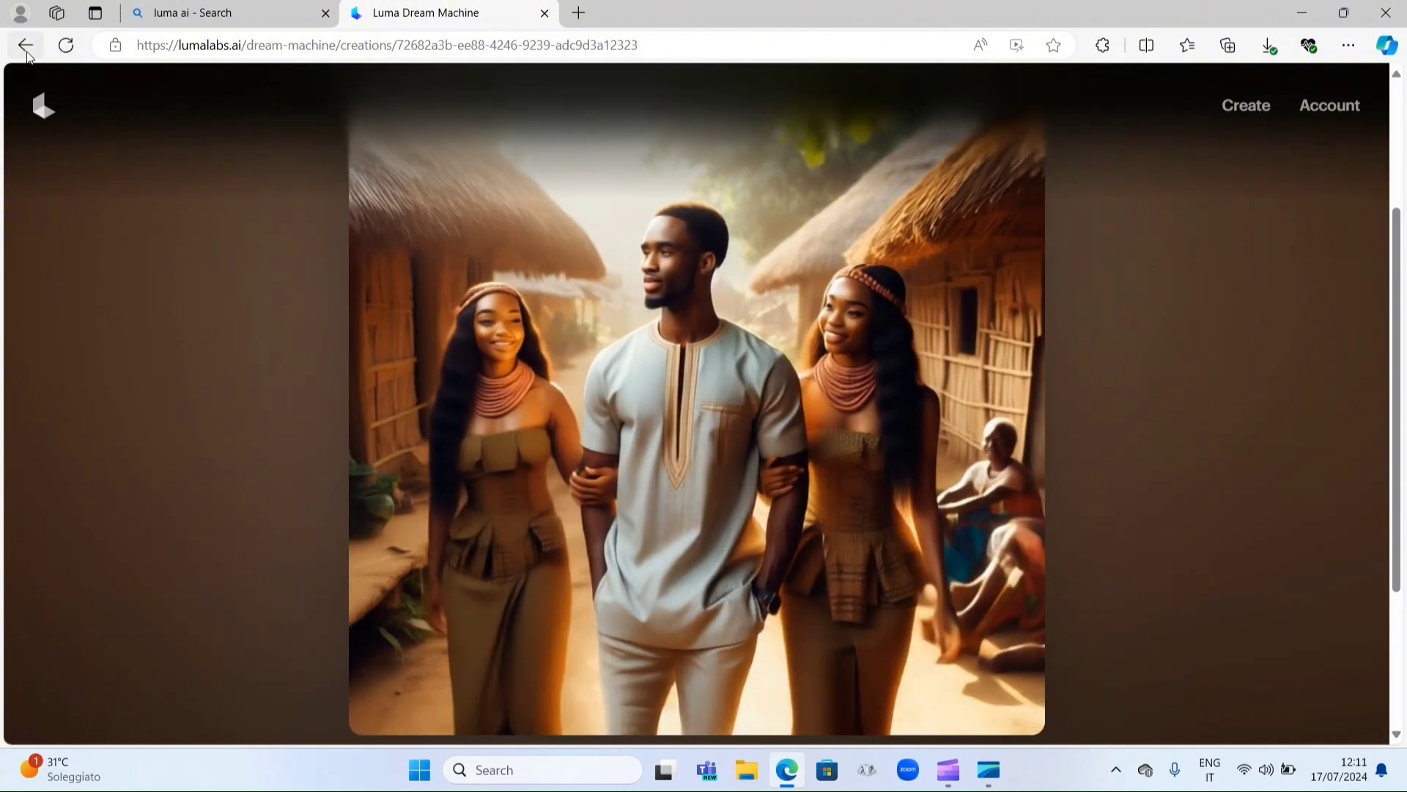
Step: Go back to Your Creations and scroll to videos from five days ago
left_click(26, 45)
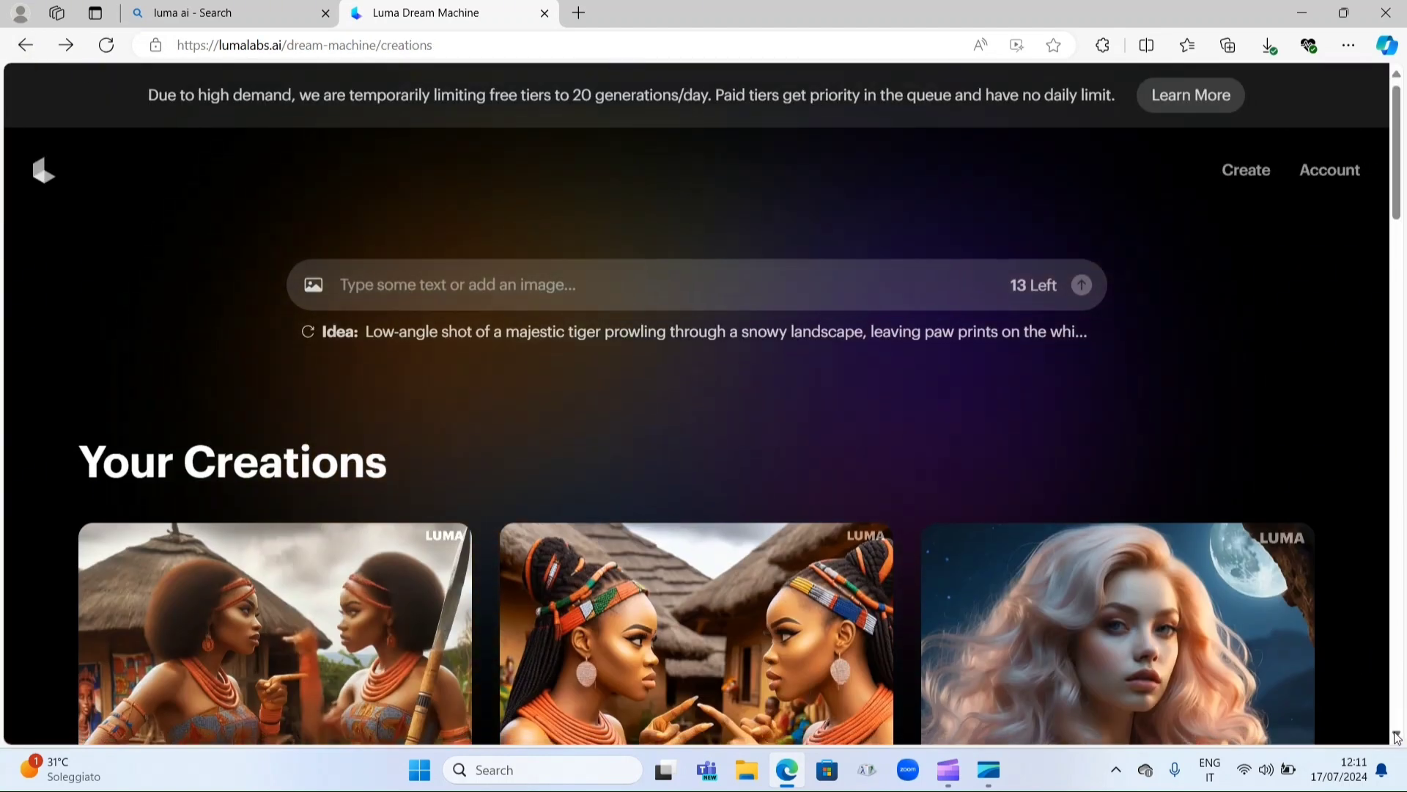
scroll("down", 3)
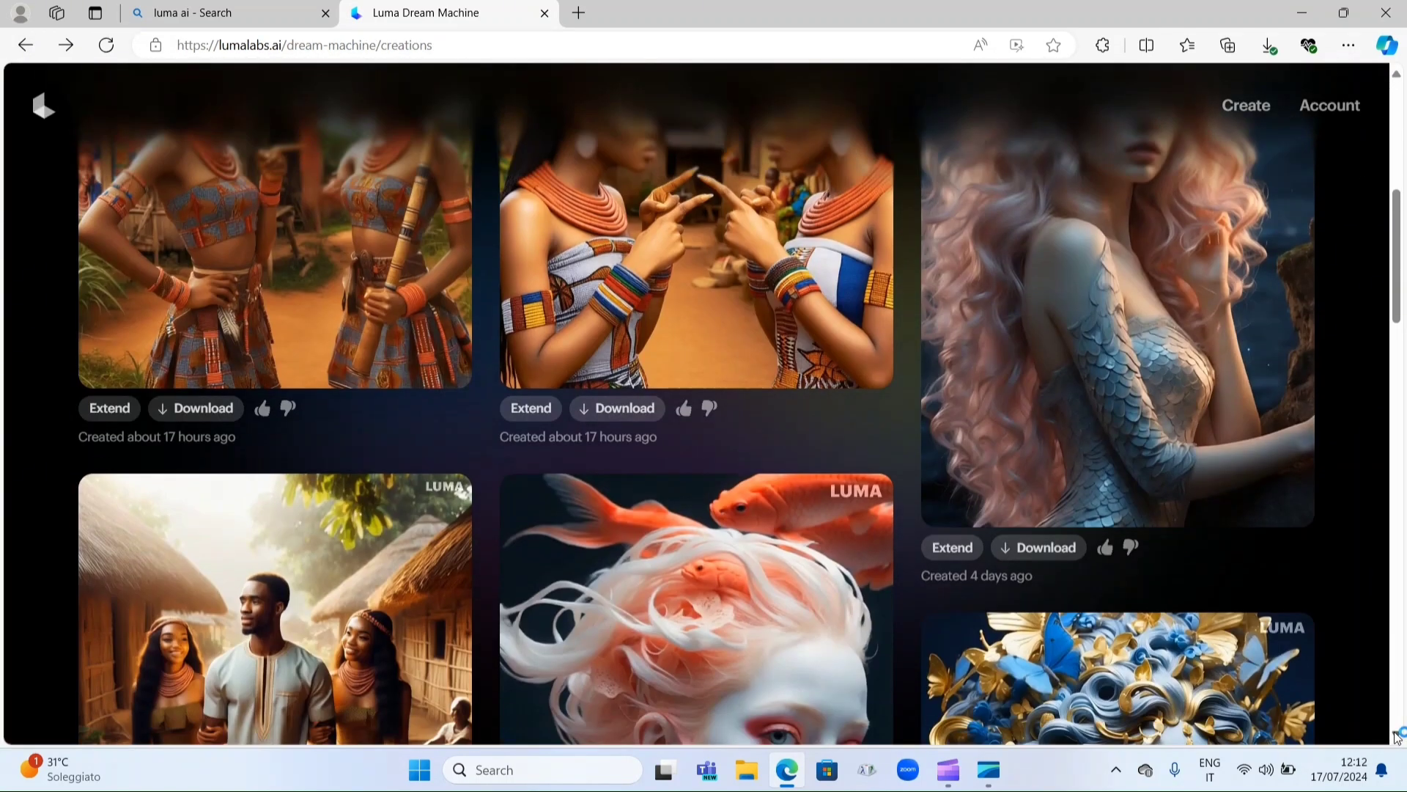
scroll("down", 3)
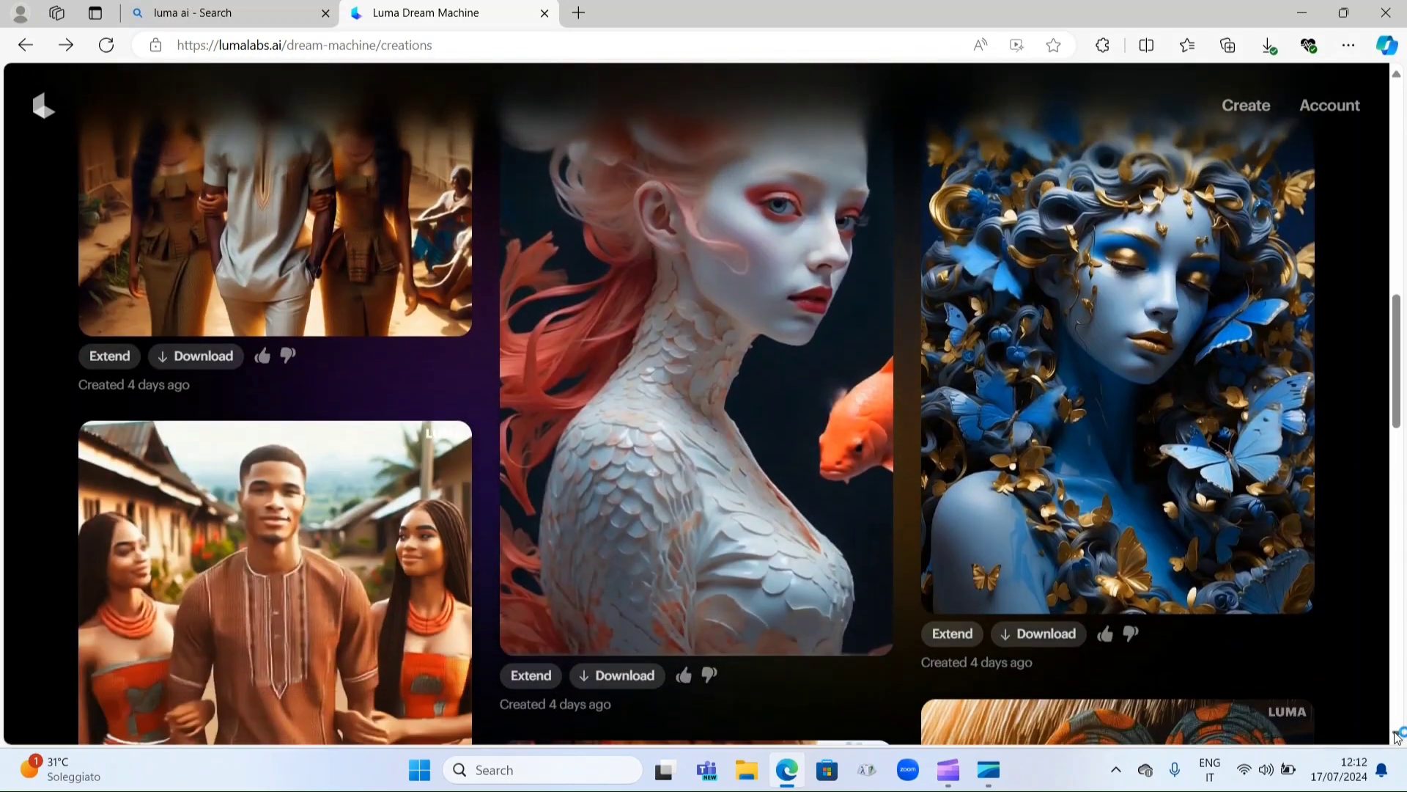
scroll("down", 3)
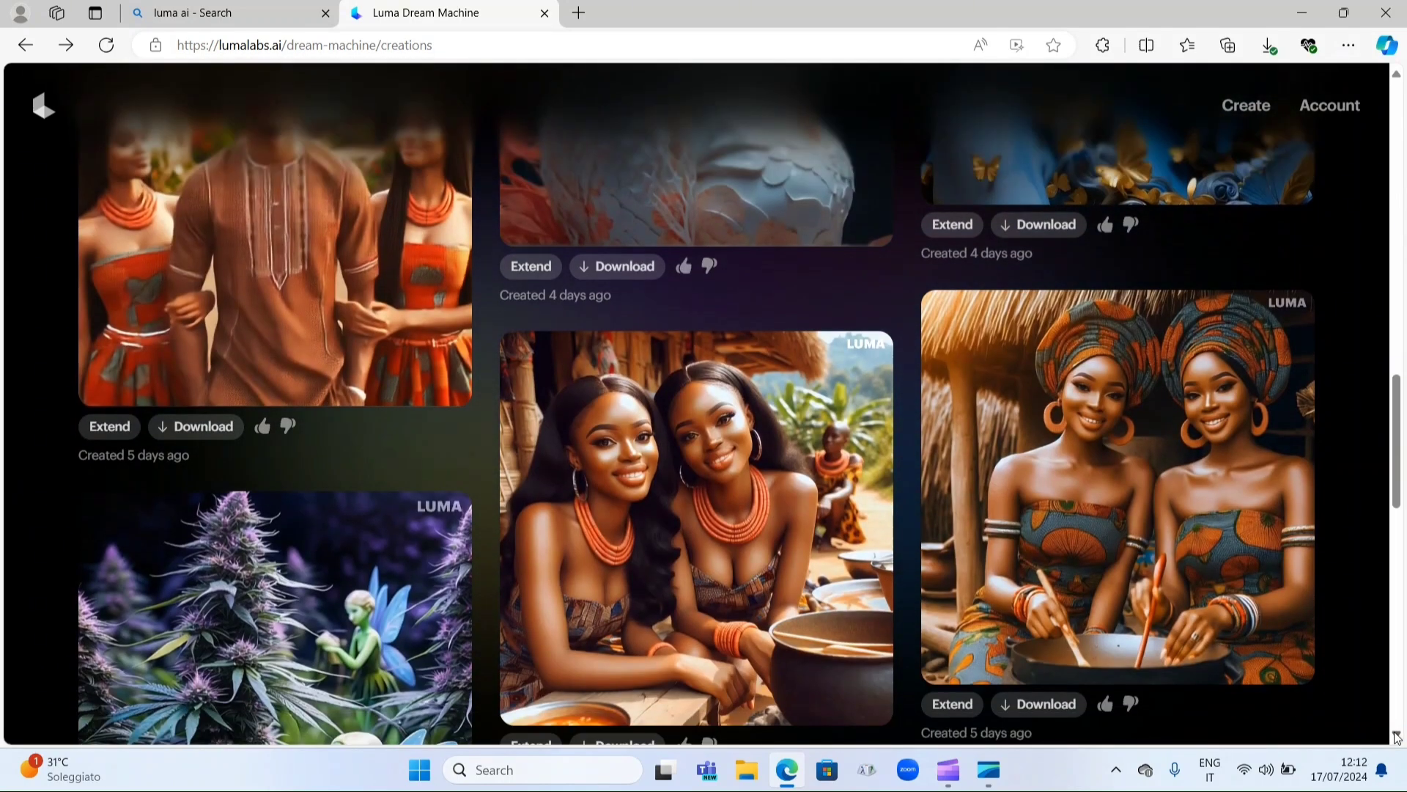
scroll("down", 3)
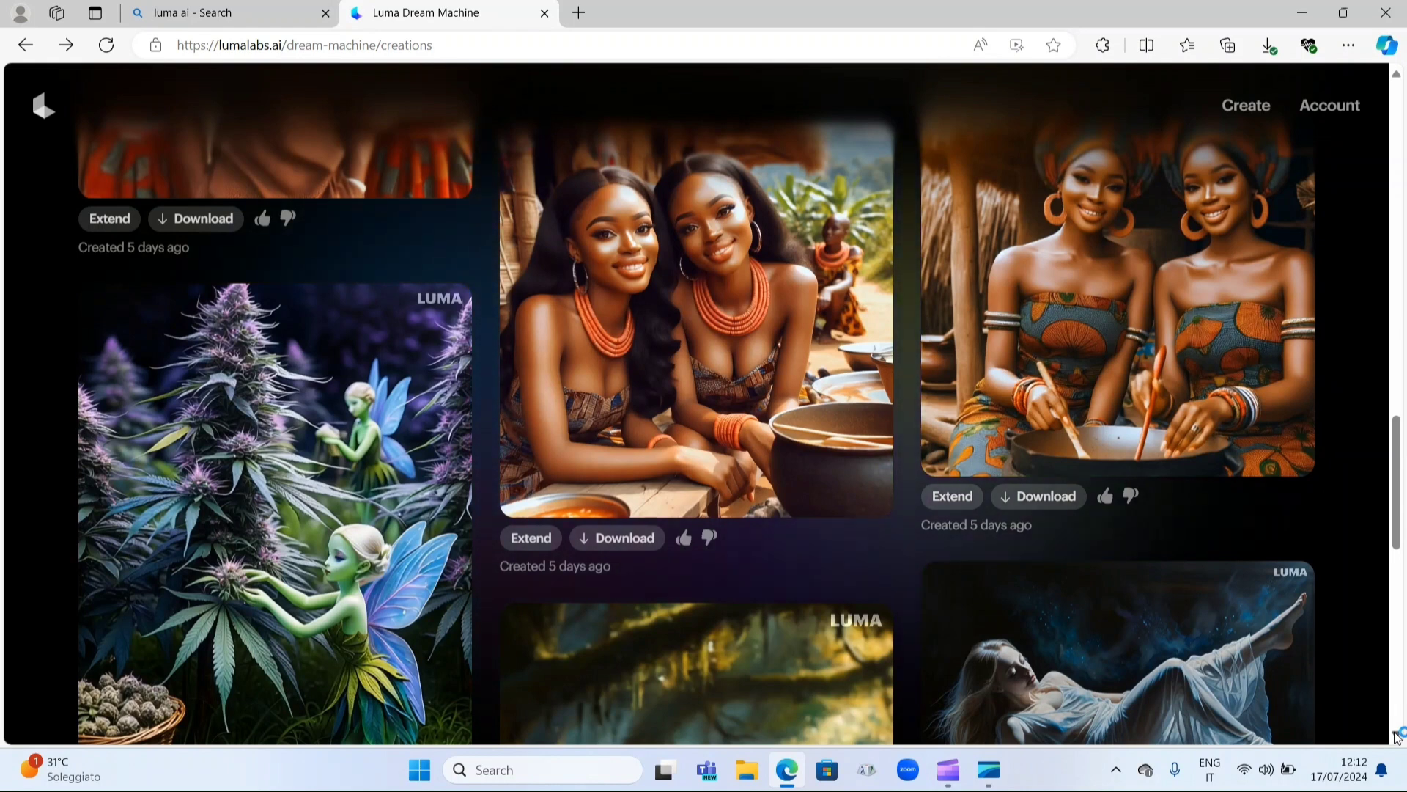
mouse_move(1113, 387)
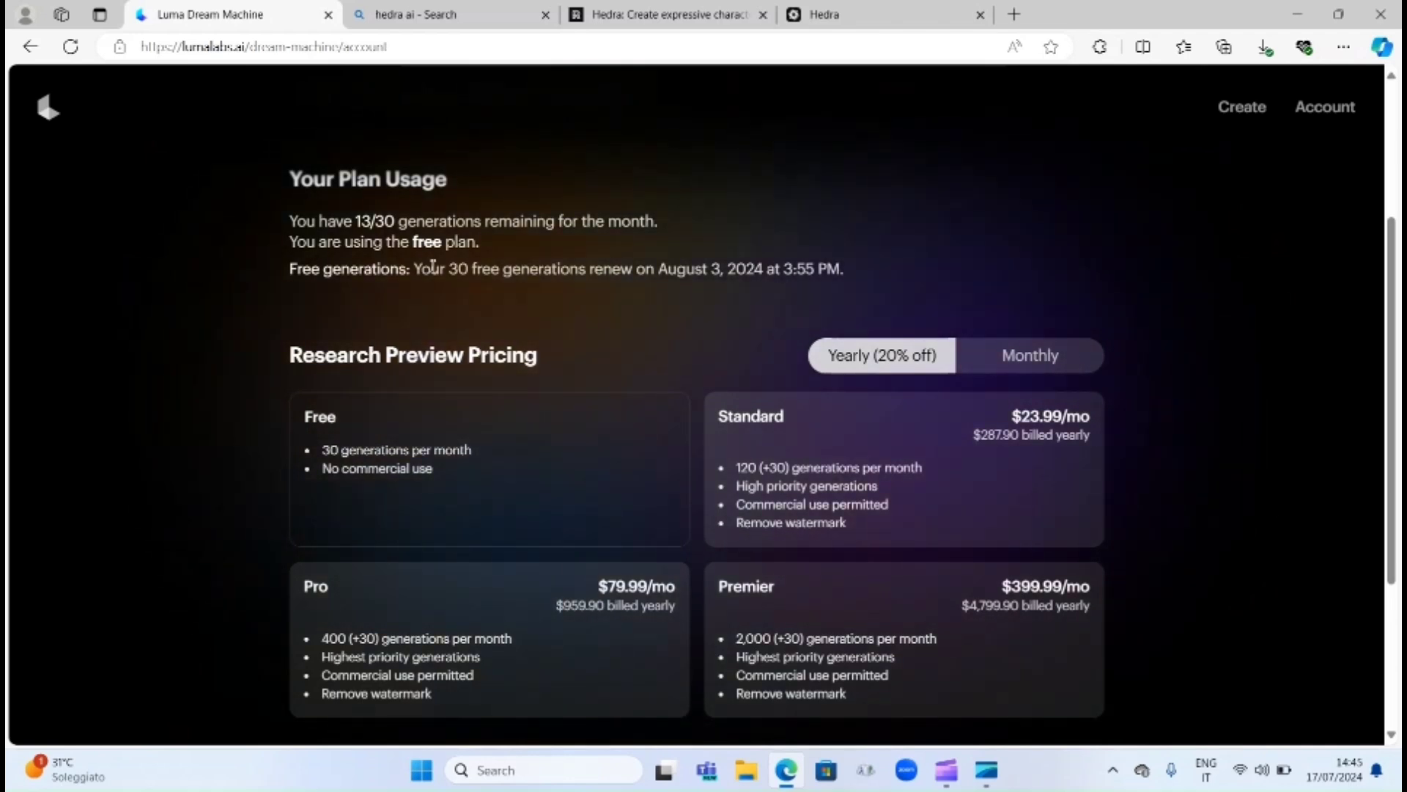
Step: Scroll the account page to compare Free, Standard, Pro and Premier plans
scroll("down", 3)
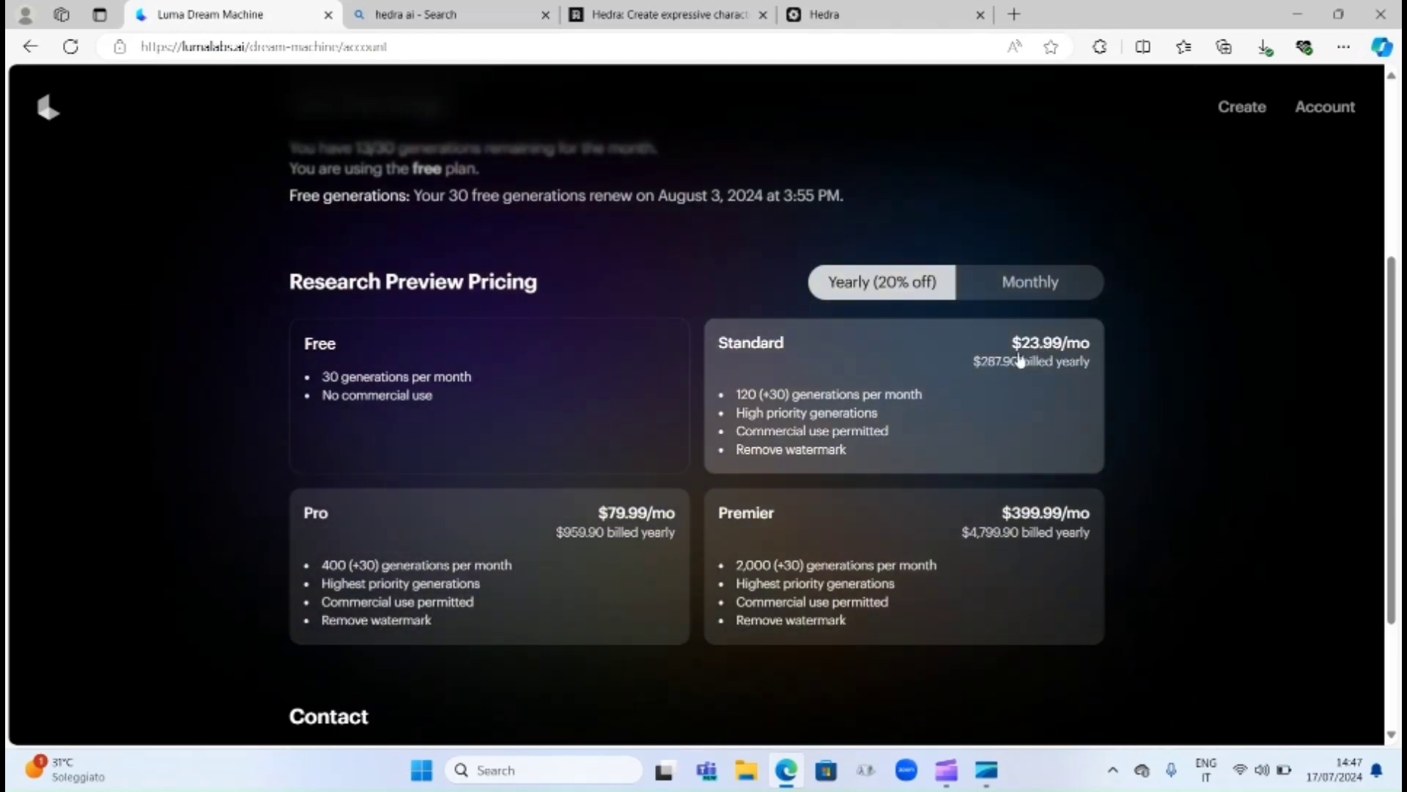
mouse_move(797, 509)
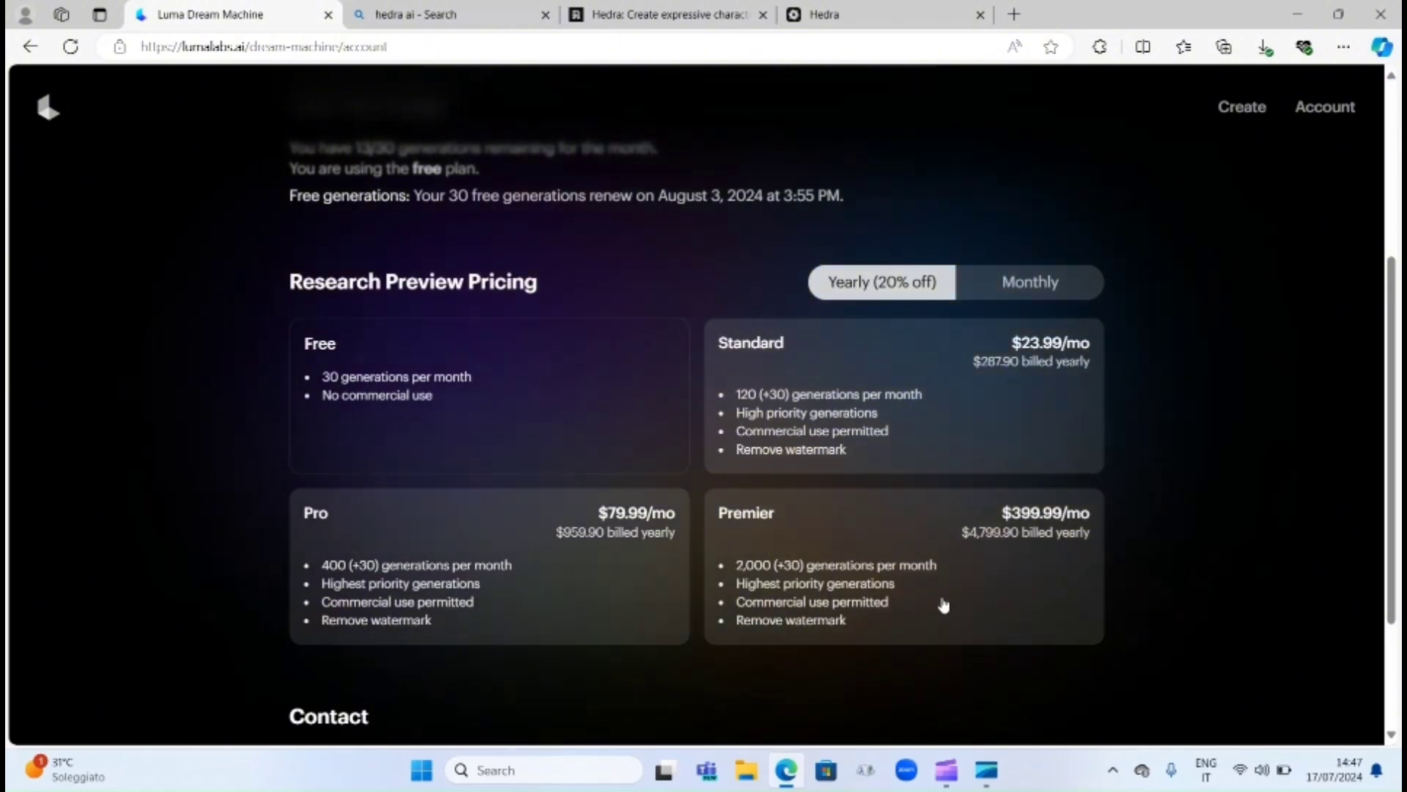
mouse_move(350, 515)
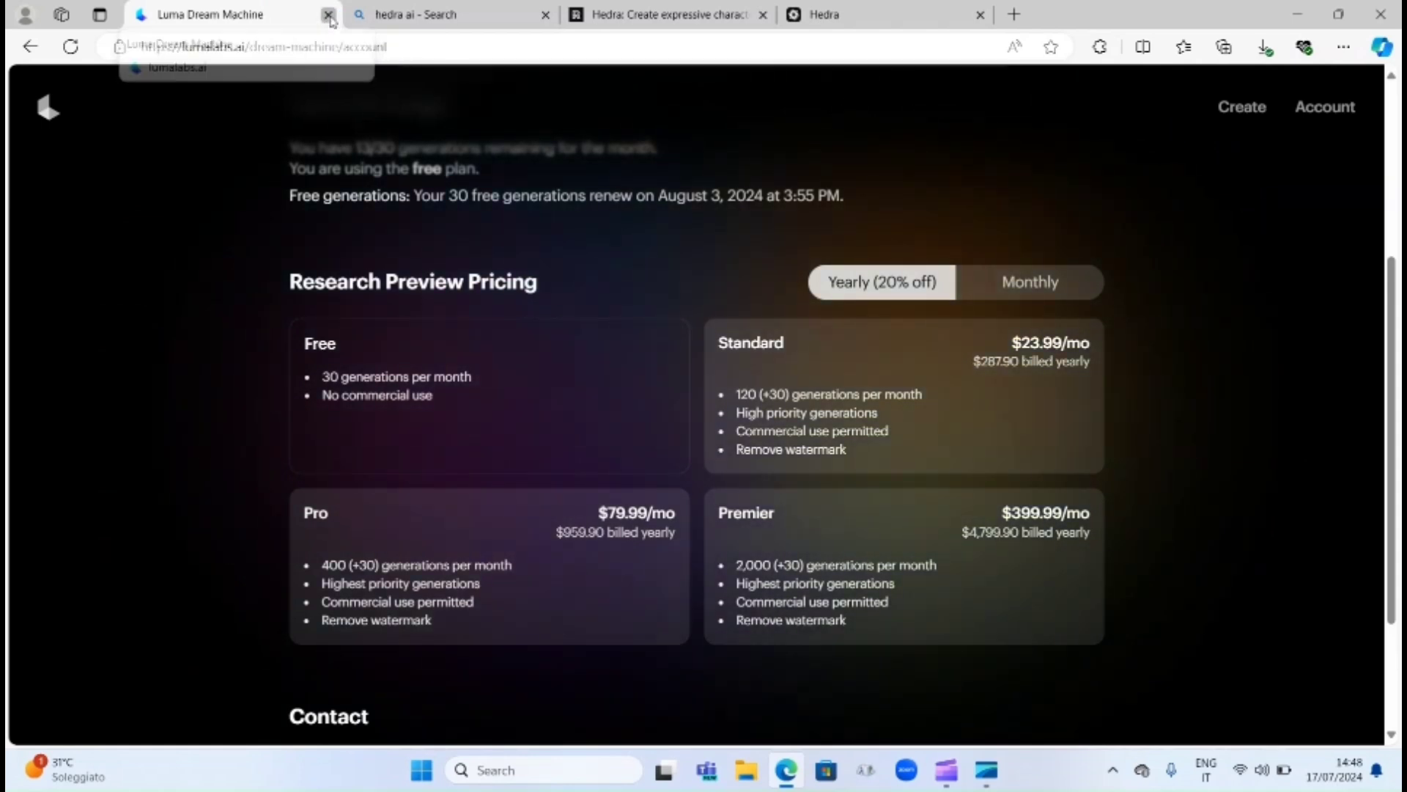
Step: Close the Luma Dream Machine tab and scroll through Bing's hedra ai results
left_click(329, 15)
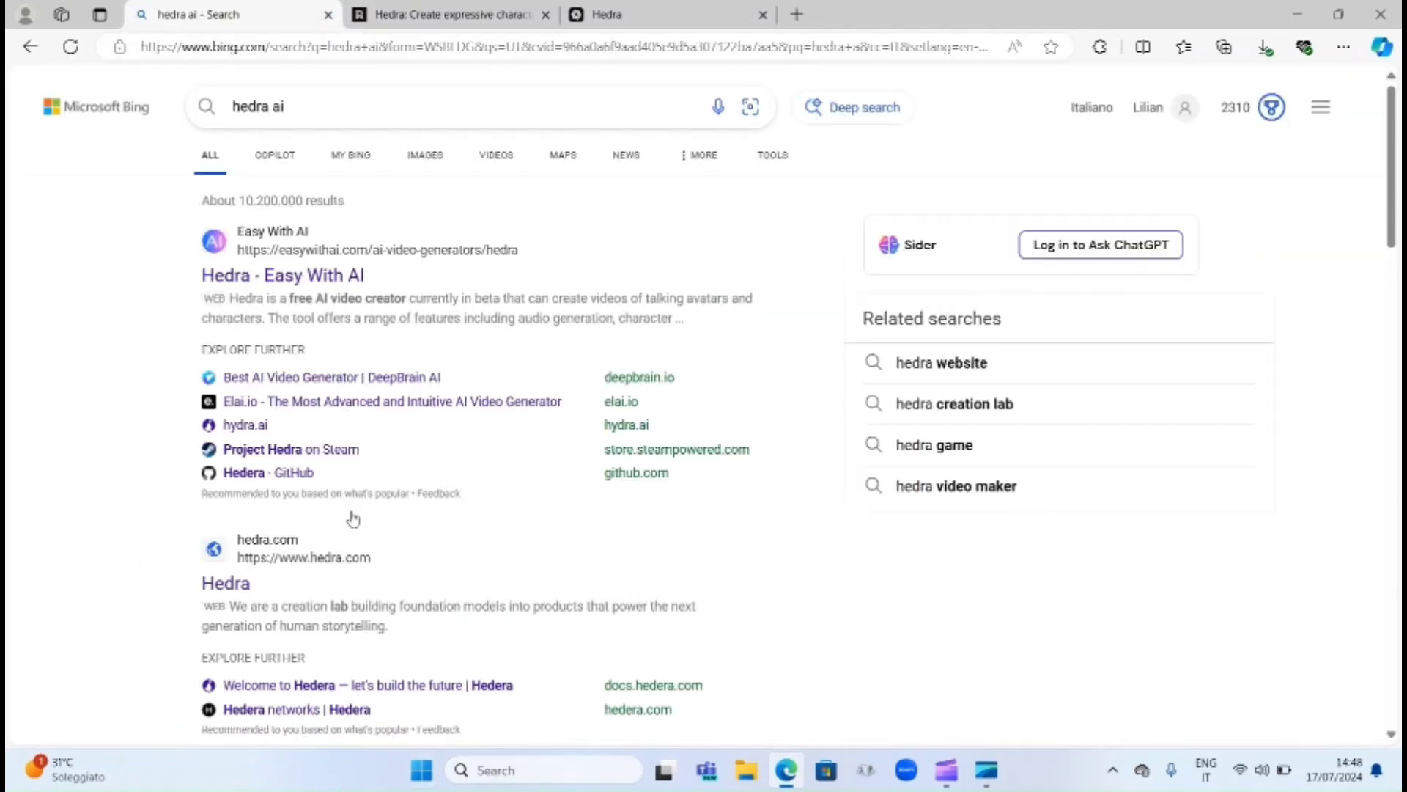
scroll("down", 3)
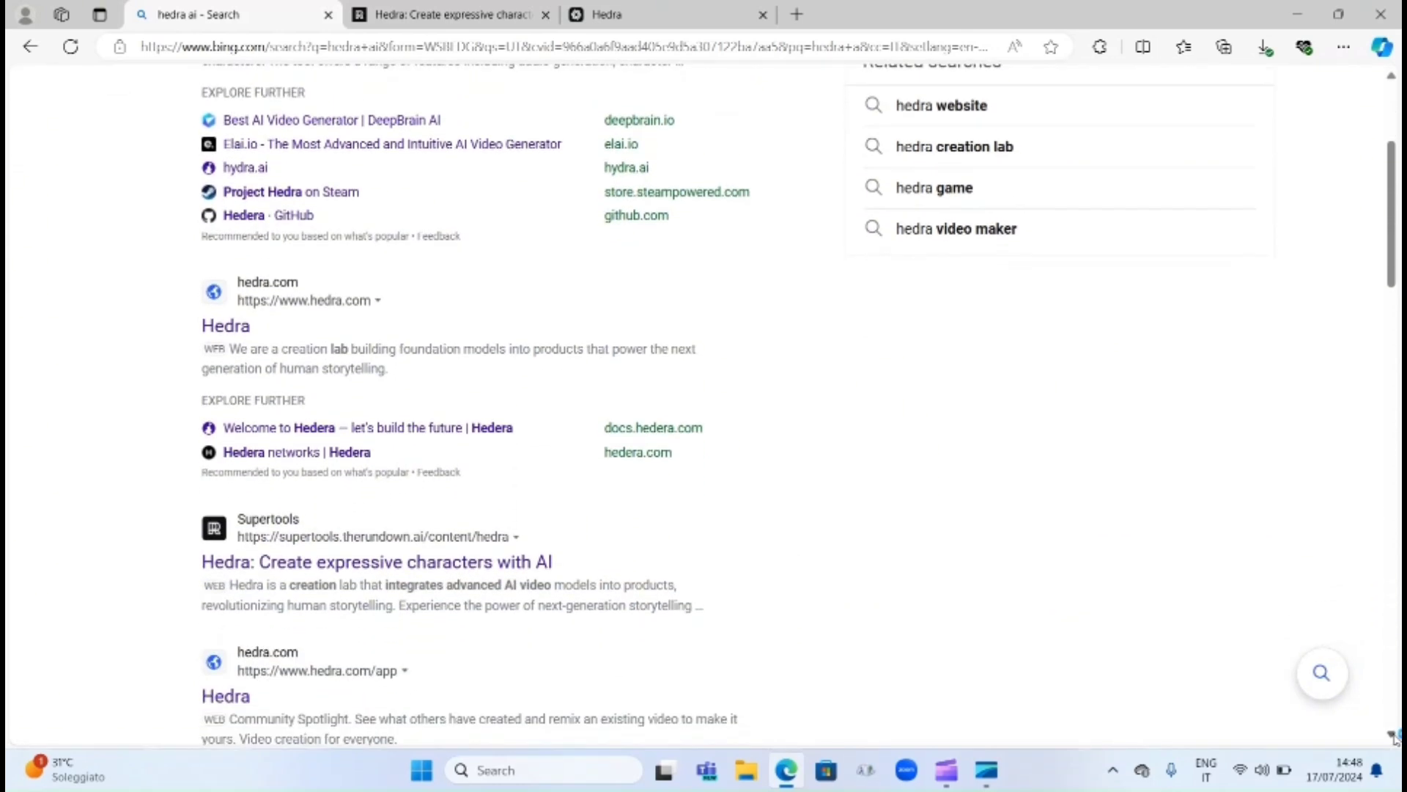
scroll("down", 3)
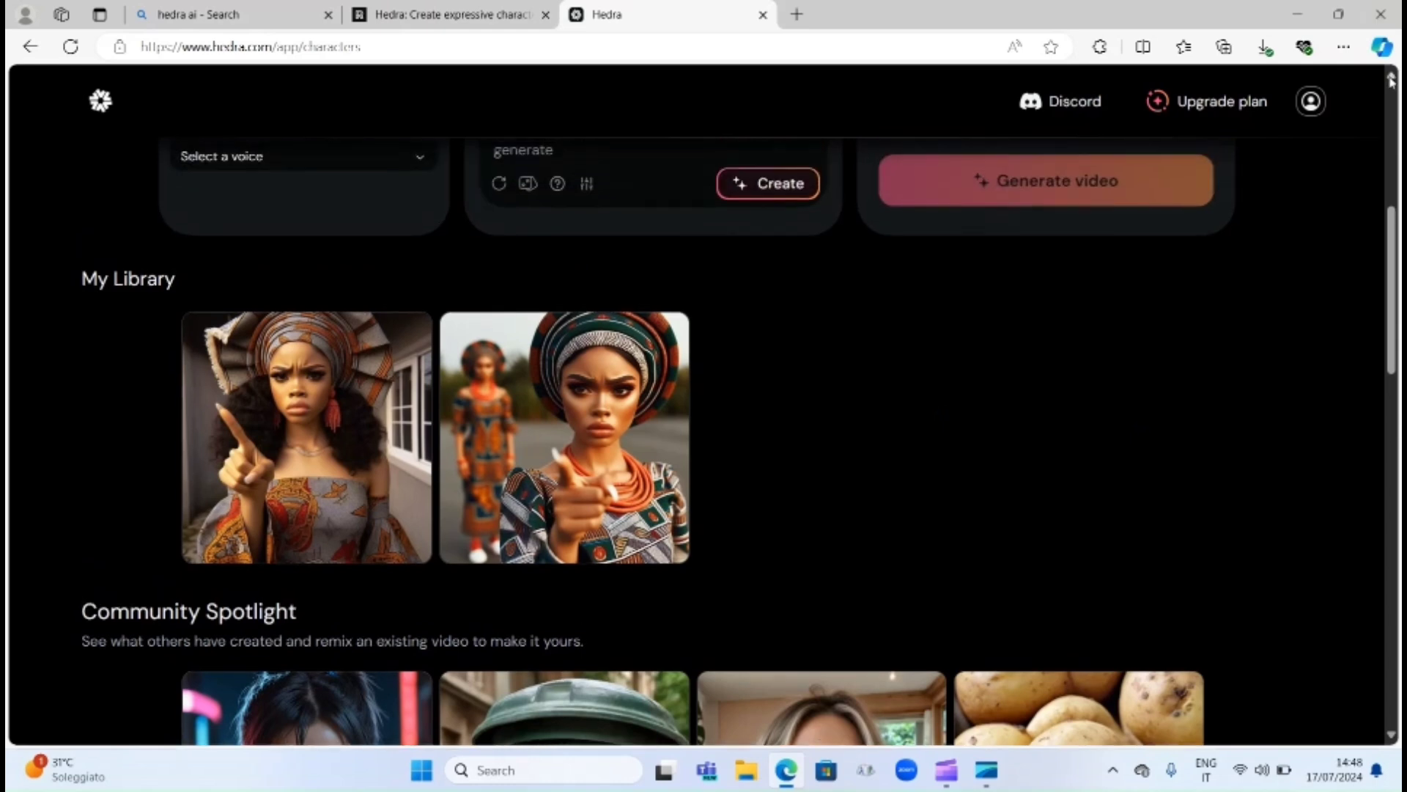
Step: Scroll the Hedra page to show the empty Audio, Character and Video panels
scroll("down", 3)
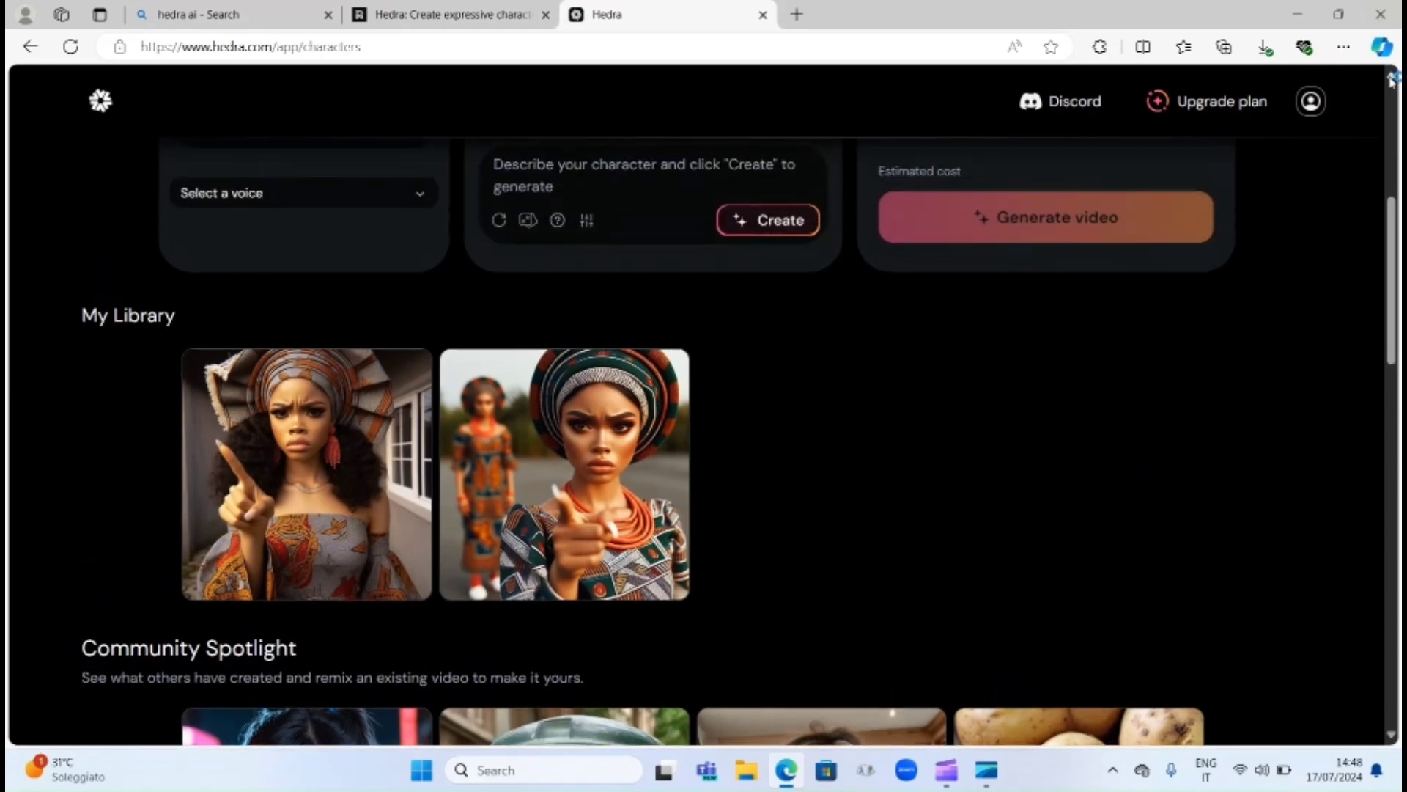
scroll("up", 3)
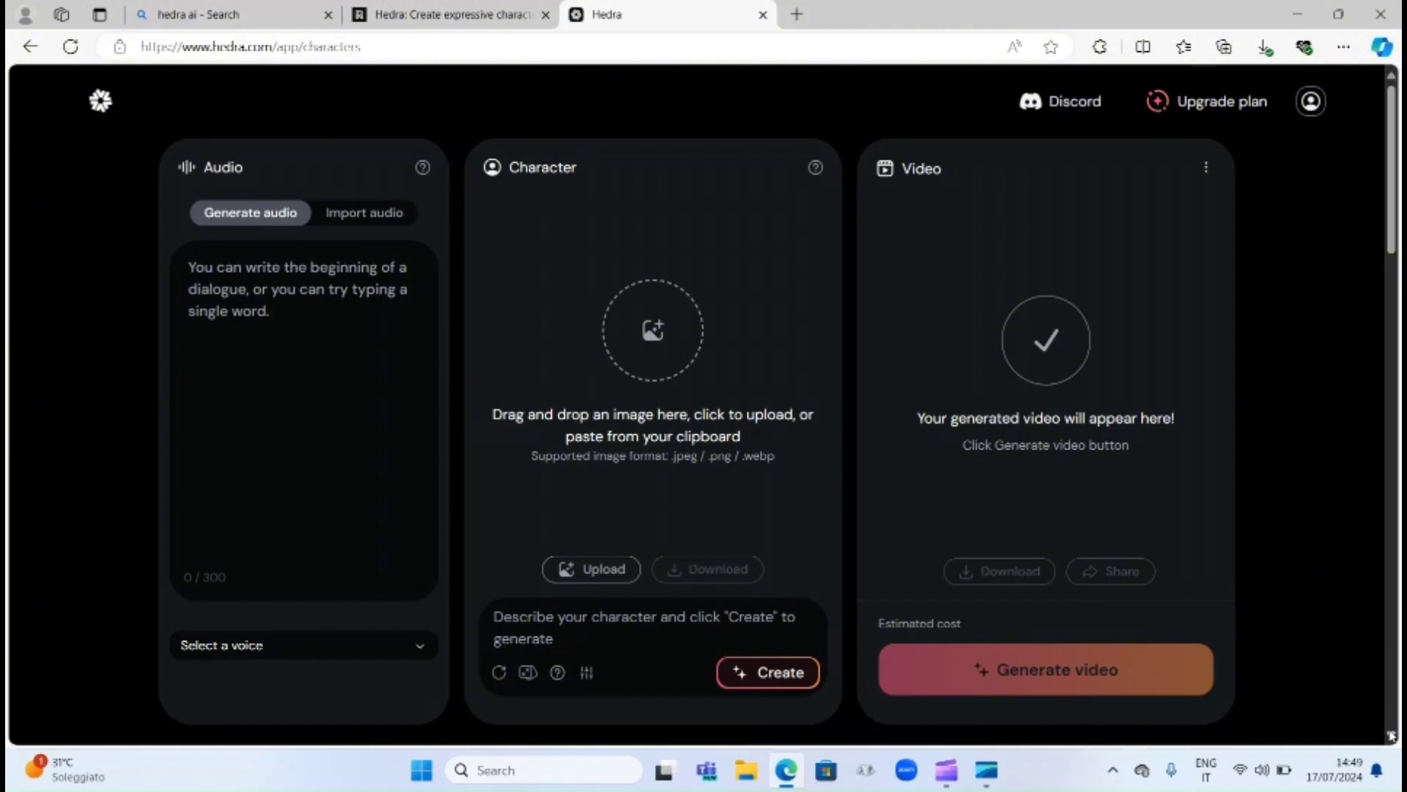
scroll("down", 3)
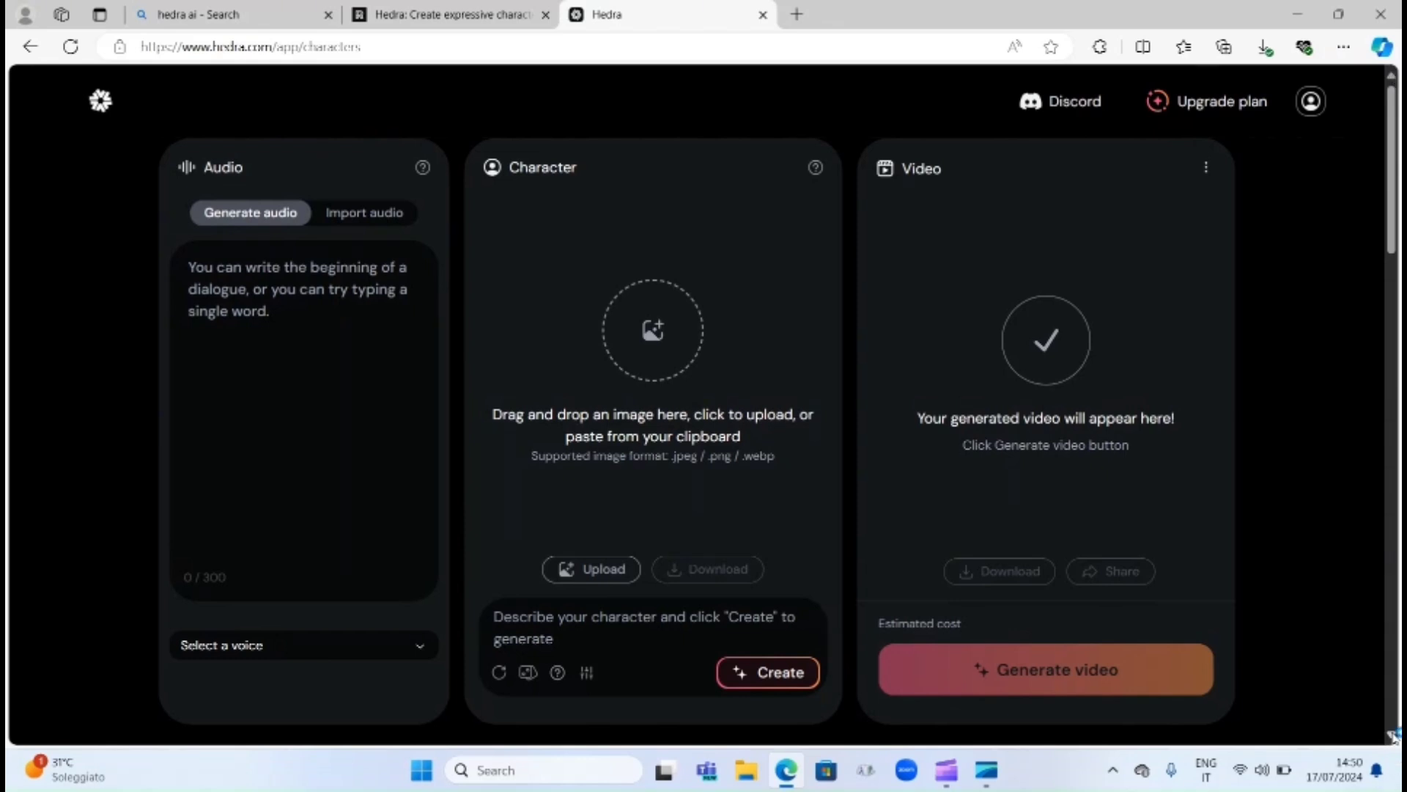
scroll("down", 3)
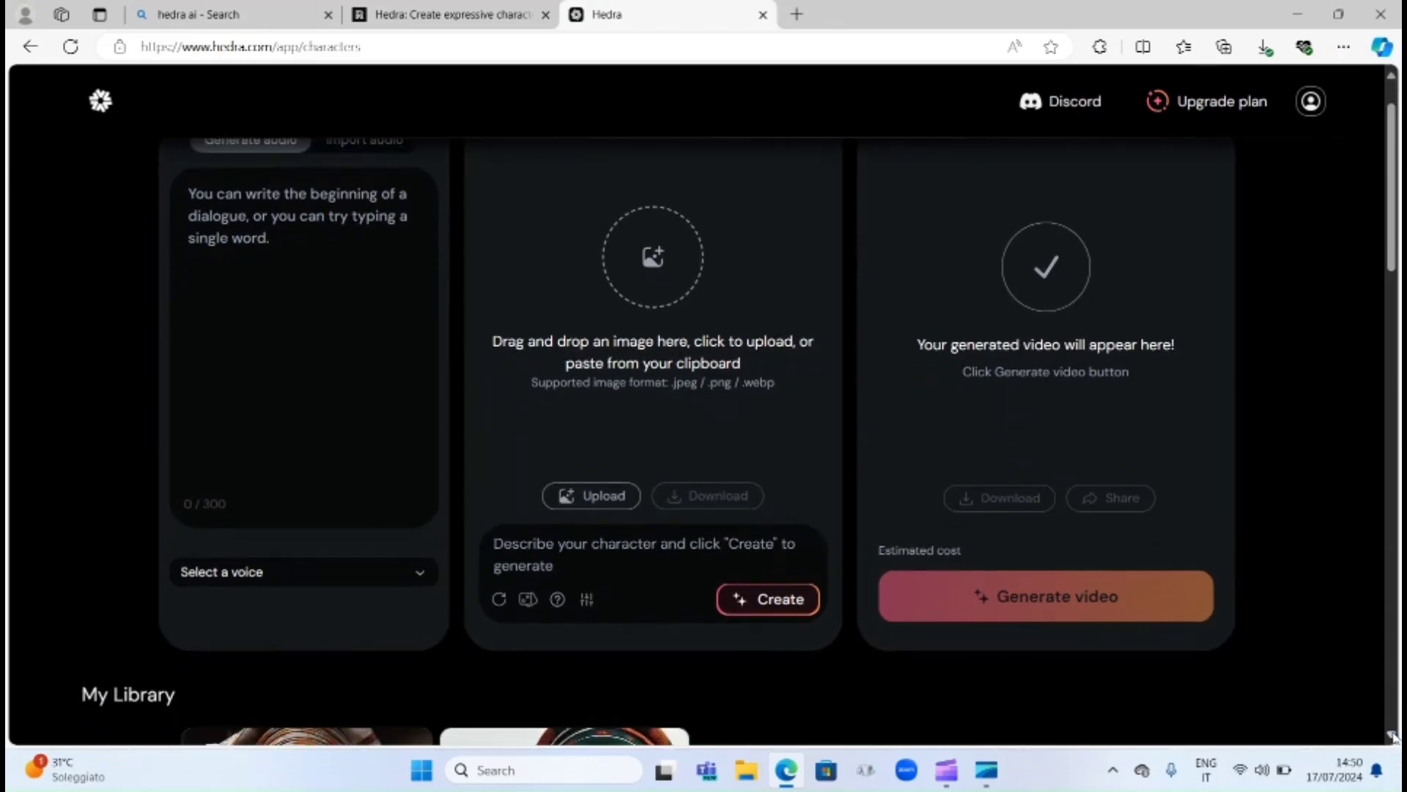
scroll("down", 3)
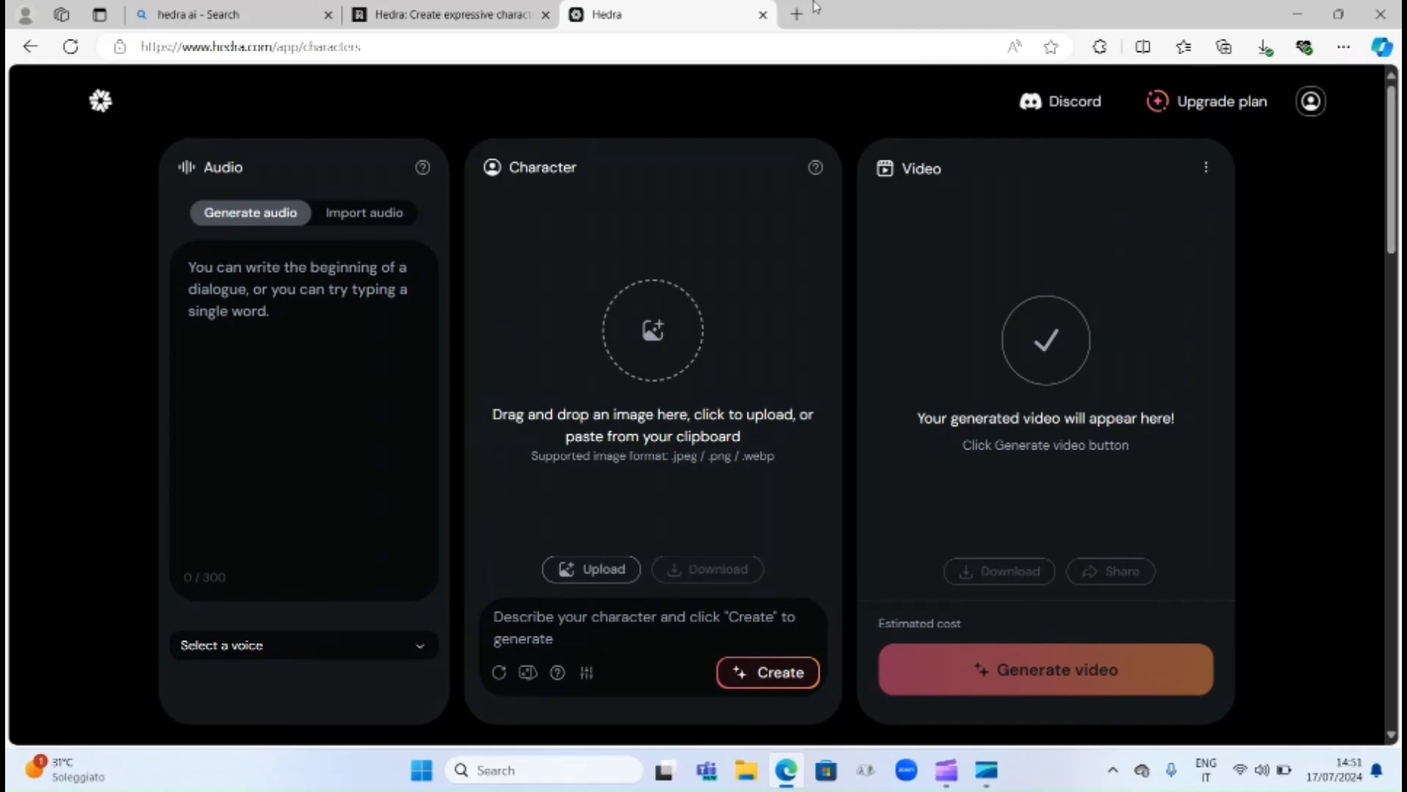
mouse_move(793, 93)
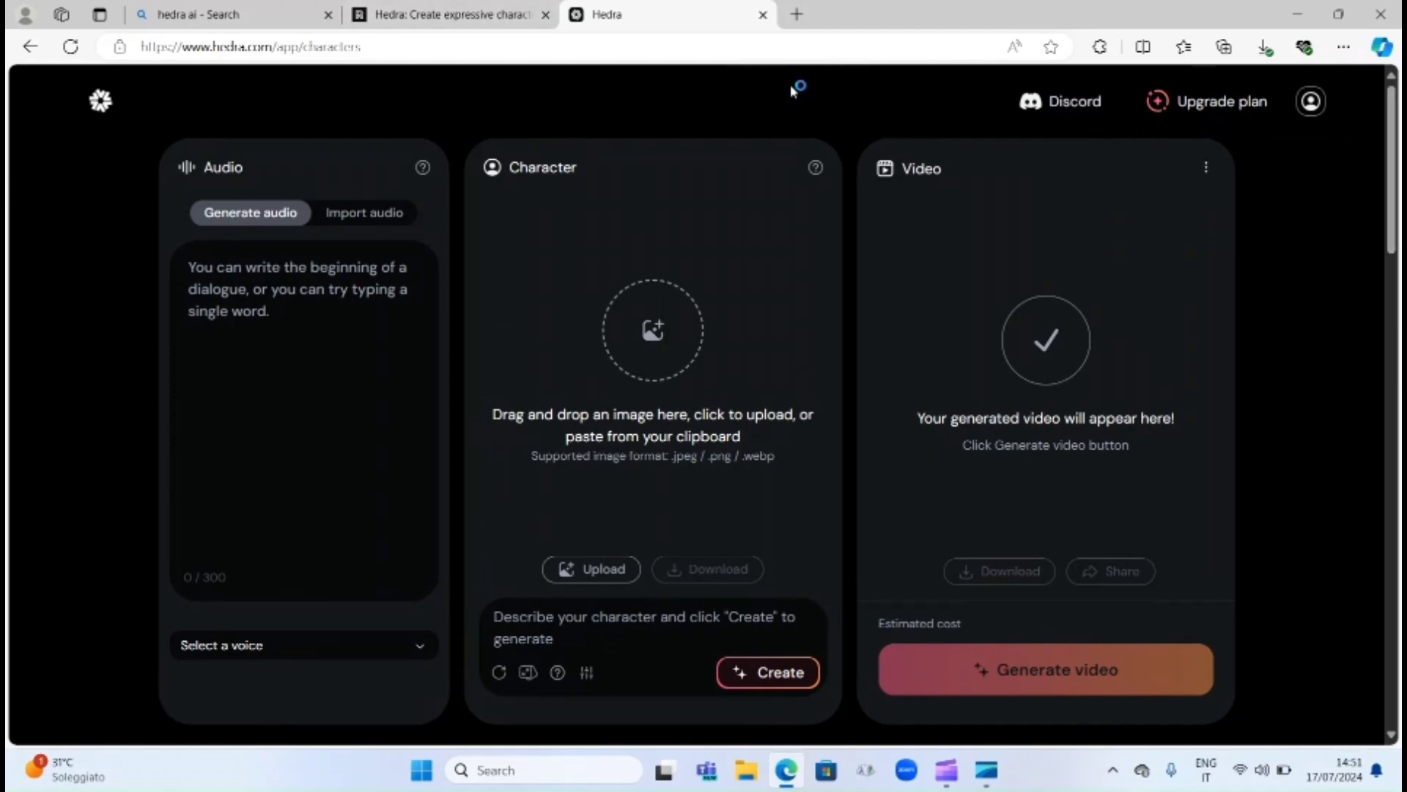
mouse_move(543, 769)
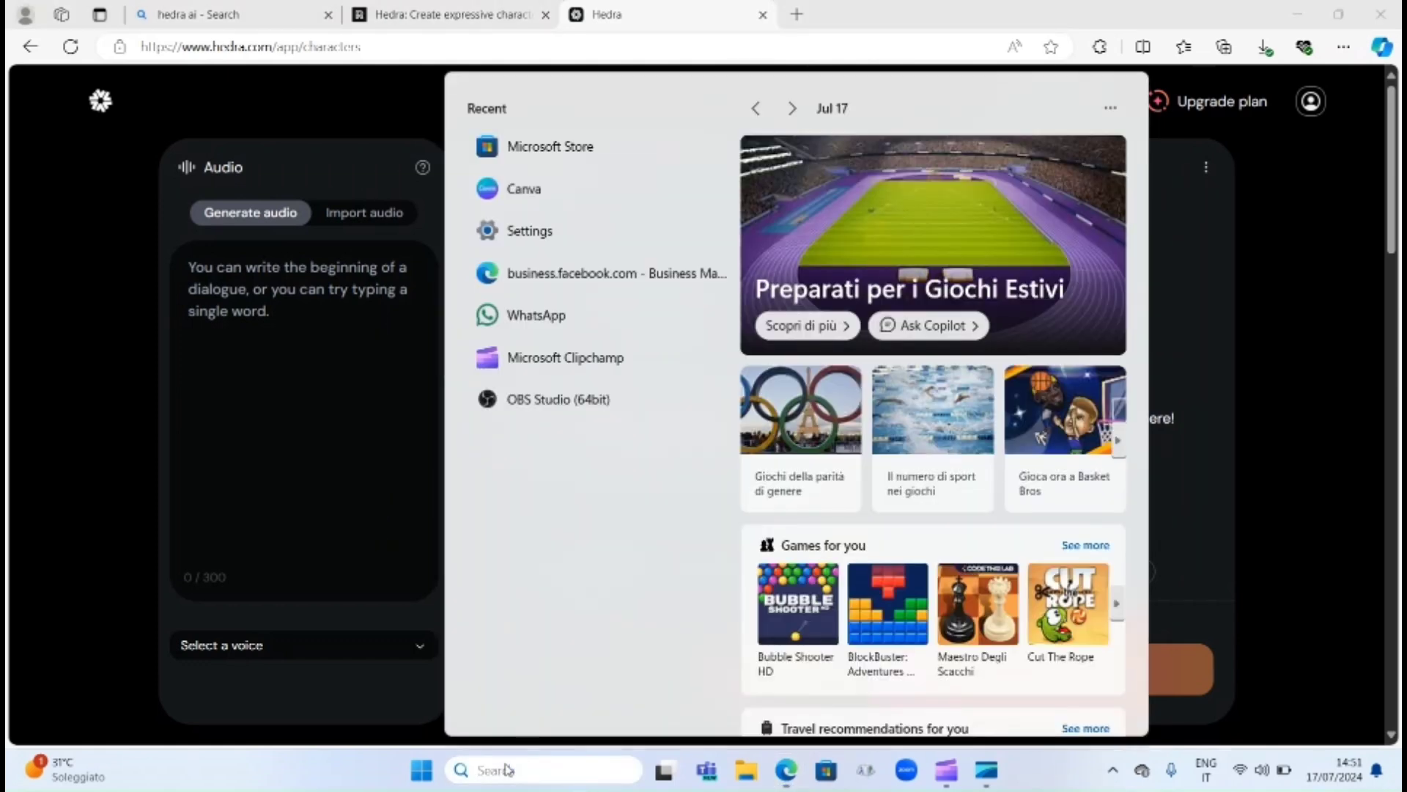
Step: Search Windows for 'eleven labs' and open the ElevenLabs website
type("e")
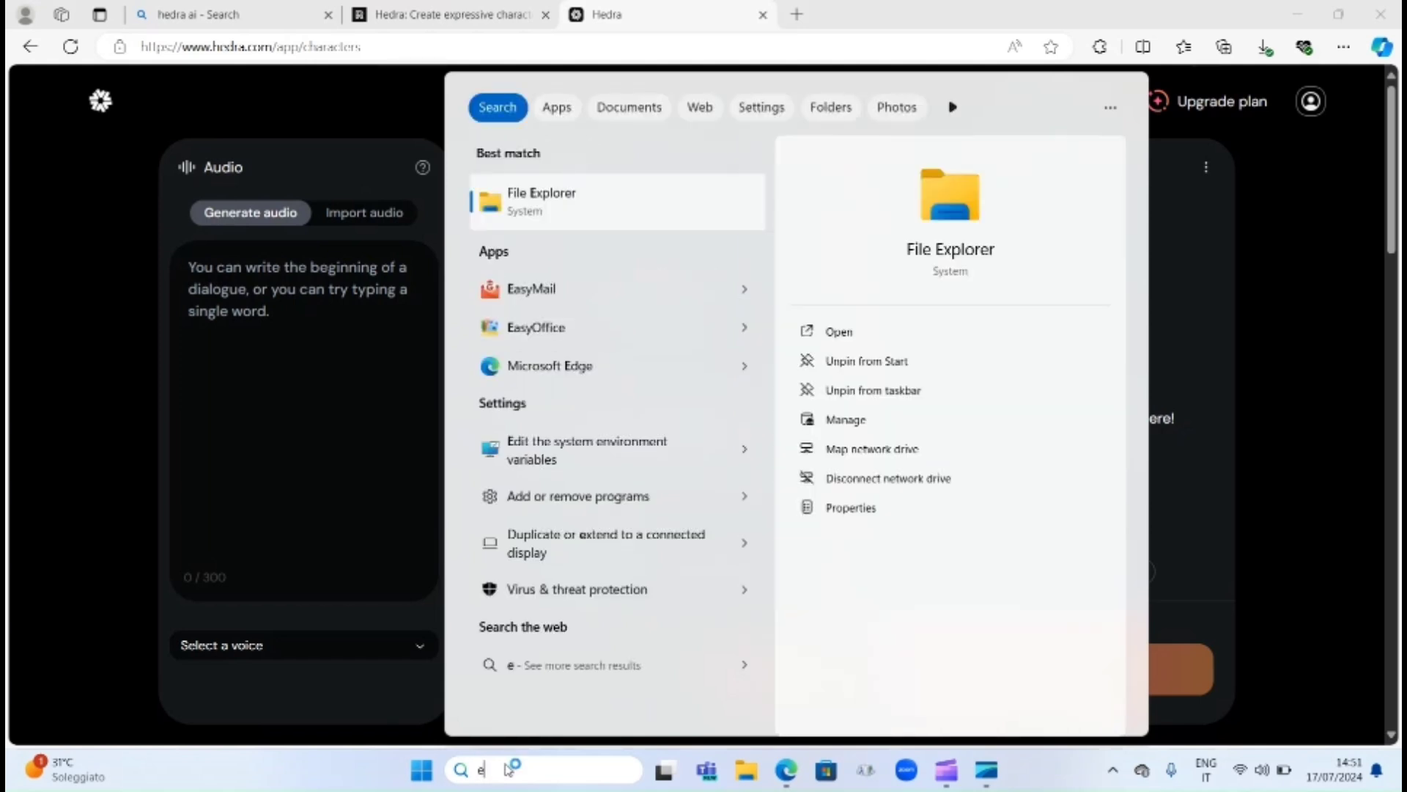
type("l")
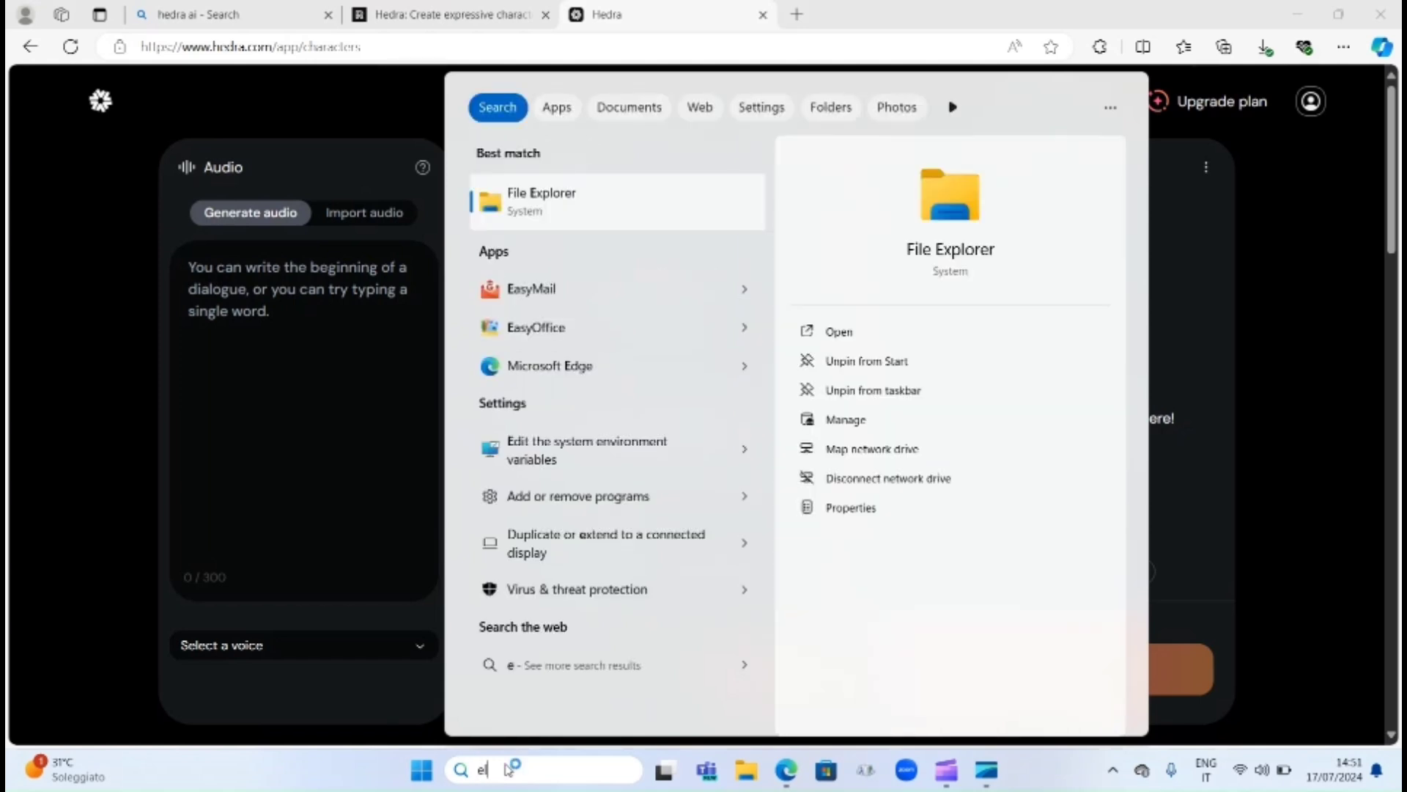
type("leva")
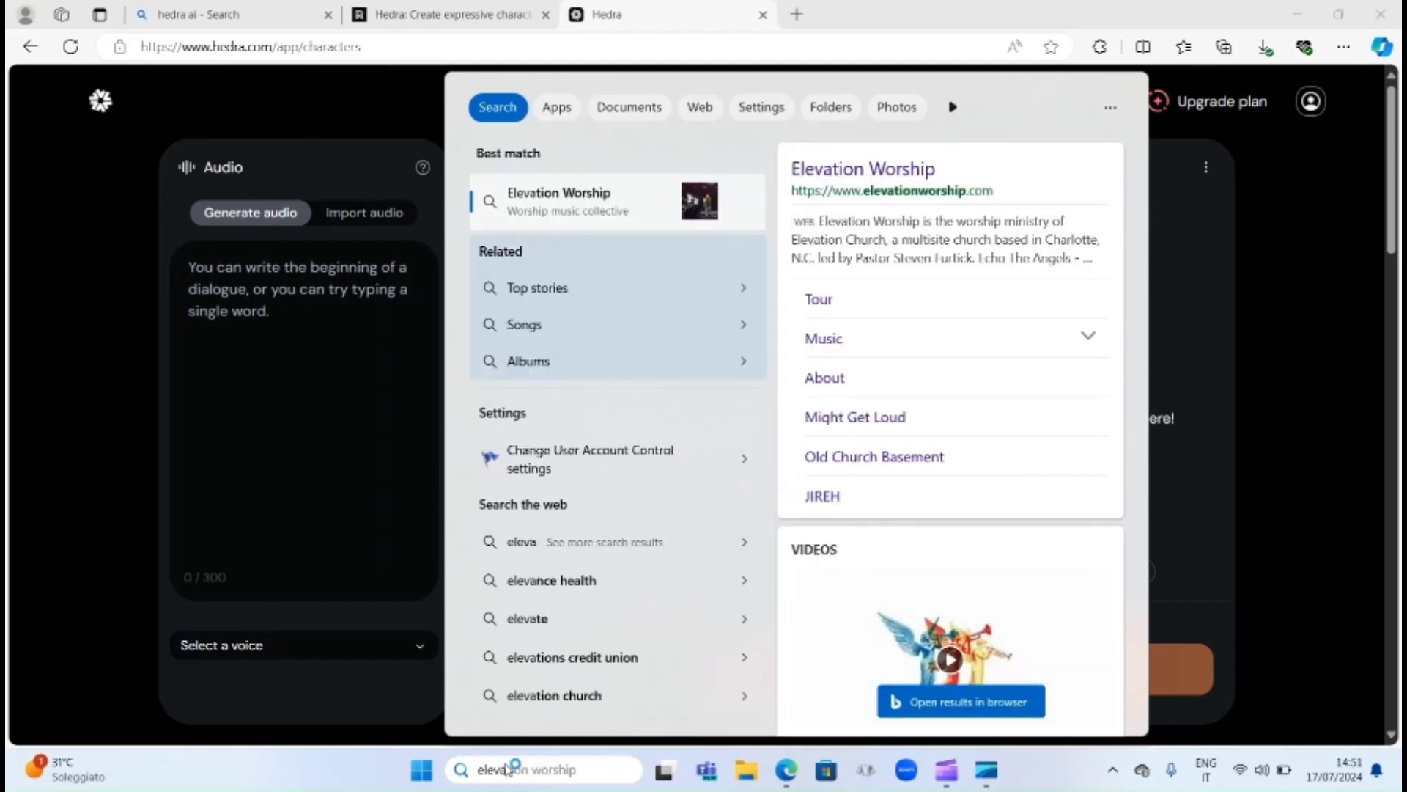
type("eleven labs")
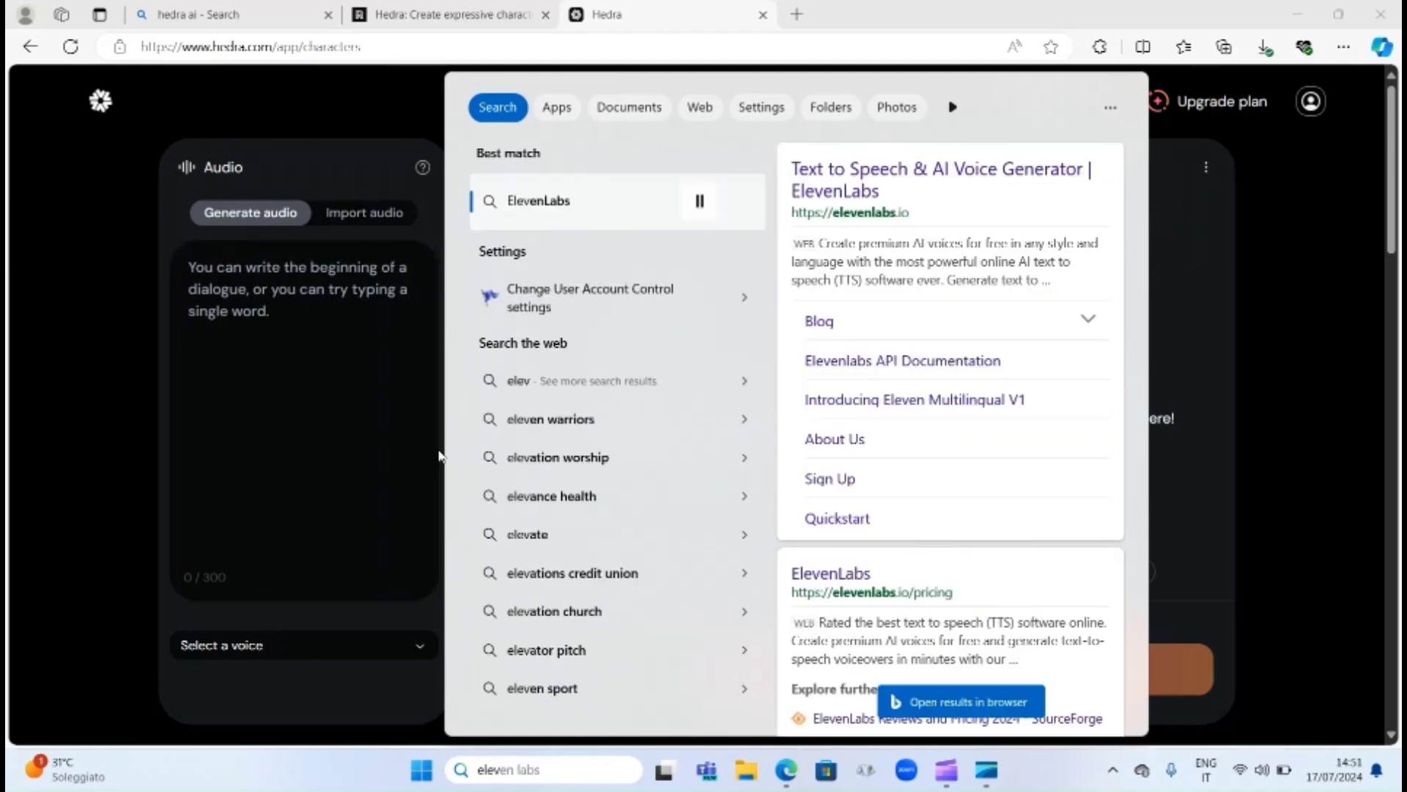
left_click(958, 703)
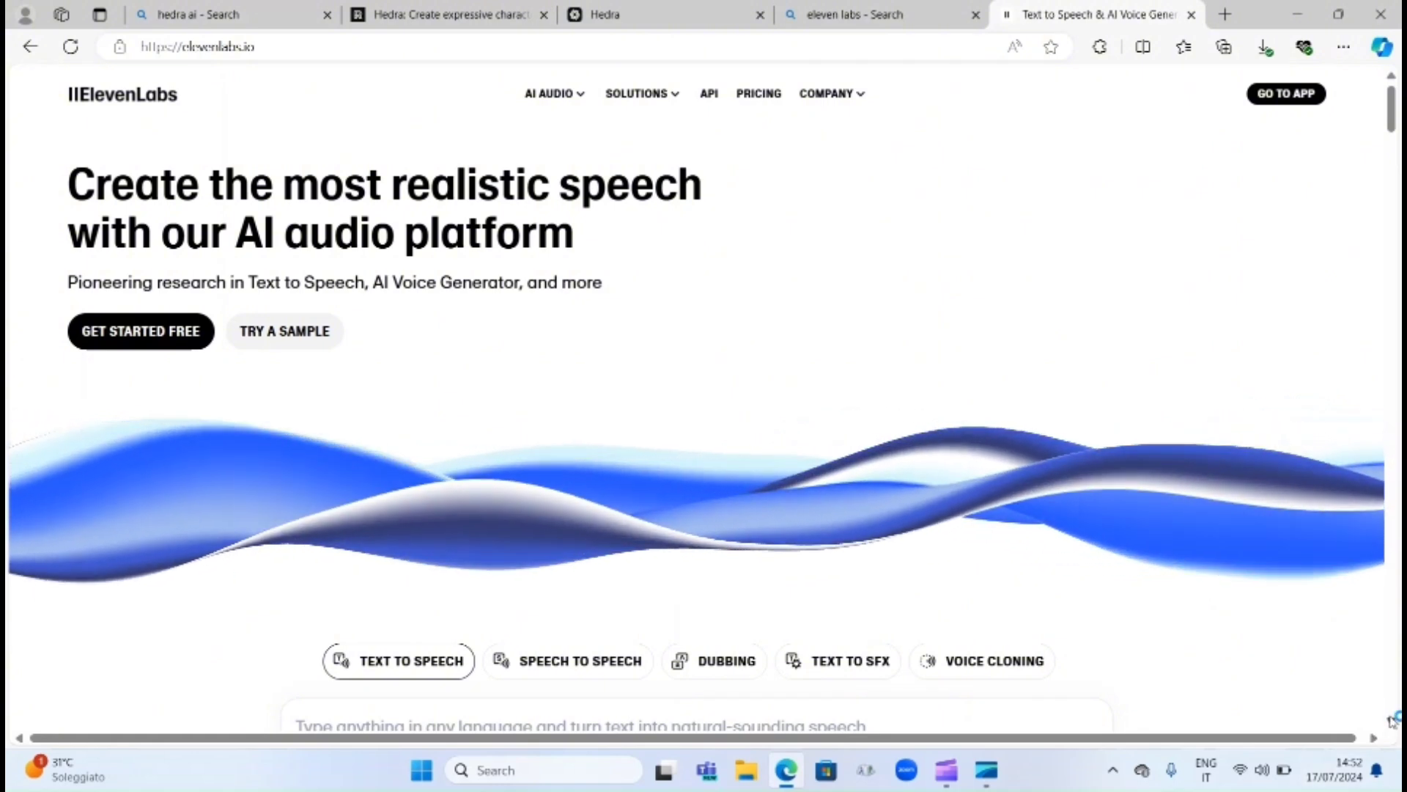
Step: Type 'this is nane she is a girl' into ElevenLabs' Text to Speech box on the homepage
scroll("down", 3)
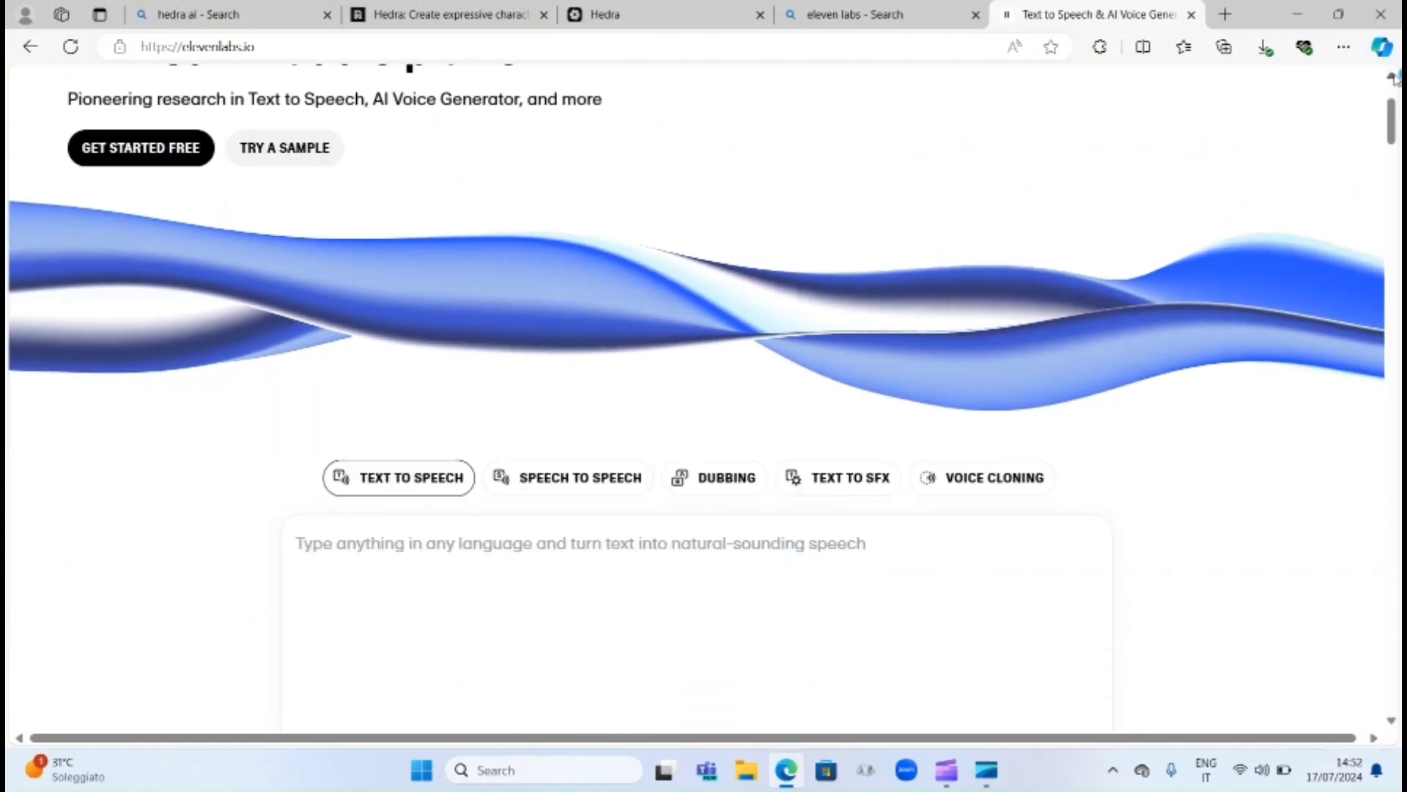
scroll("up", 3)
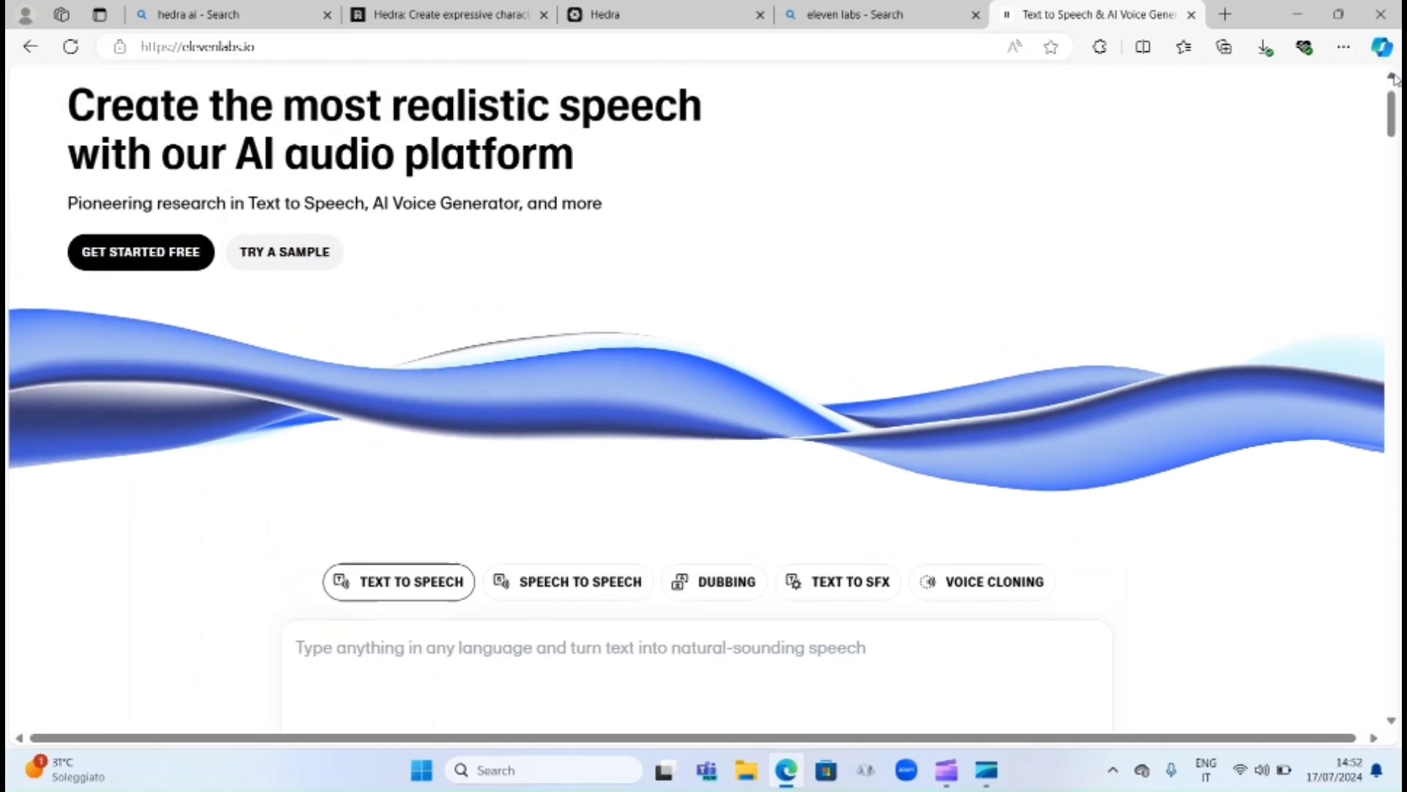
scroll("down", 3)
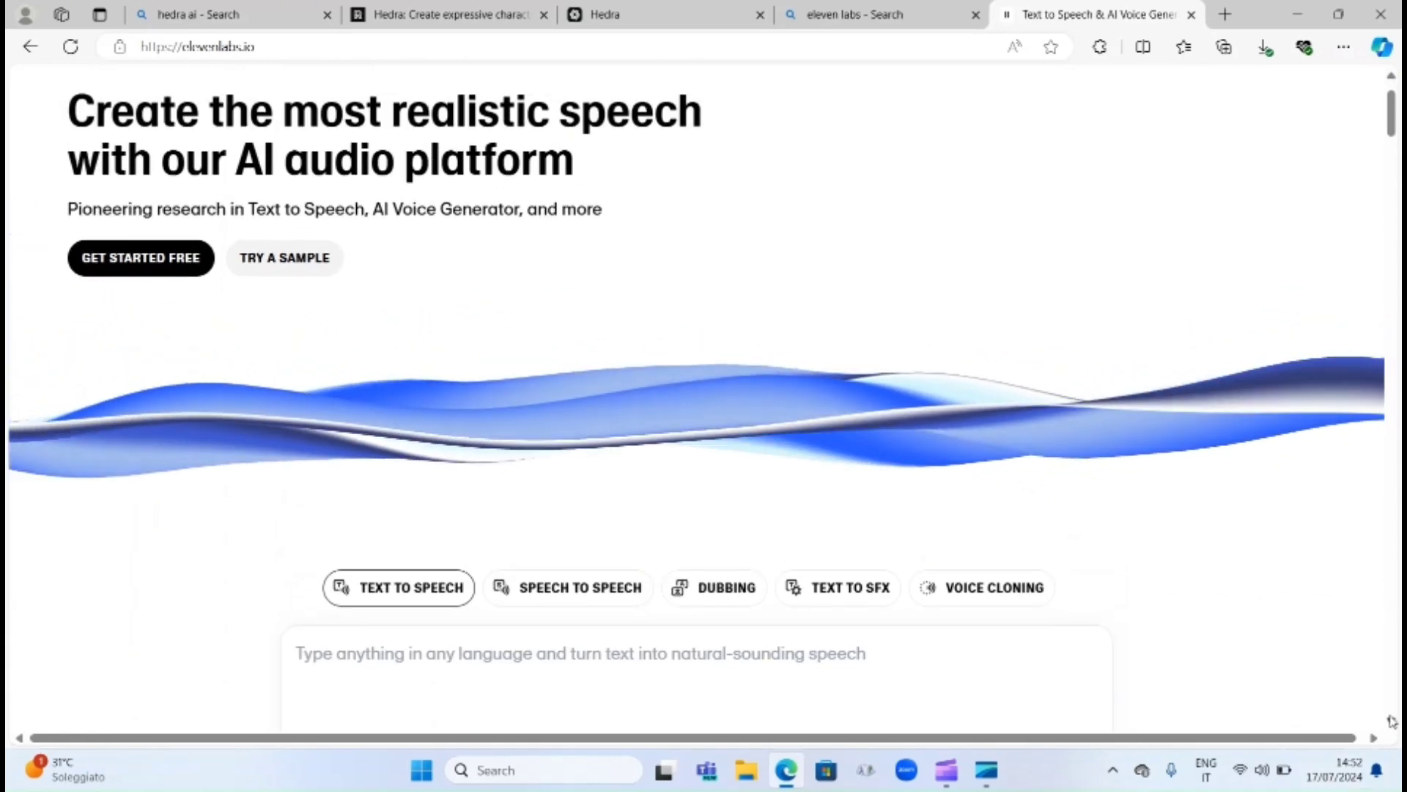
scroll("down", 3)
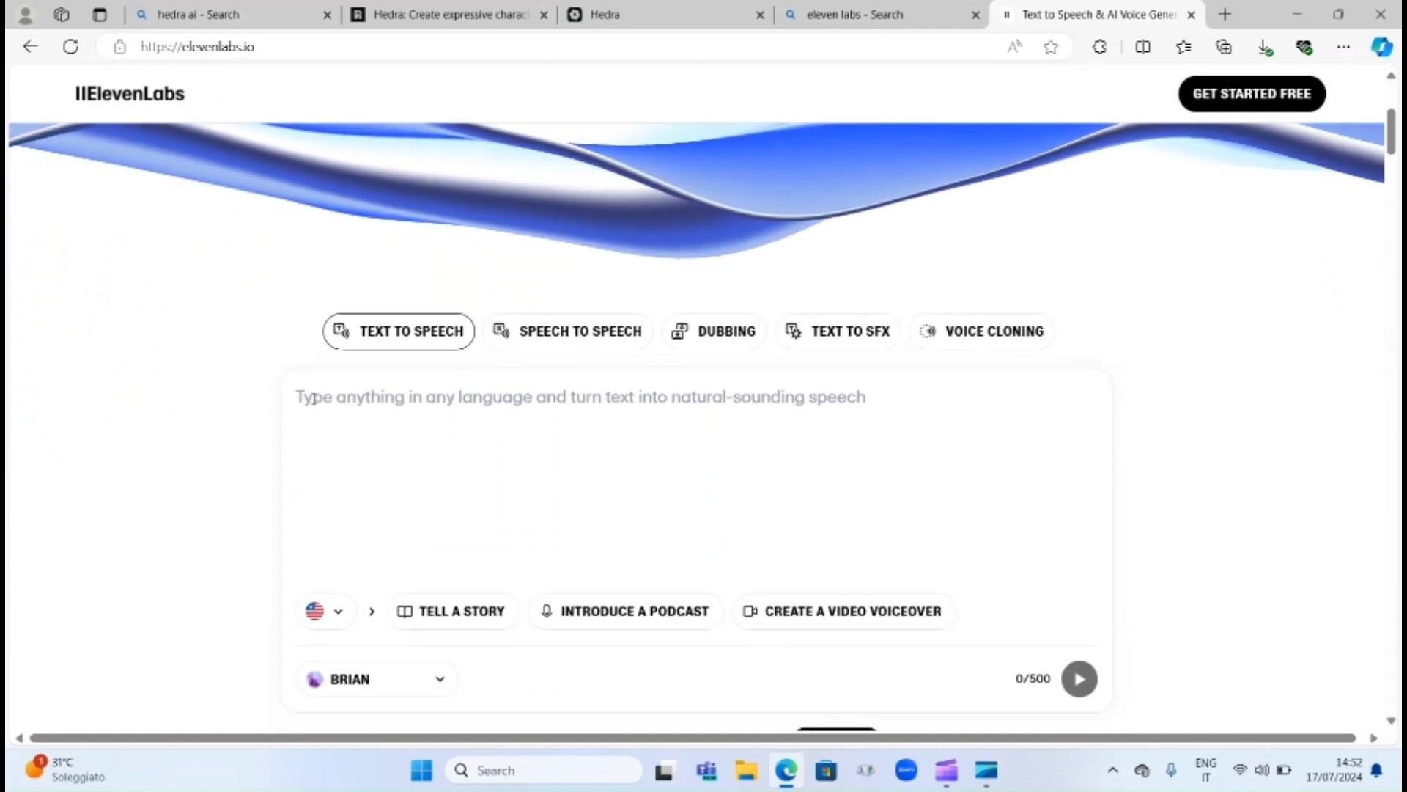
type("this is nane she is a girl")
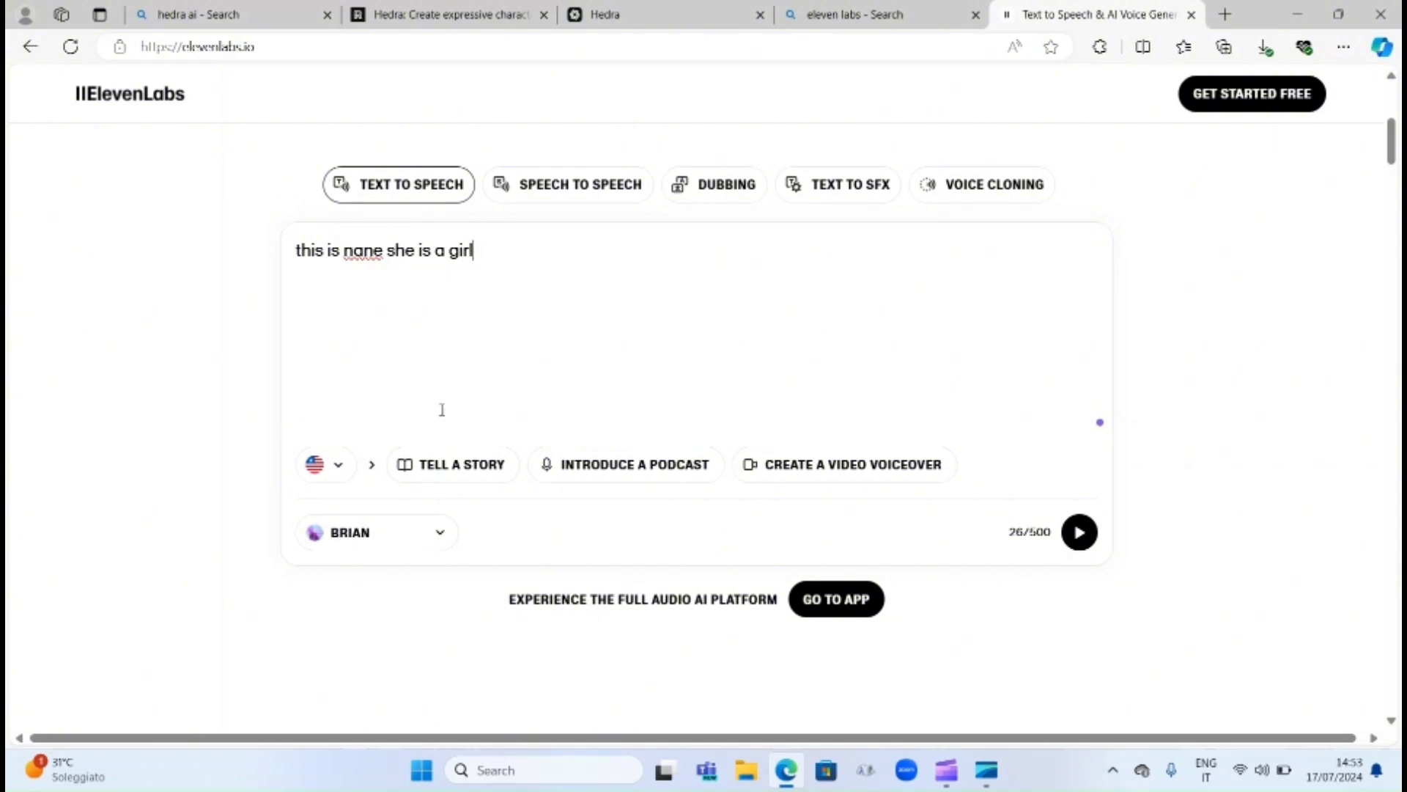
mouse_move(439, 646)
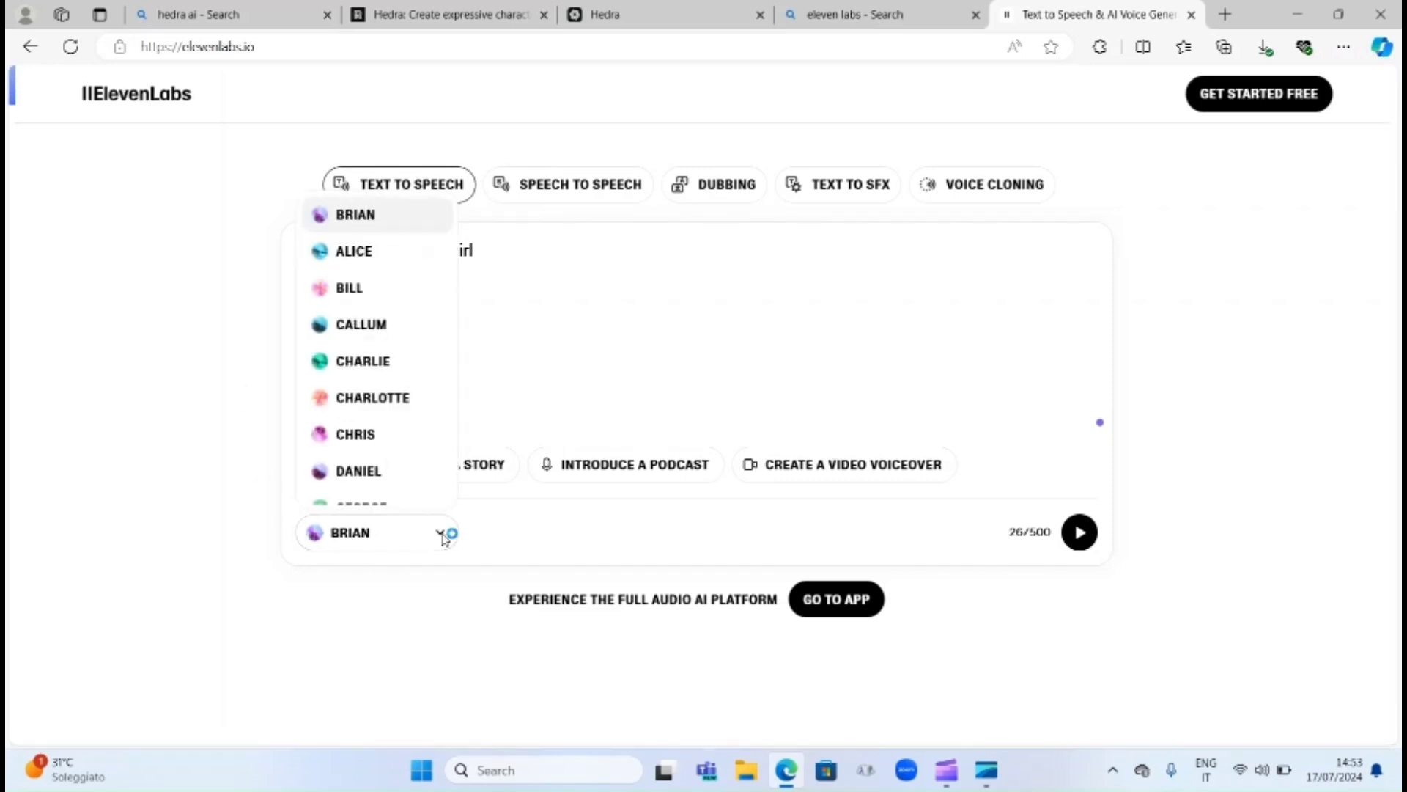
mouse_move(1295, 278)
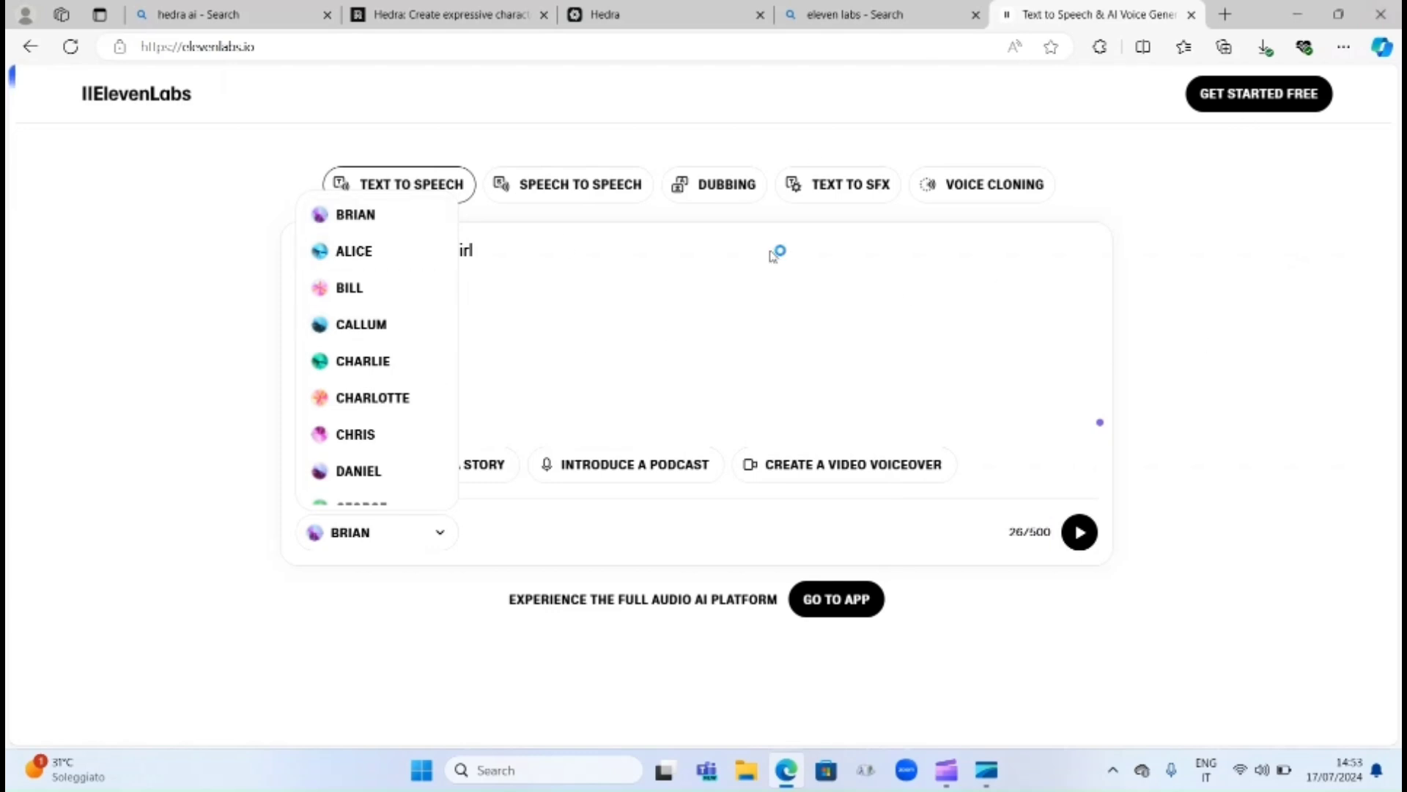
mouse_move(1041, 464)
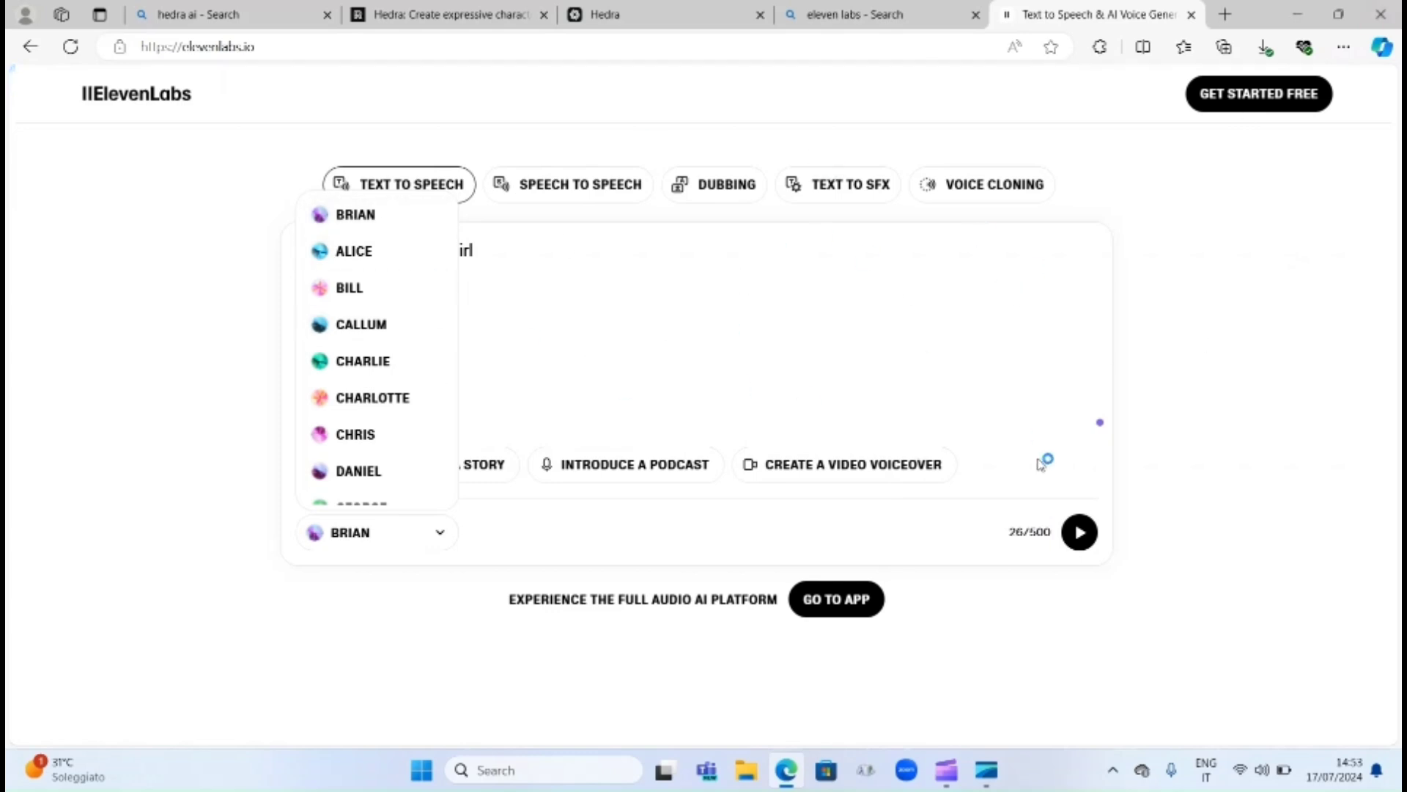
mouse_move(1383, 213)
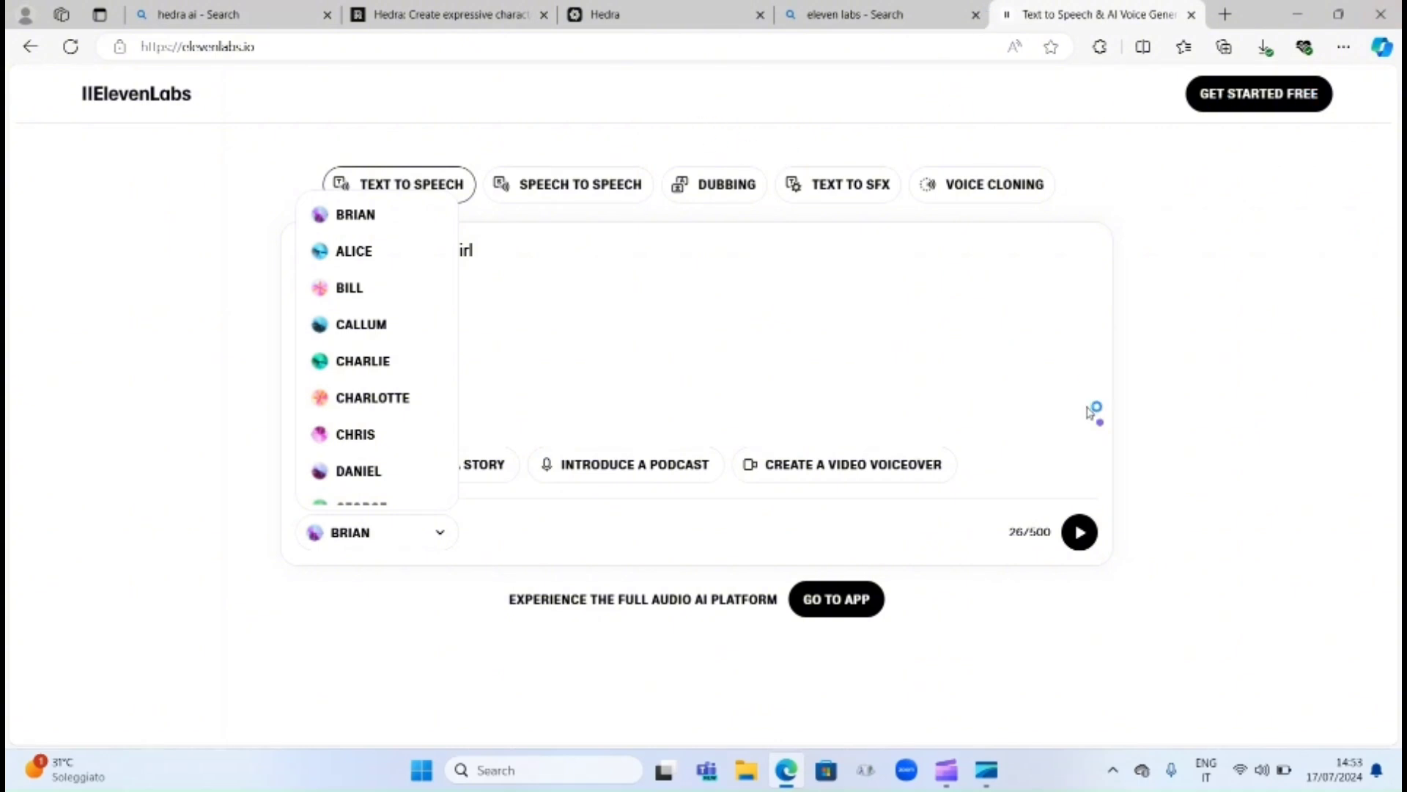
mouse_move(673, 380)
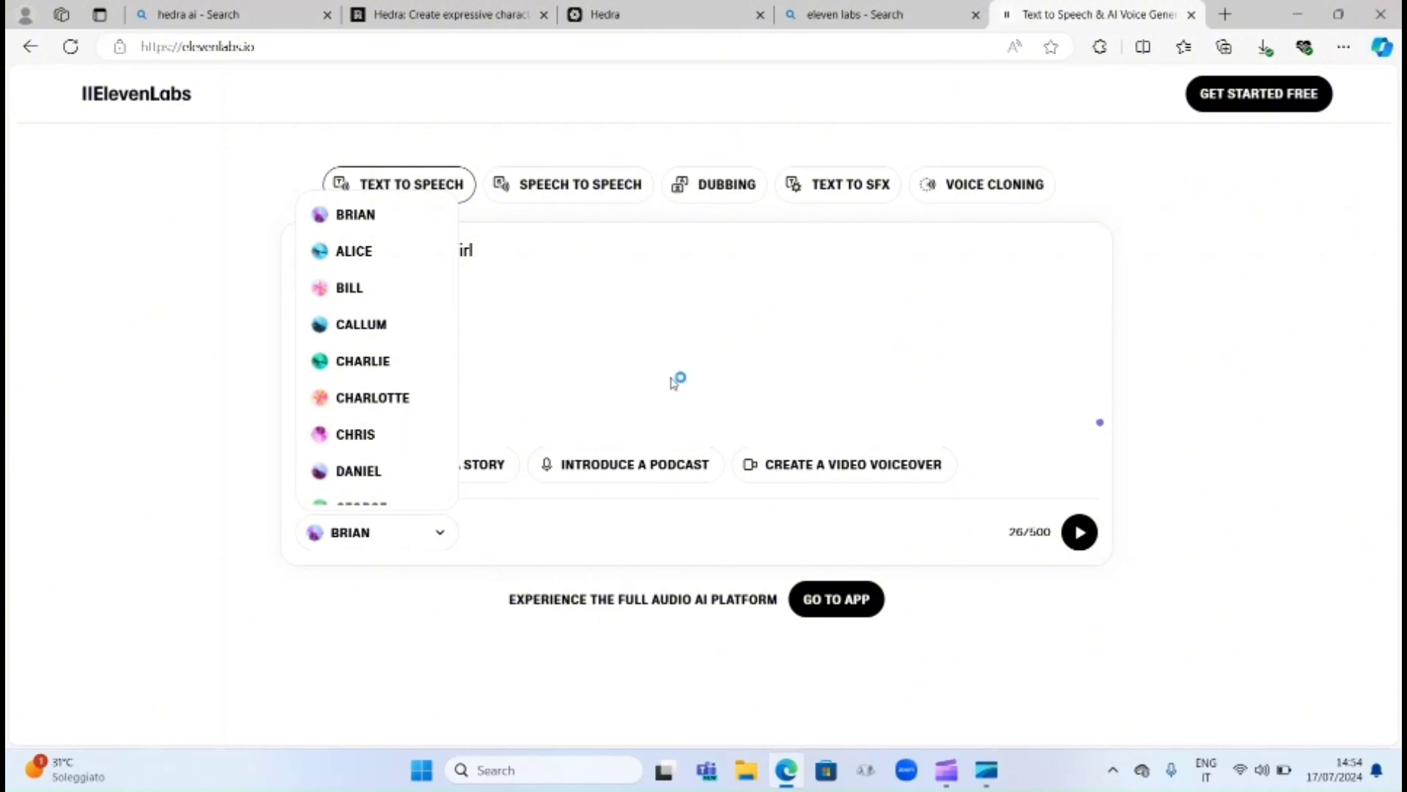
mouse_move(673, 383)
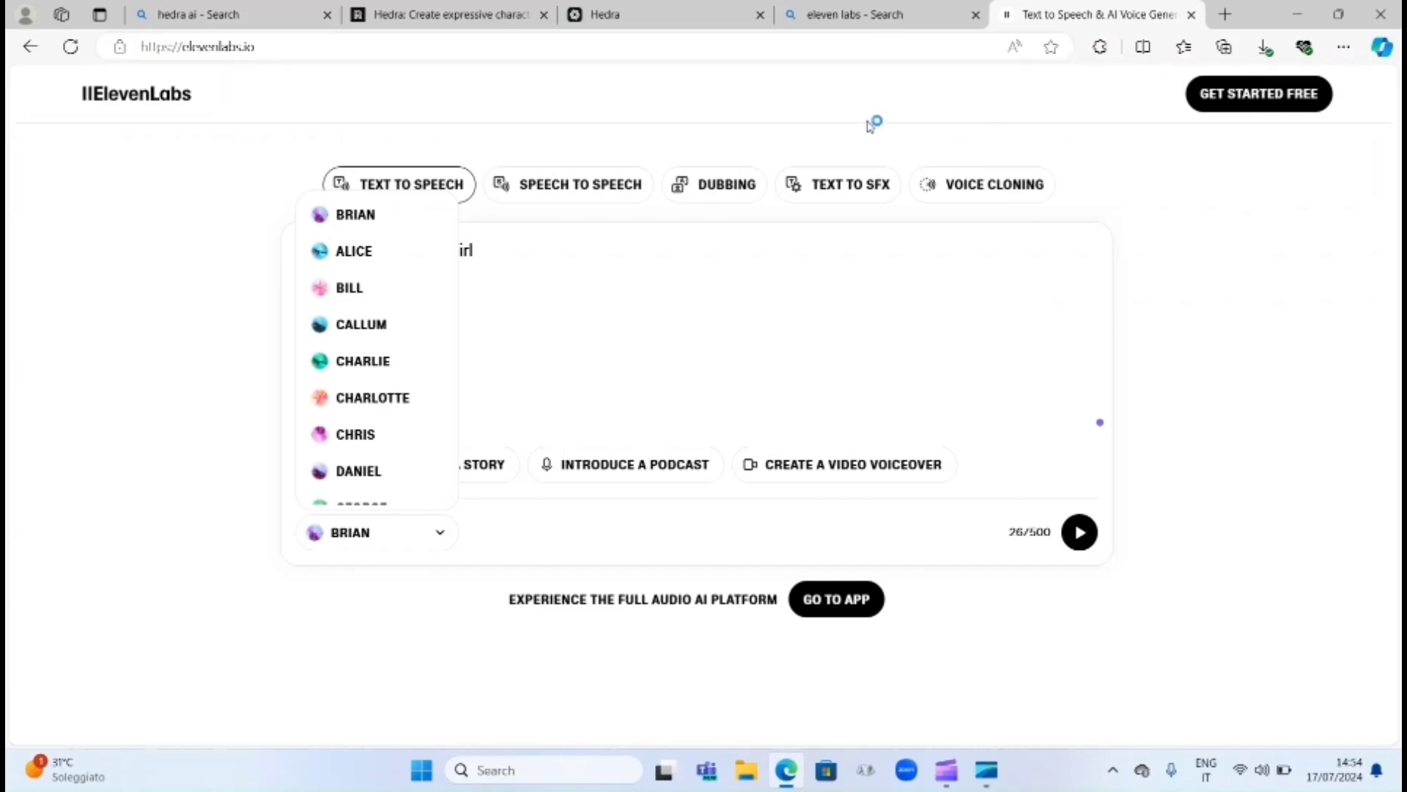
mouse_move(868, 126)
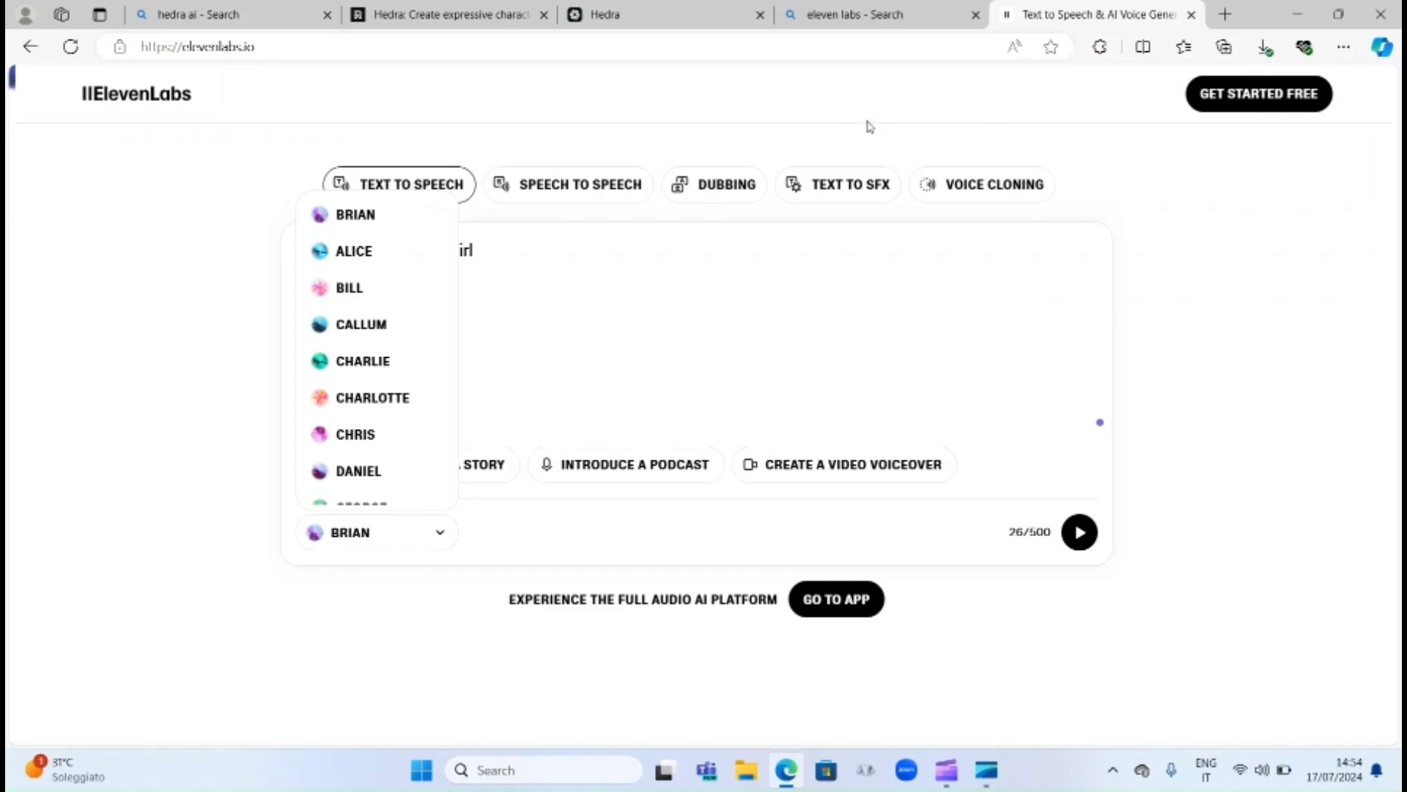
mouse_move(872, 124)
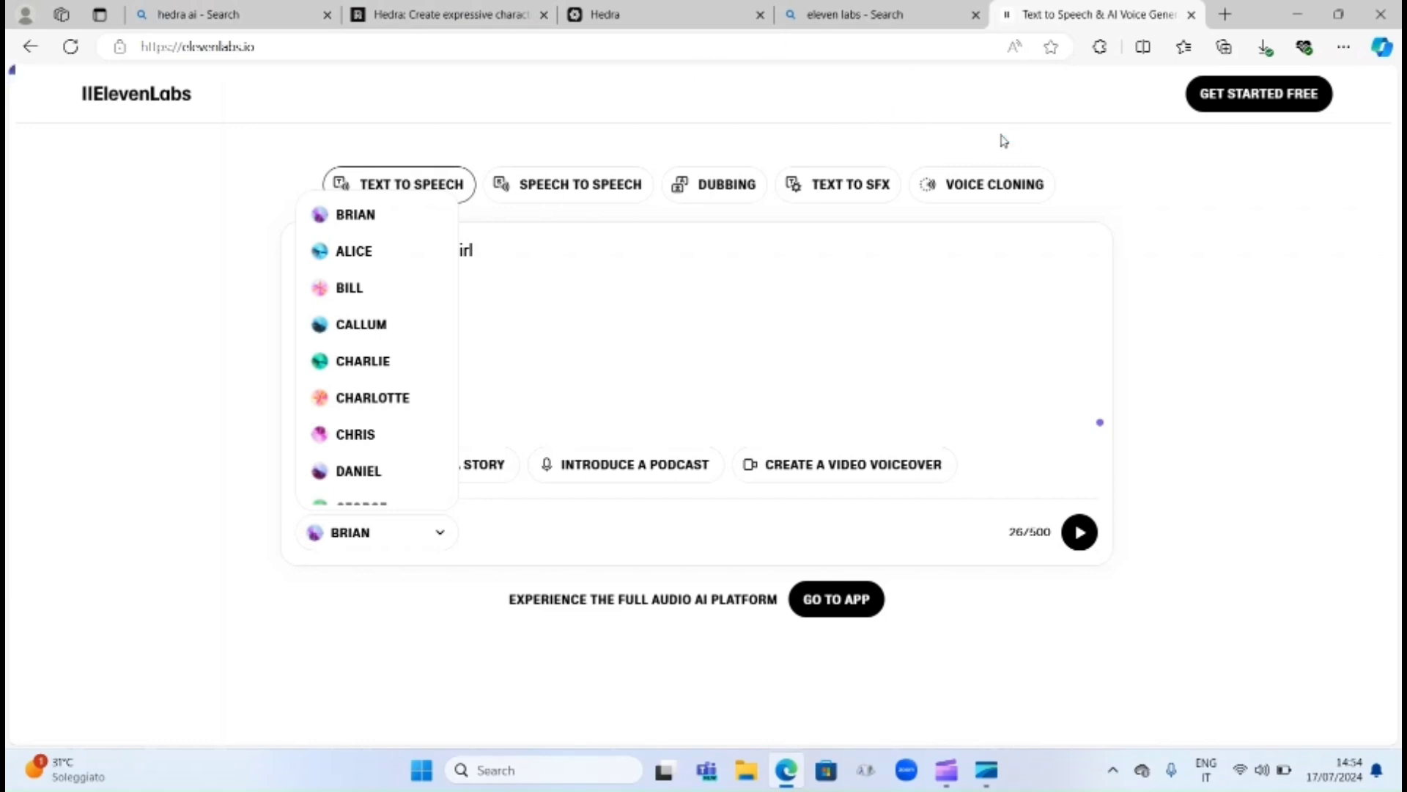
mouse_move(1007, 137)
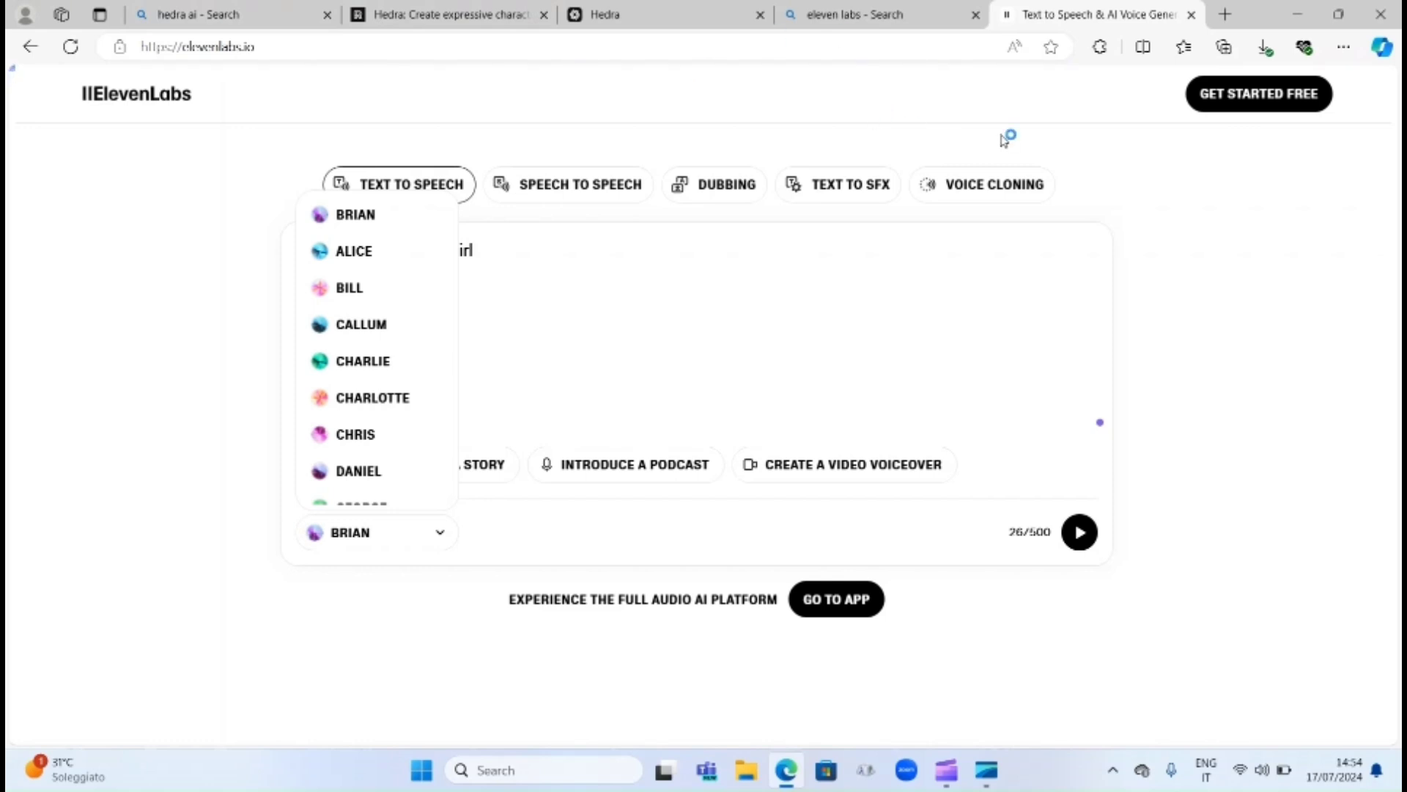
mouse_move(860, 236)
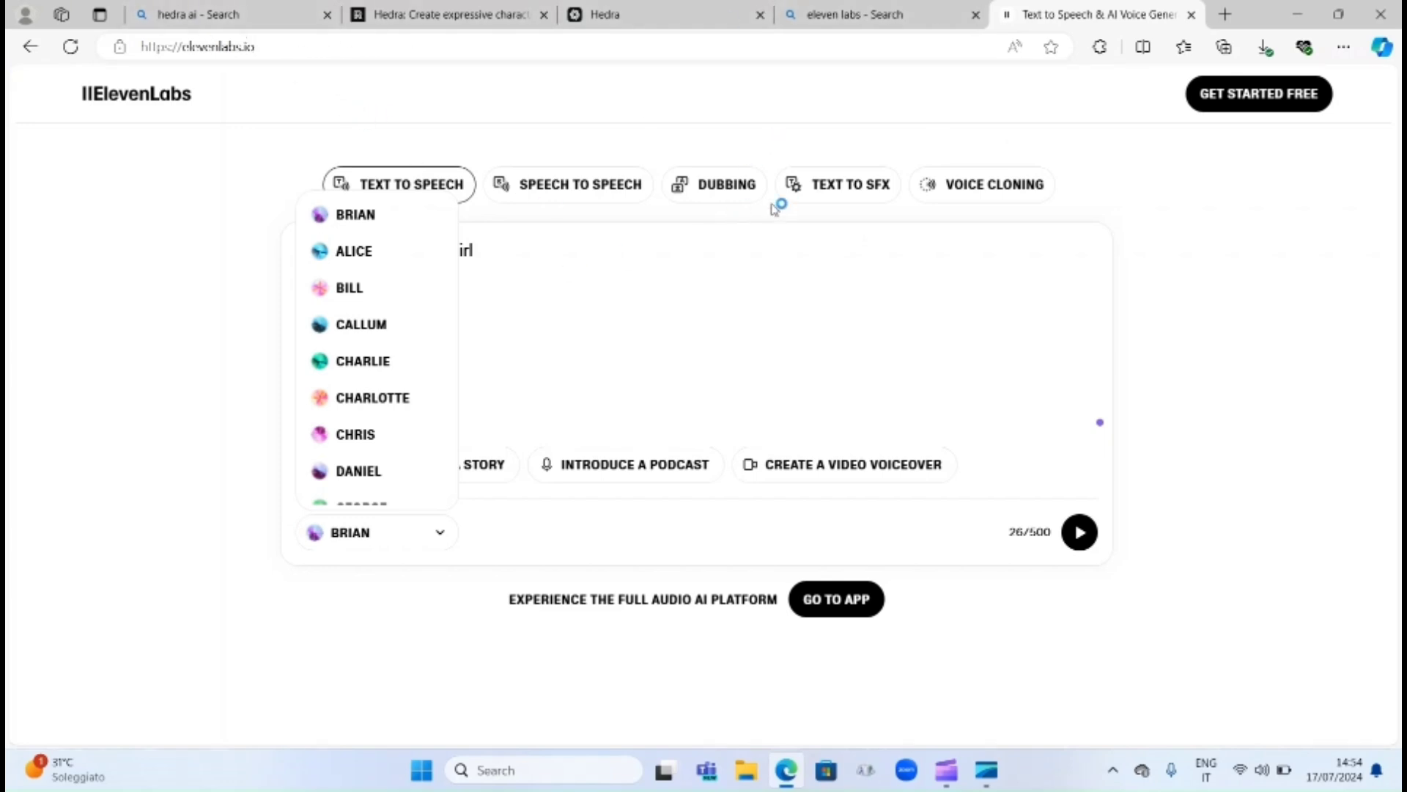
mouse_move(1266, 82)
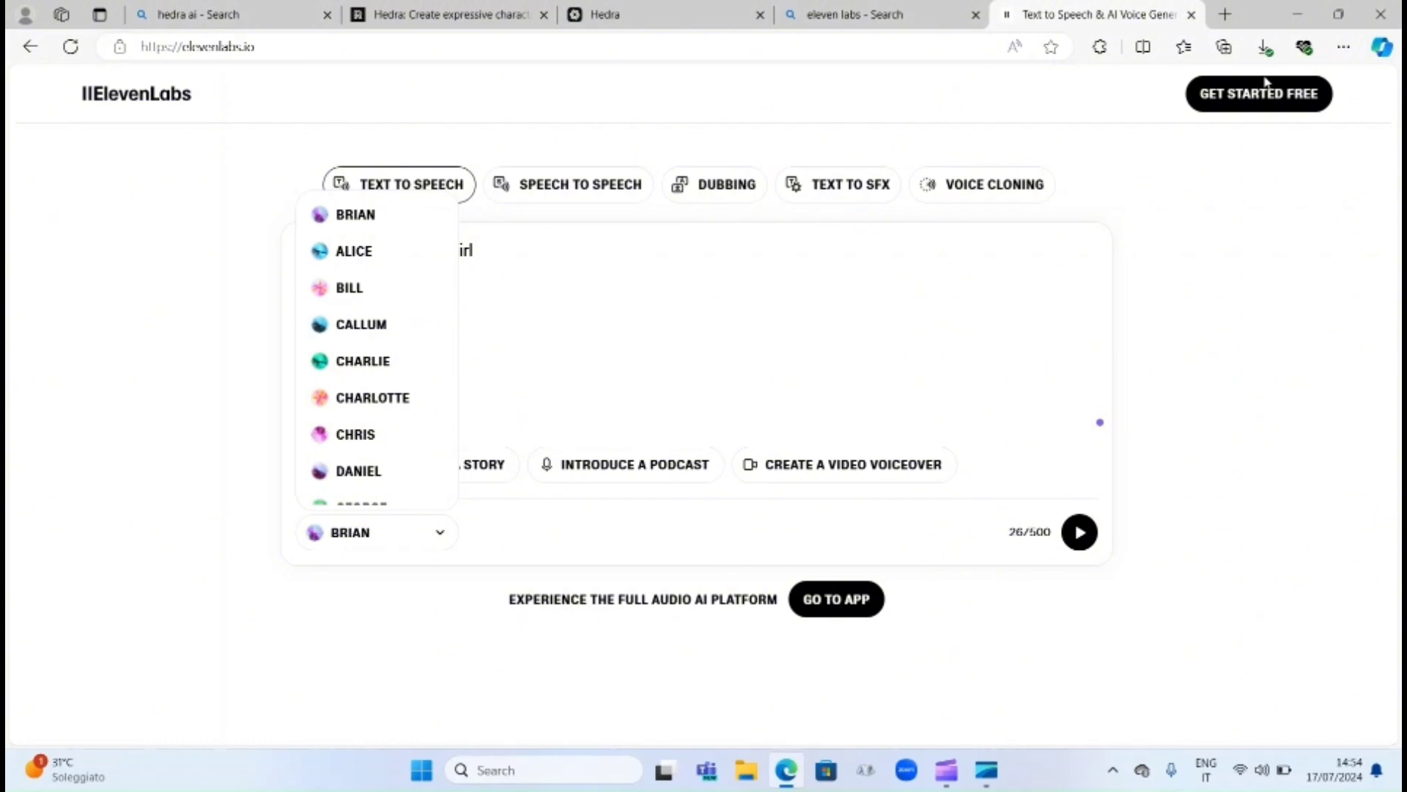